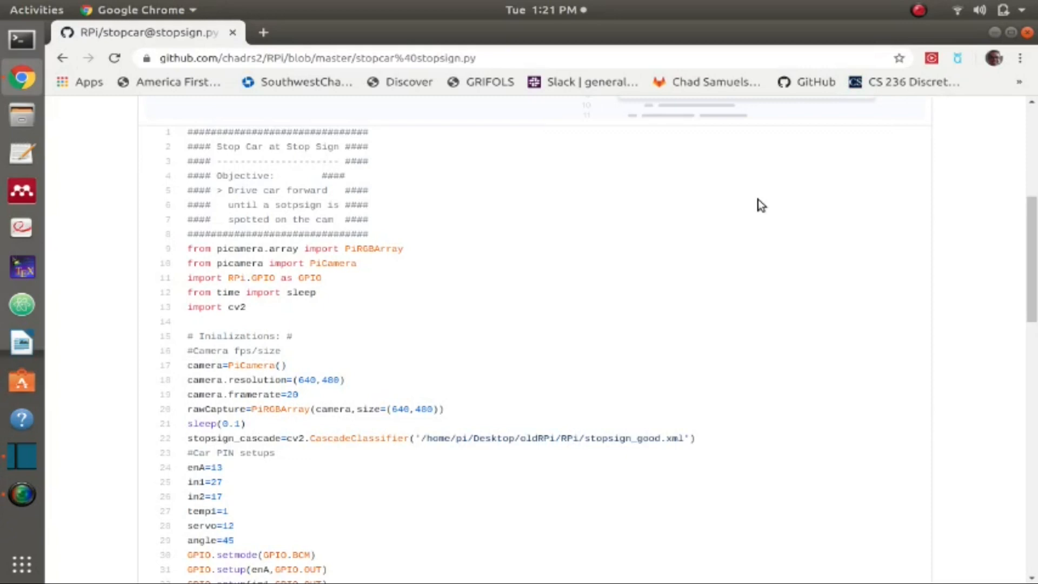
mouse_move(528, 218)
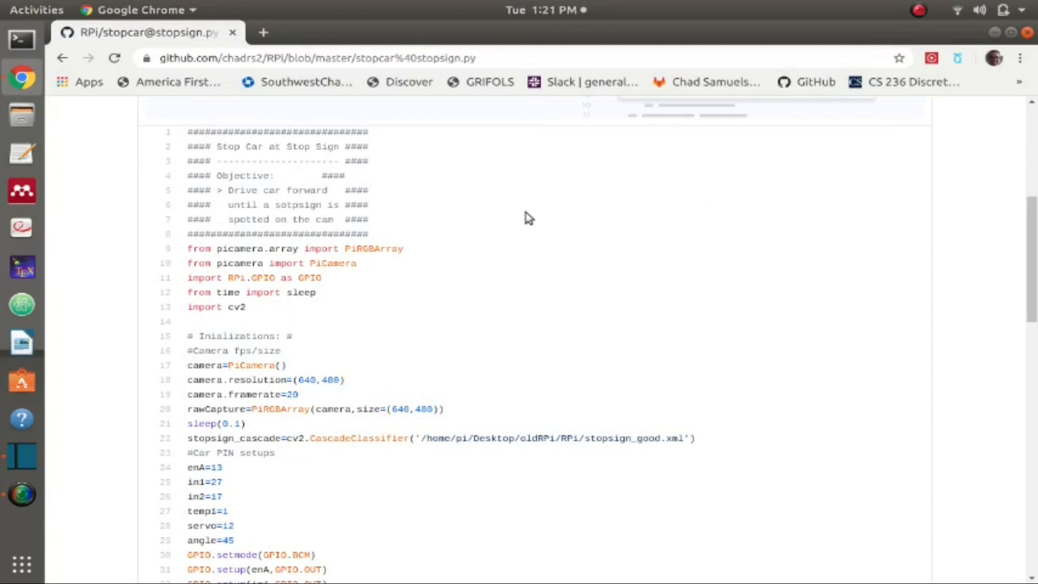
mouse_move(498, 223)
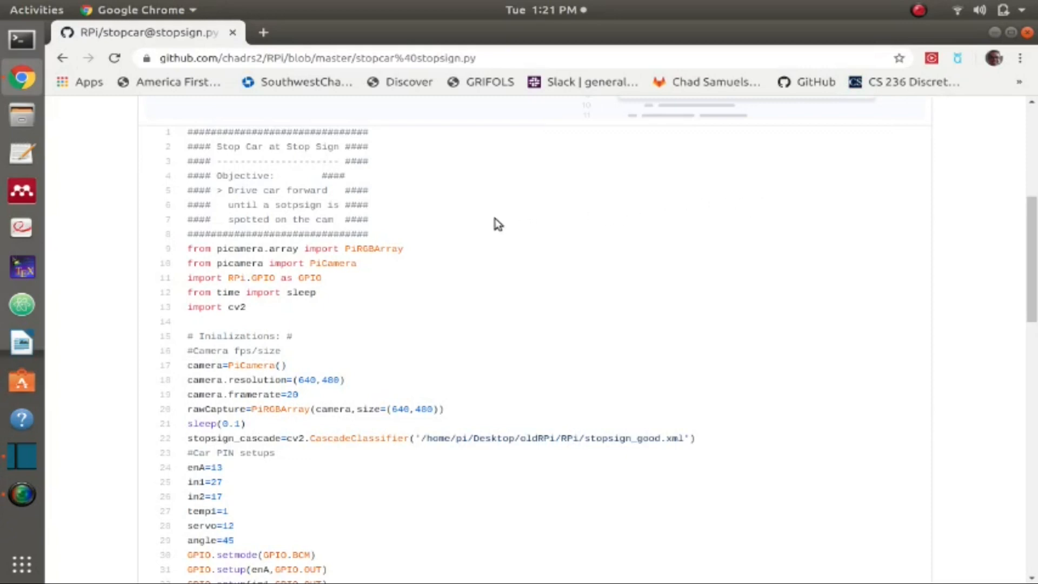
mouse_move(463, 227)
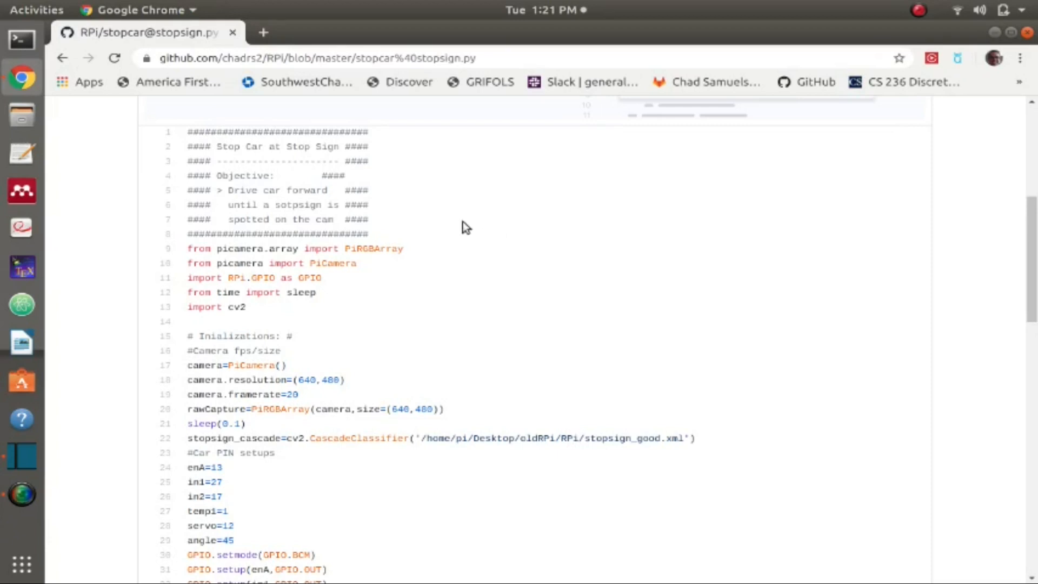
mouse_move(442, 219)
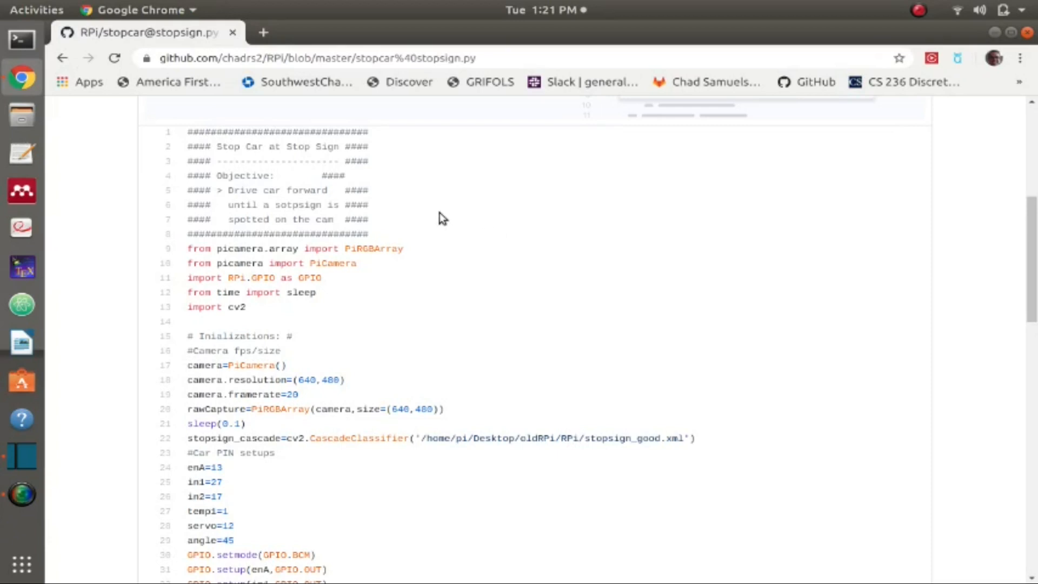
mouse_move(453, 221)
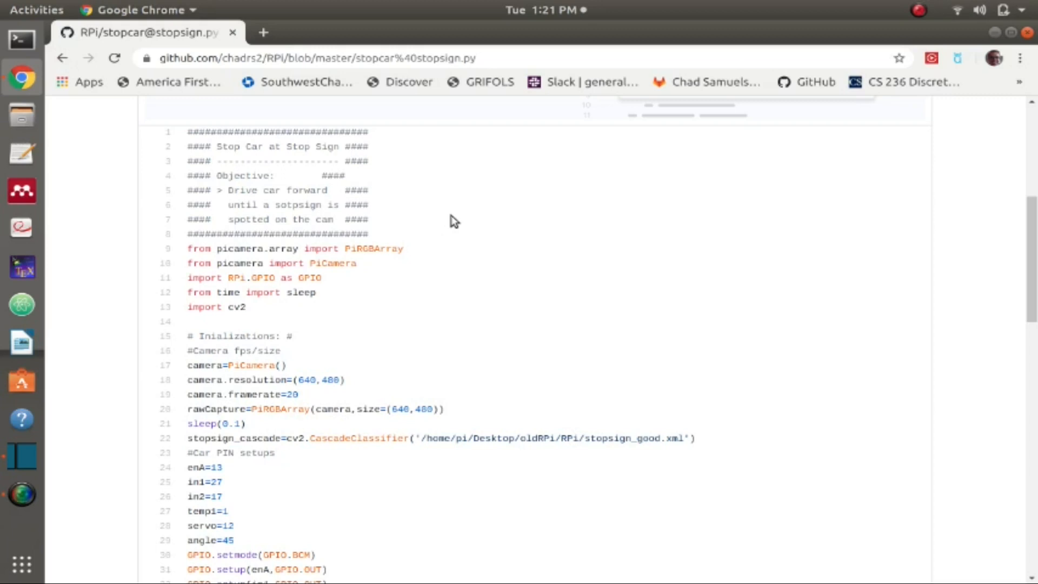
mouse_move(355, 229)
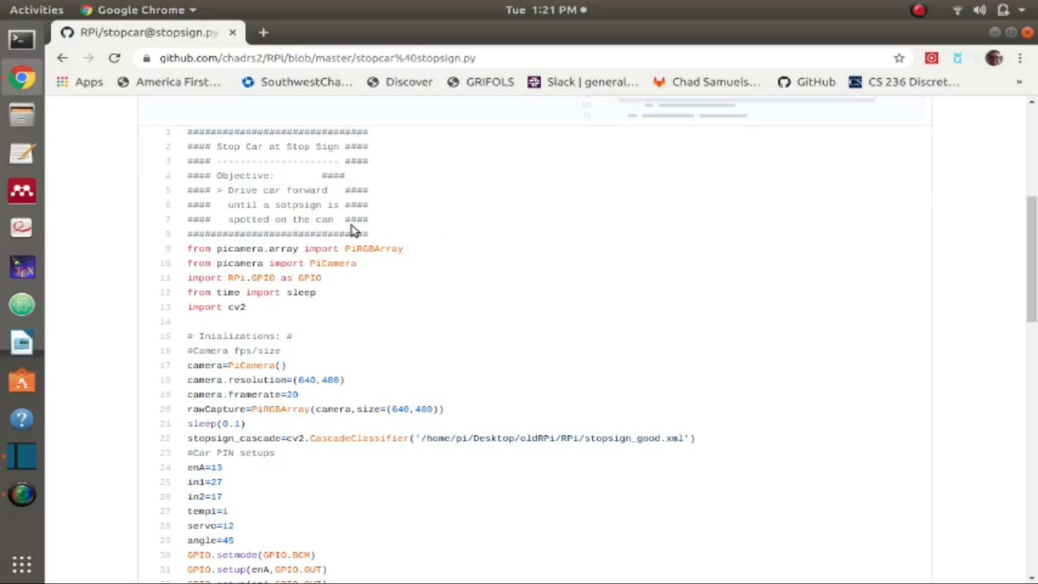
mouse_move(235, 248)
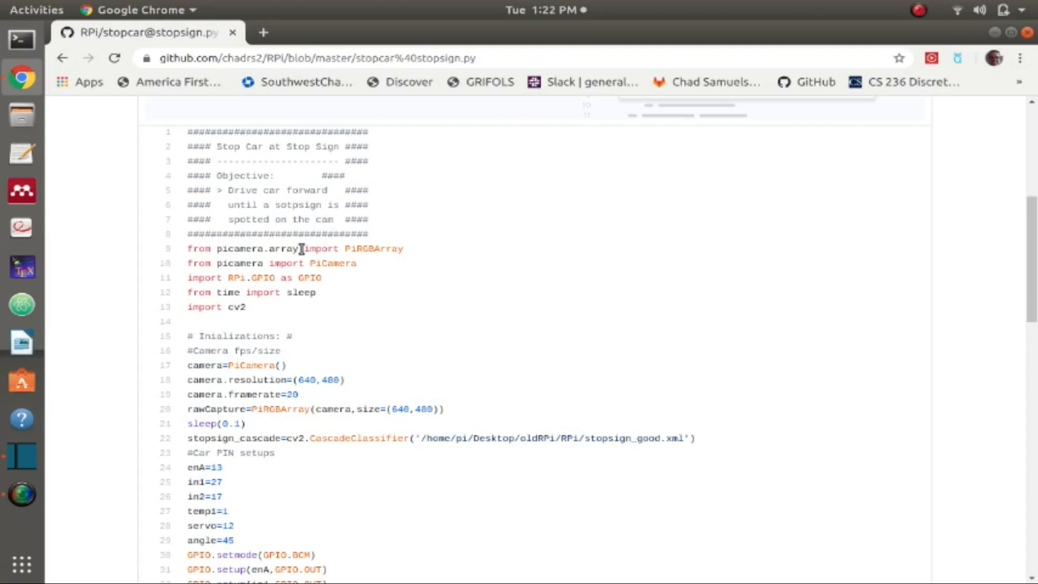
mouse_move(285, 277)
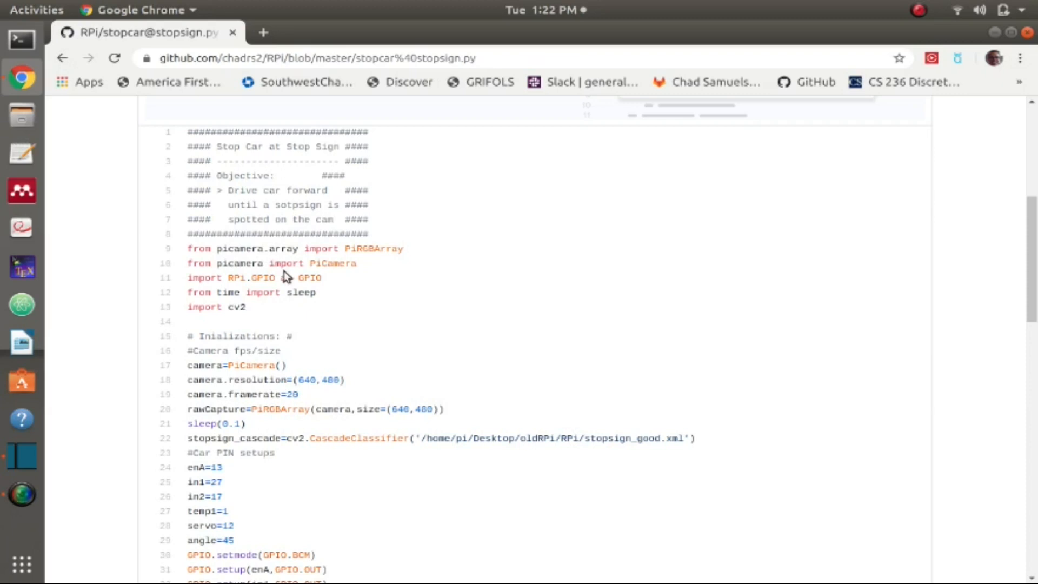
mouse_move(347, 288)
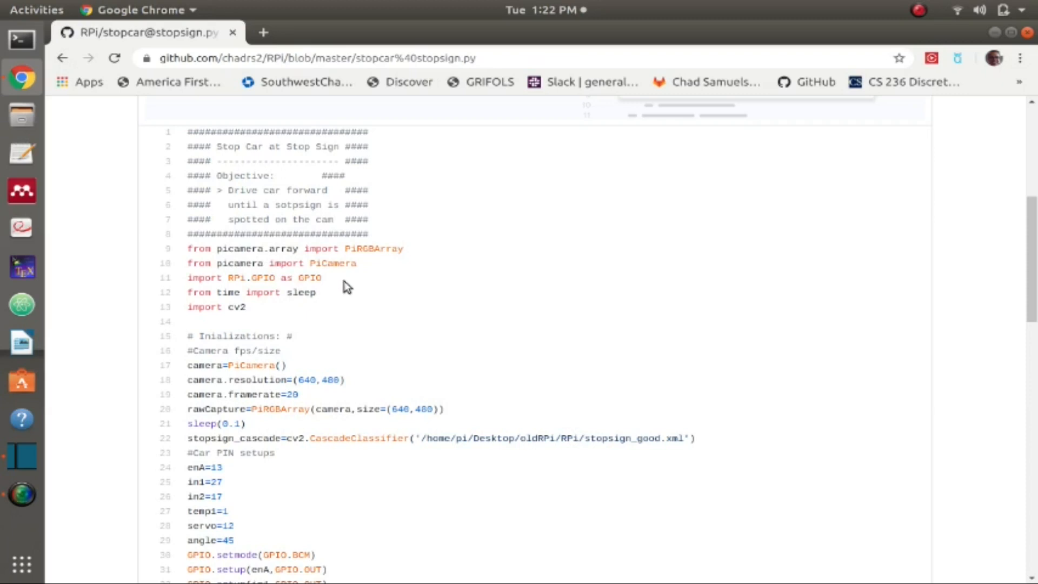
mouse_move(333, 289)
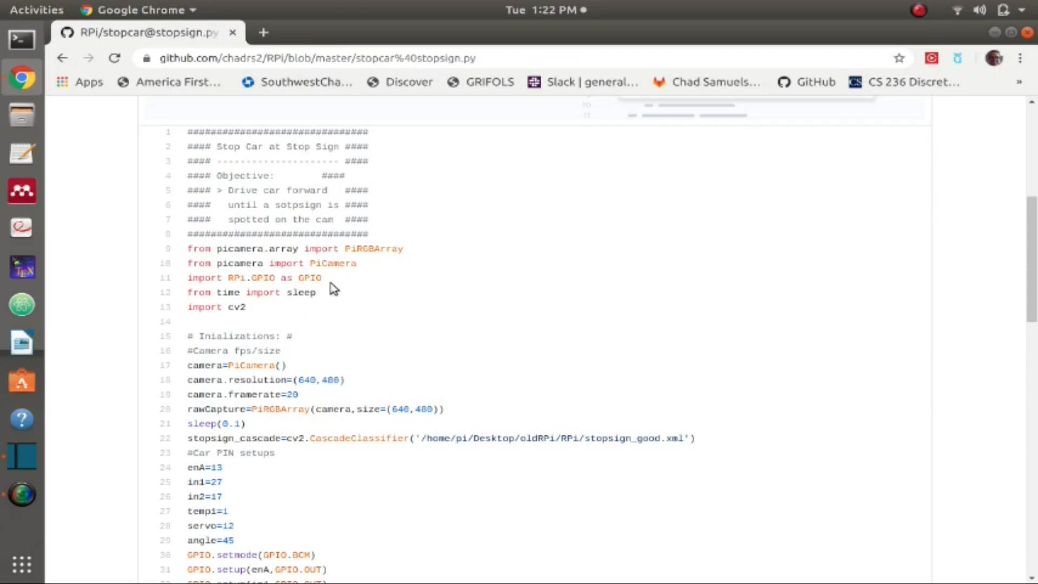
mouse_move(287, 309)
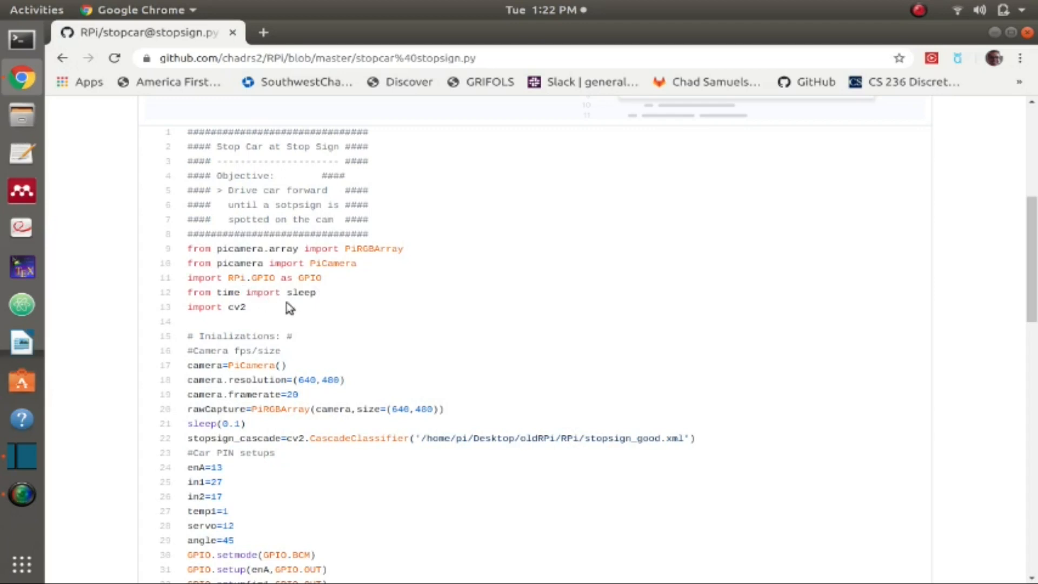
Scroll down to the GPIO setup, PWM servo and motor start lines.
scroll("down", 3)
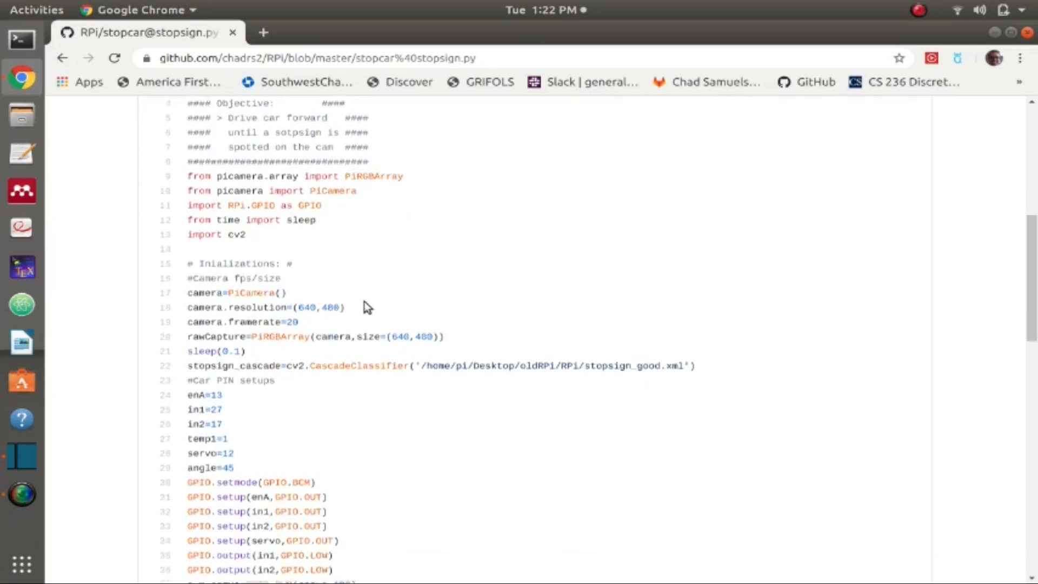
scroll("down", 3)
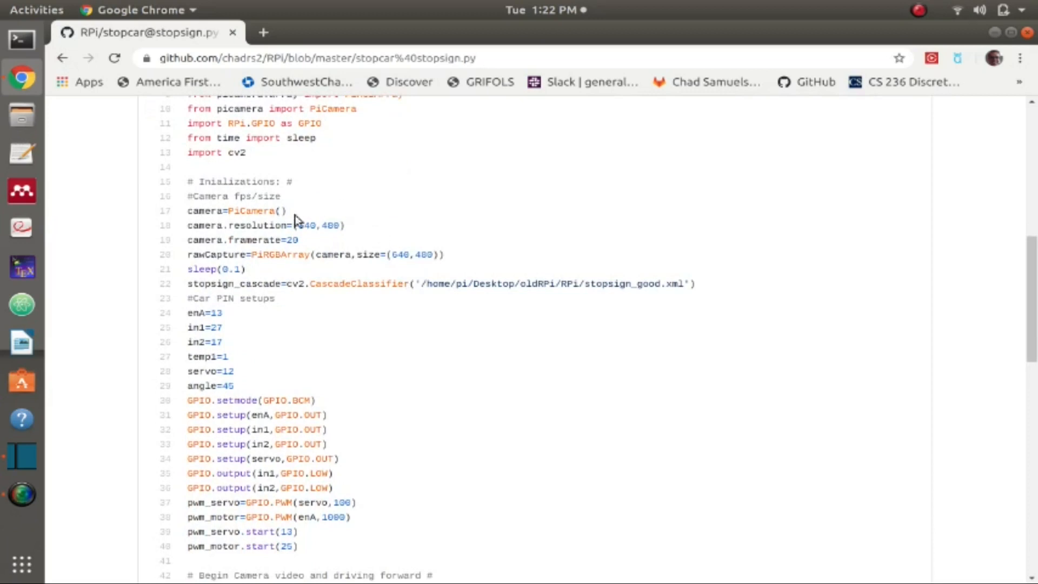
mouse_move(233, 211)
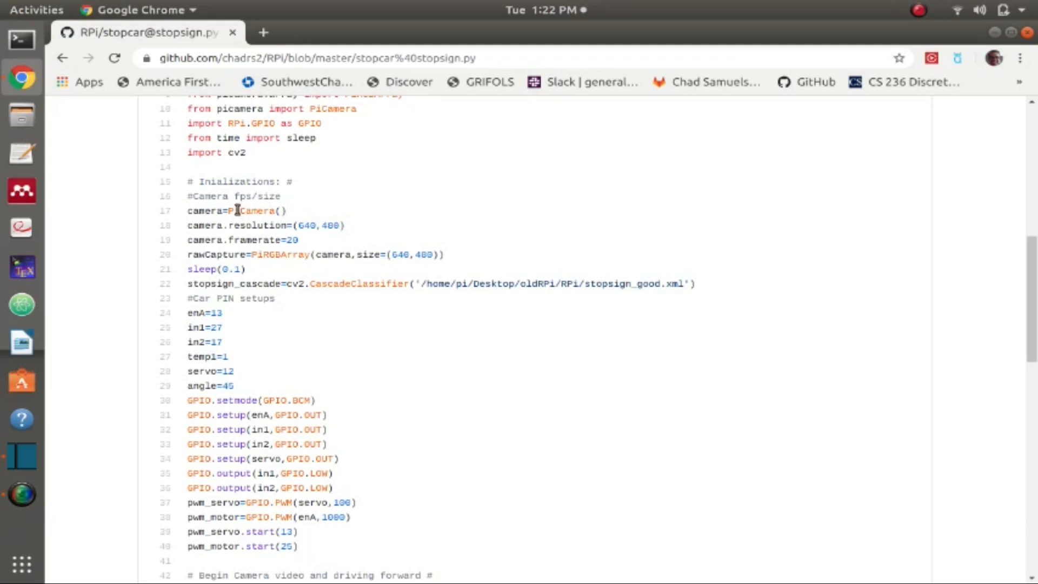
mouse_move(254, 224)
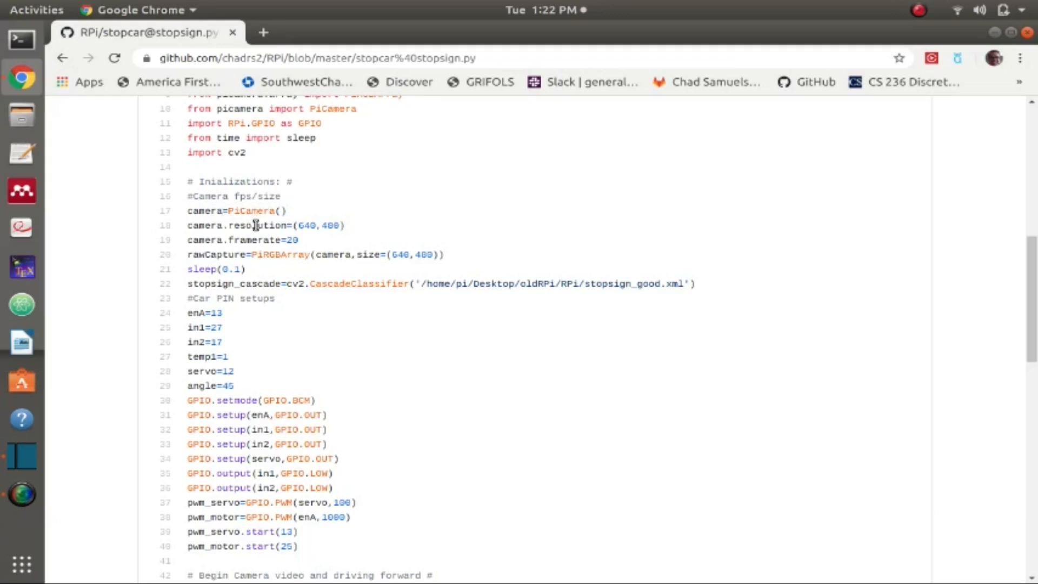
mouse_move(265, 225)
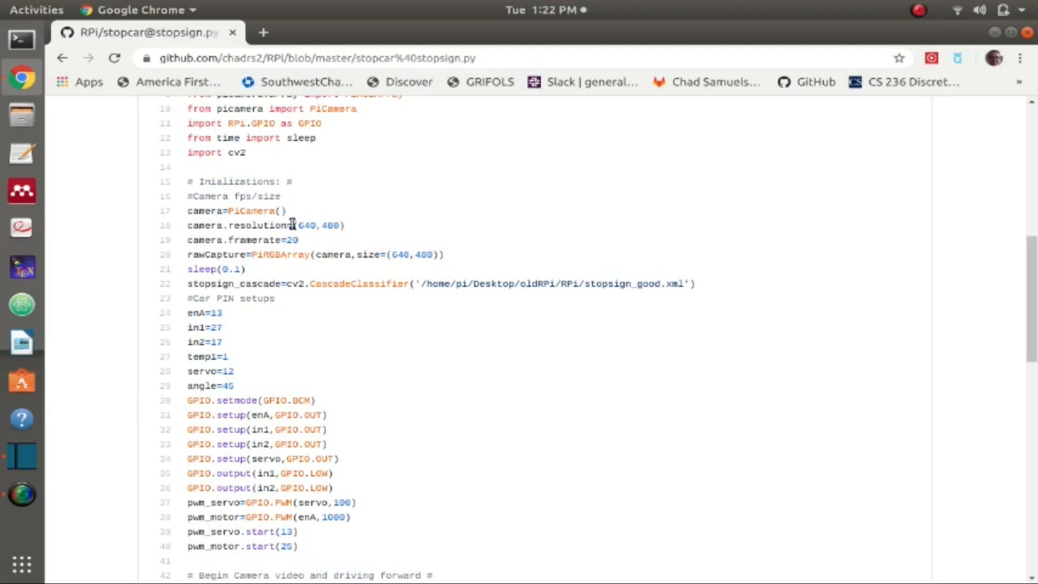
mouse_move(337, 227)
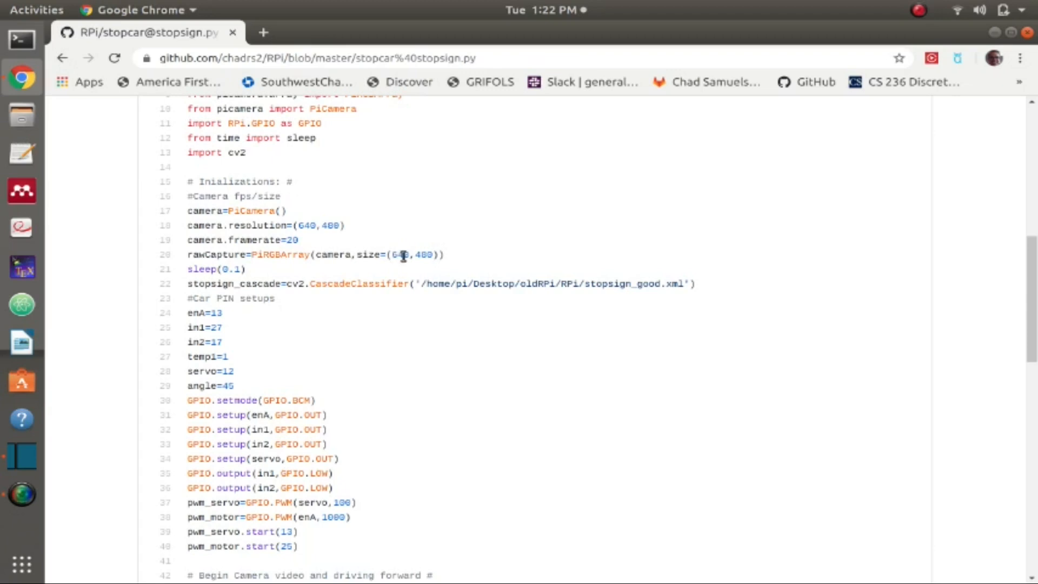
mouse_move(387, 266)
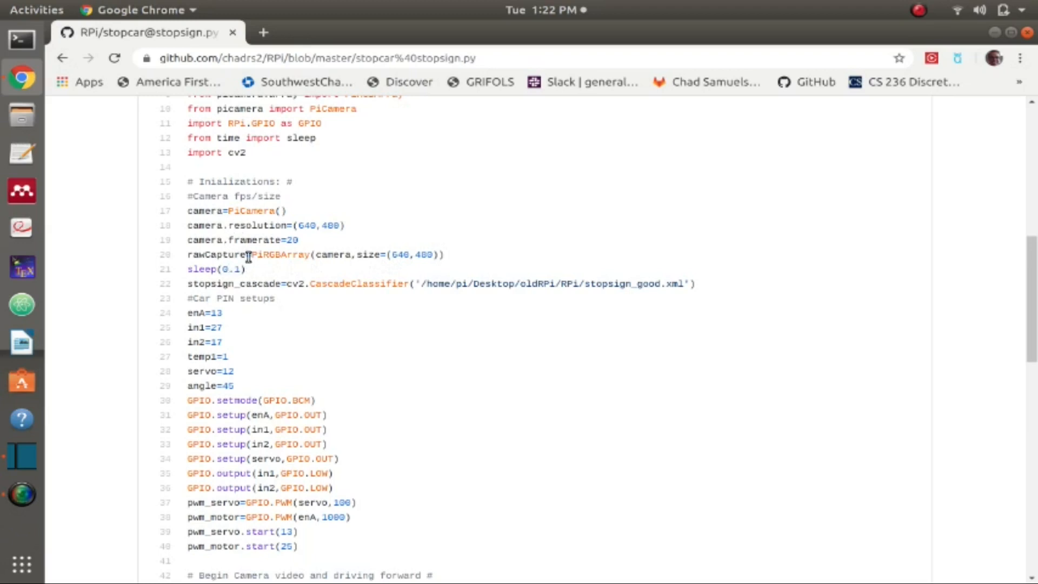
mouse_move(307, 283)
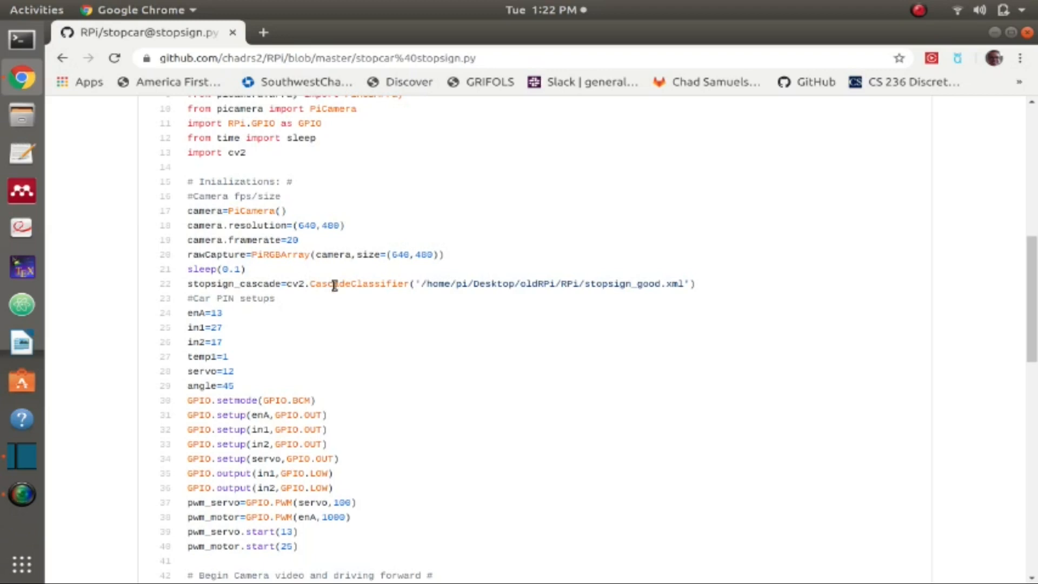
mouse_move(383, 280)
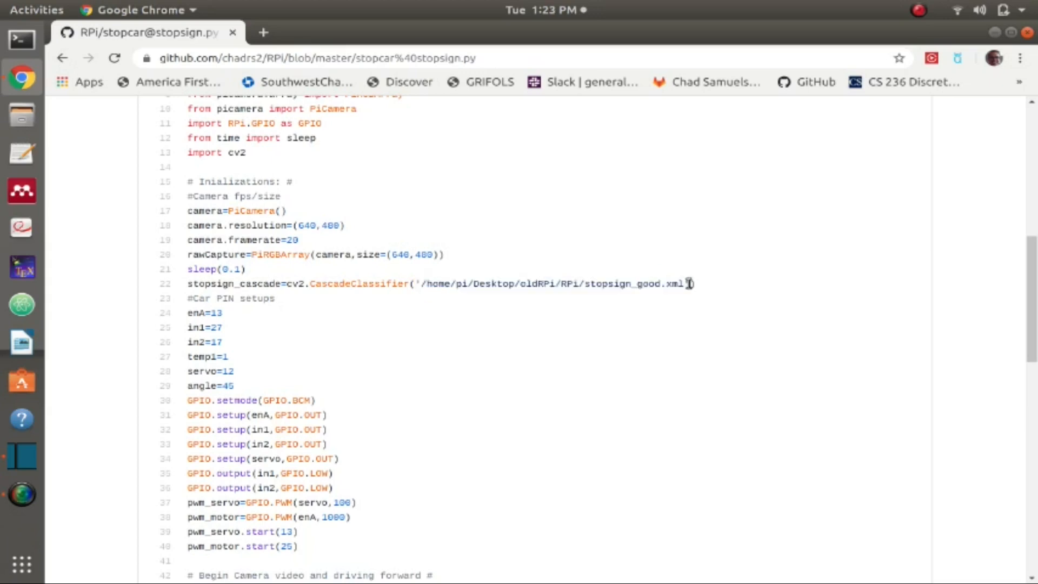
mouse_move(695, 289)
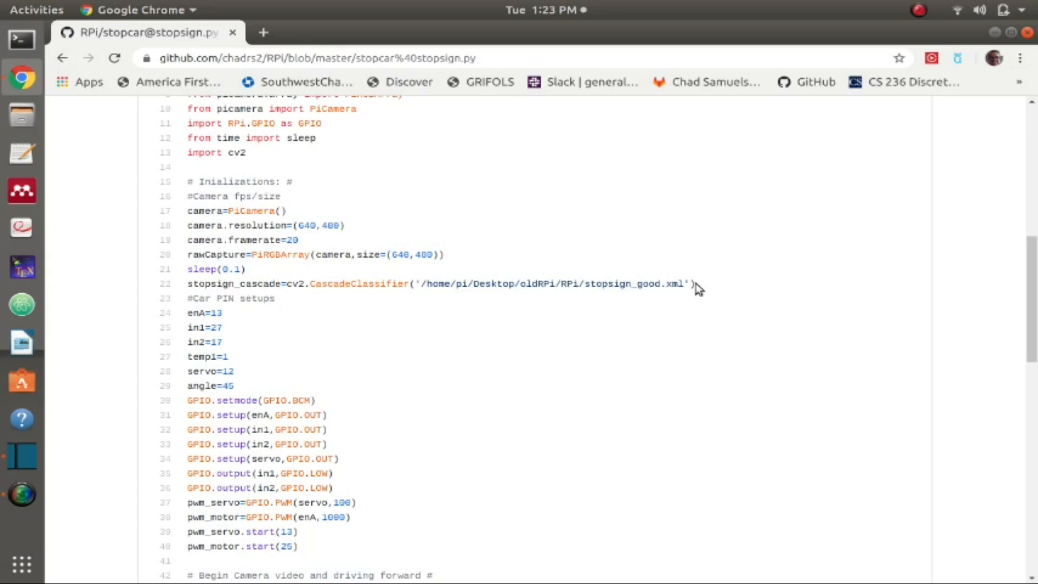
mouse_move(695, 289)
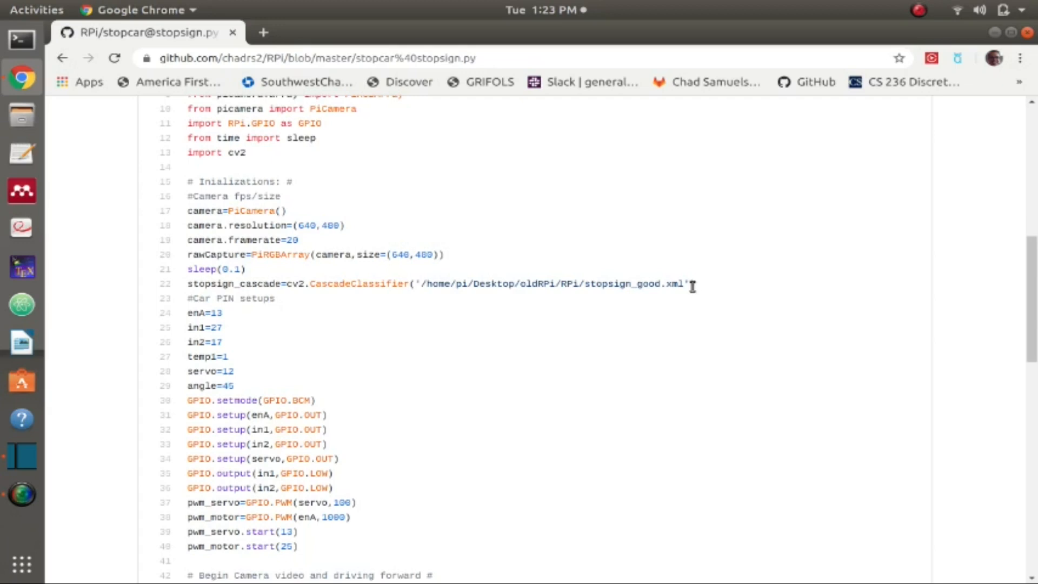
Highlight the stopsign_good file name, then the whole stop sign cascade XML path.
left_click(605, 284)
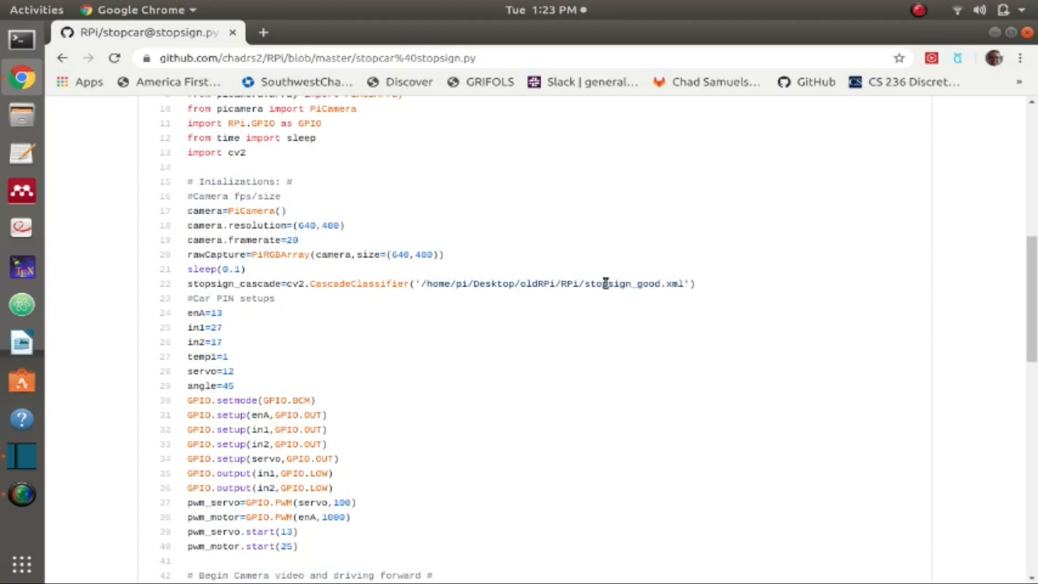
double_click(616, 284)
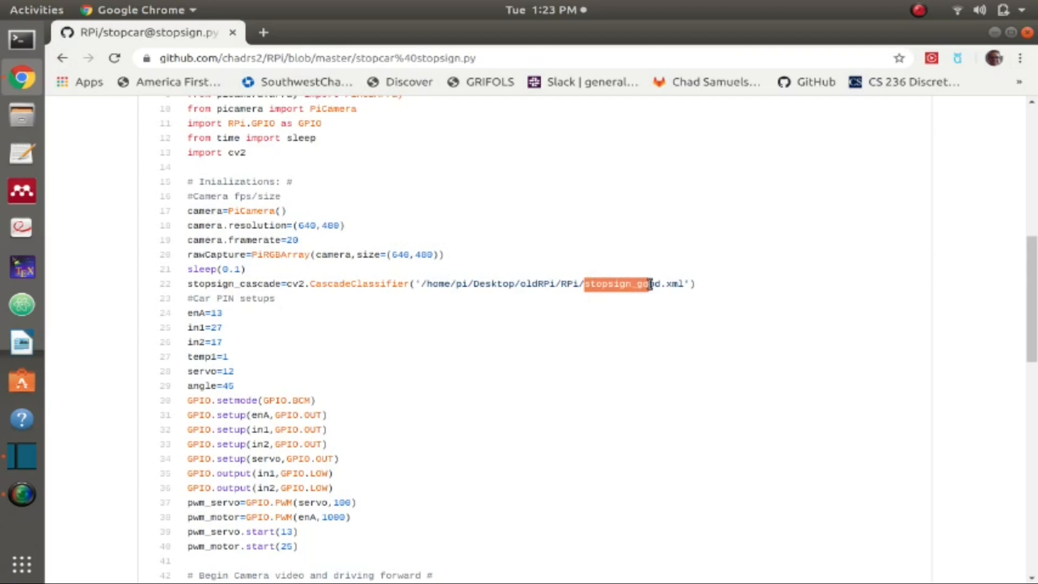
left_click(661, 283)
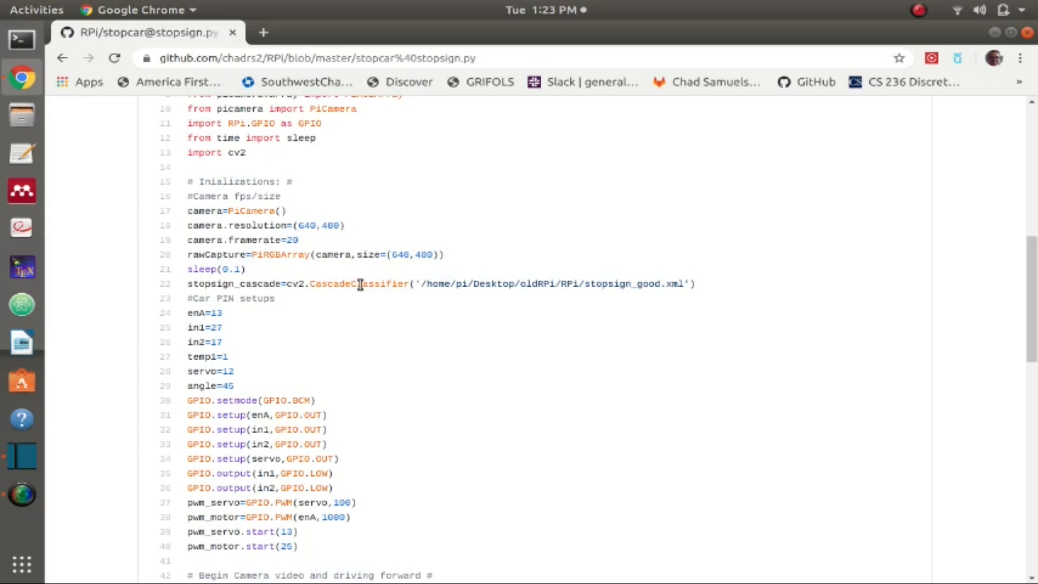
double_click(441, 284)
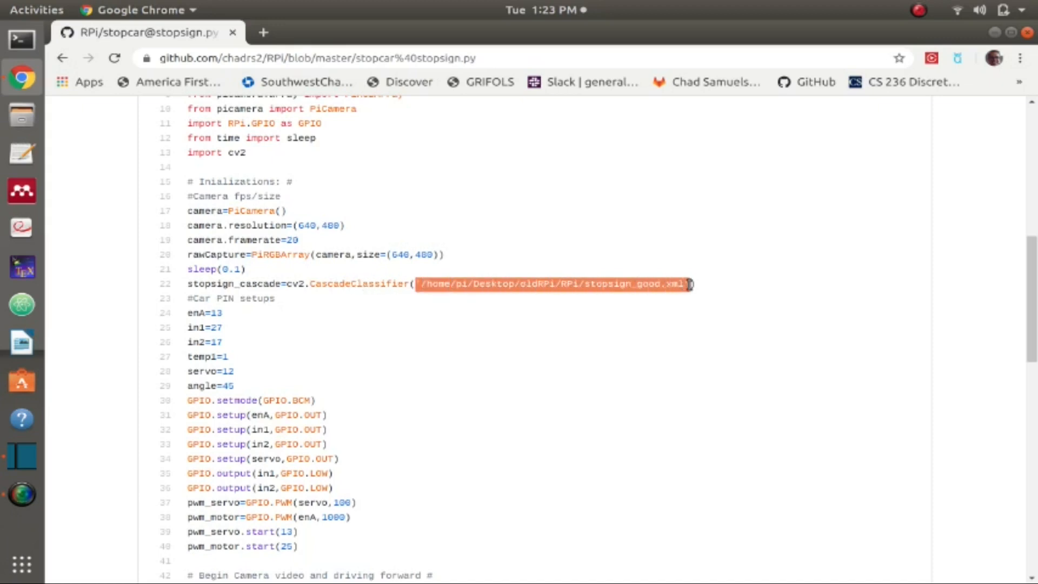
mouse_move(523, 276)
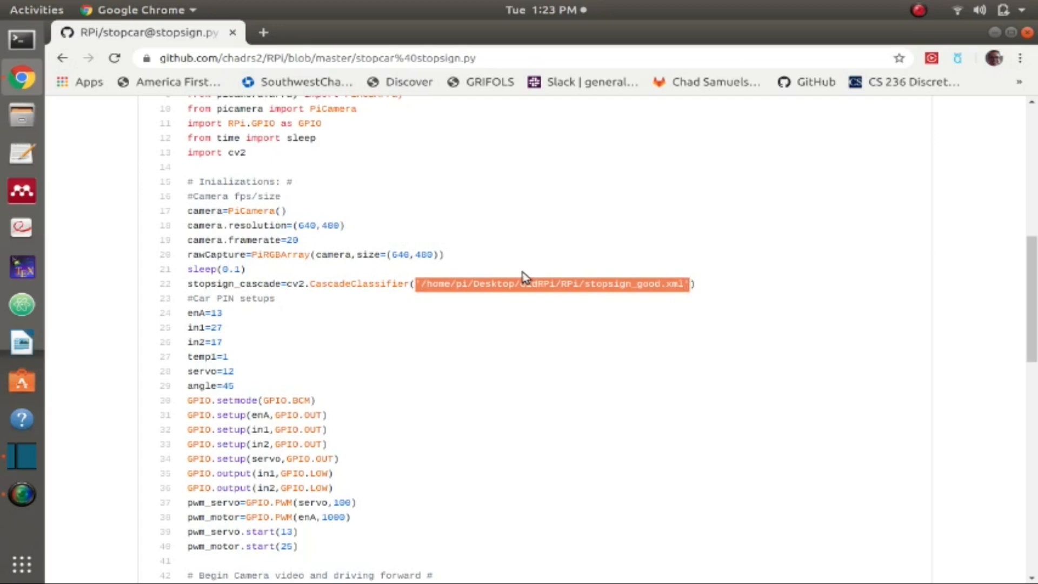
mouse_move(298, 275)
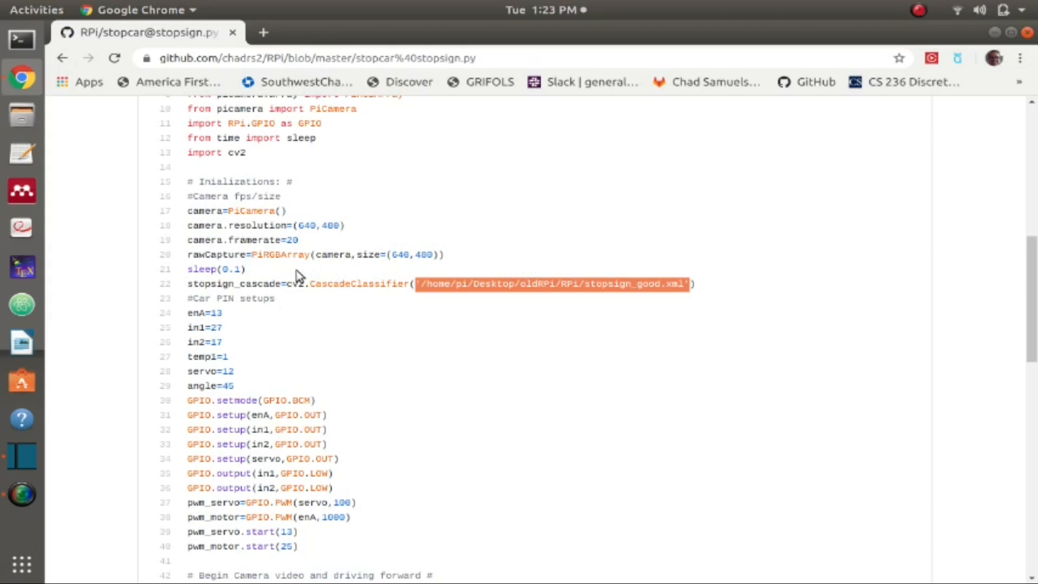
mouse_move(295, 271)
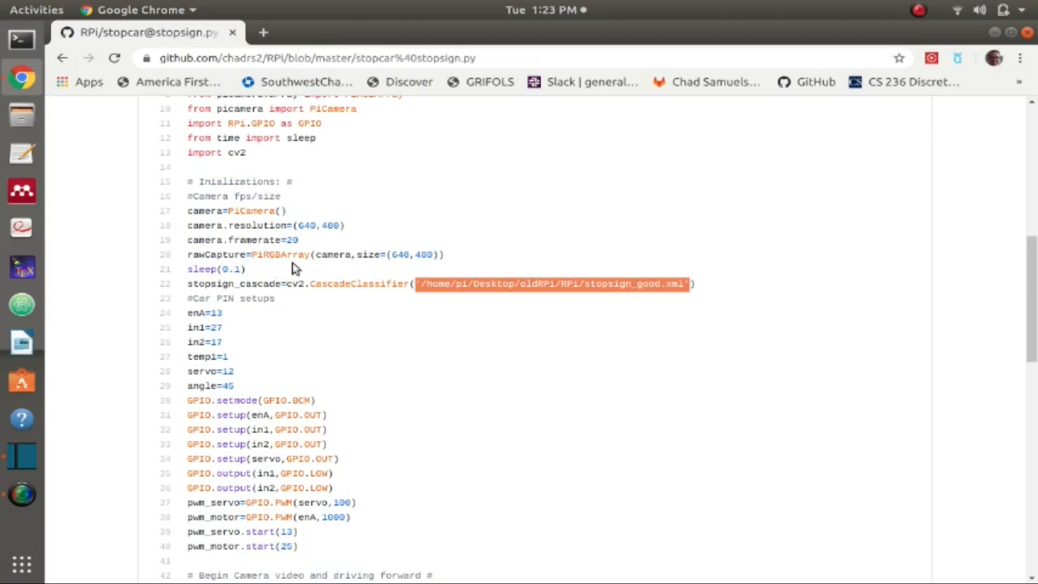
mouse_move(218, 285)
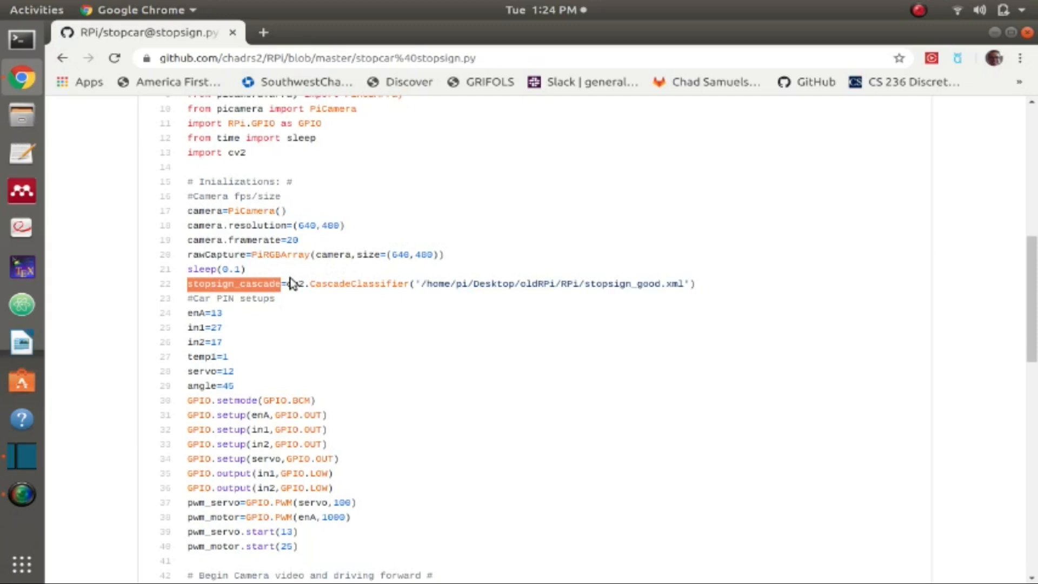
Scroll through the Car PIN setups and GPIO.setup lines, highlighting words while explaining.
scroll("down", 3)
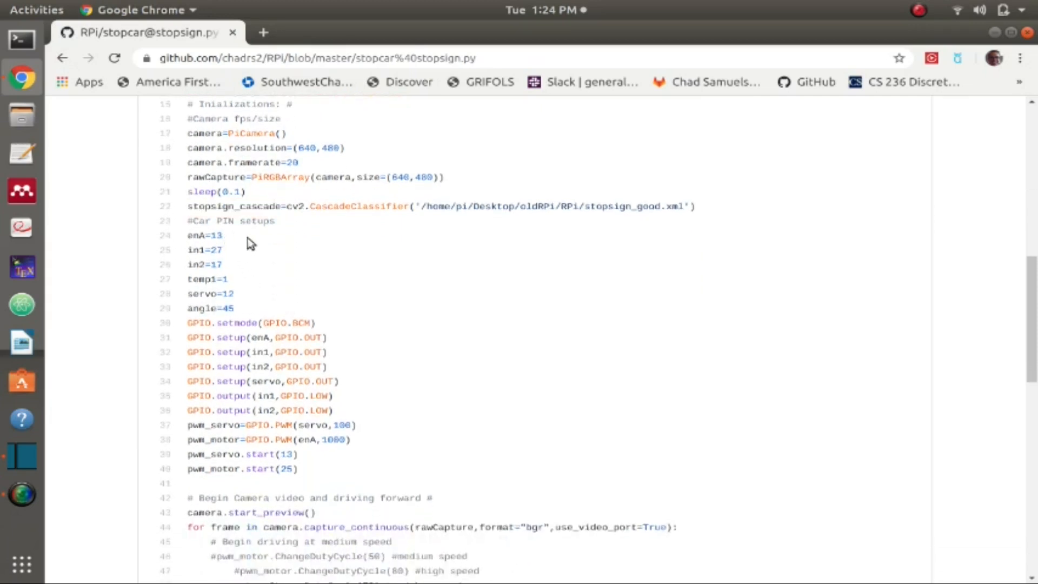
mouse_move(189, 236)
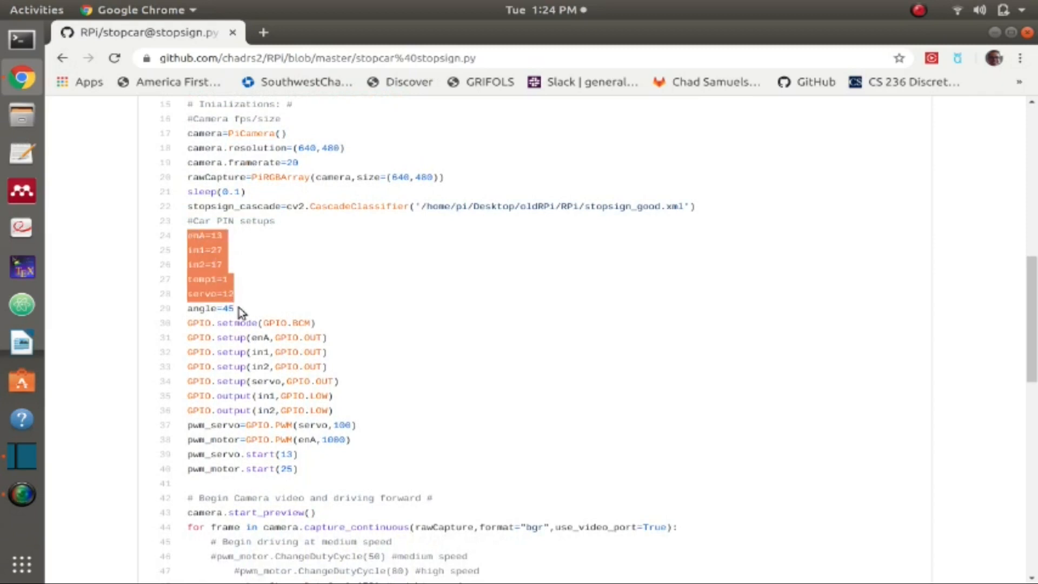
left_click(240, 301)
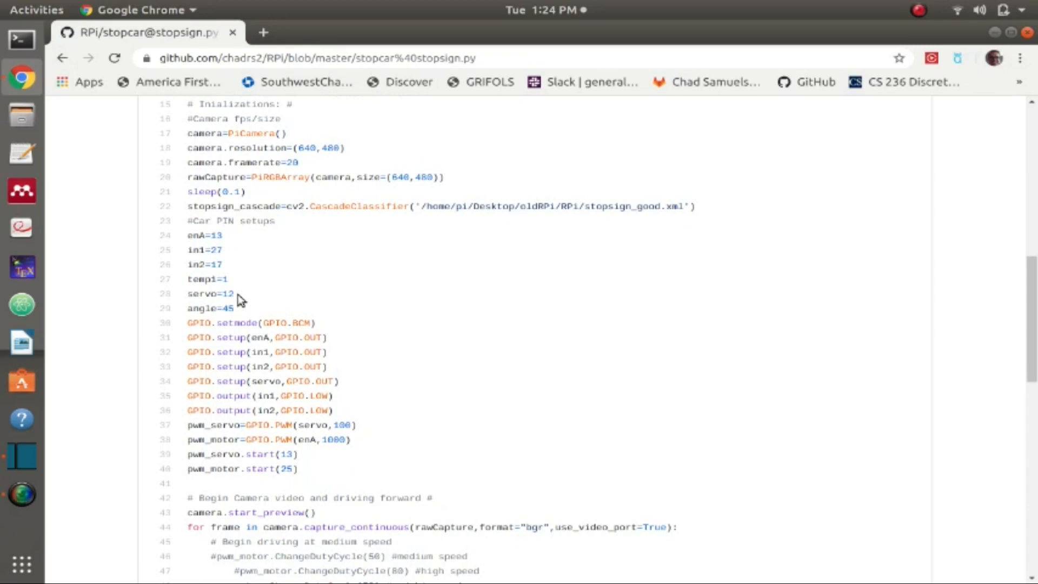
mouse_move(256, 321)
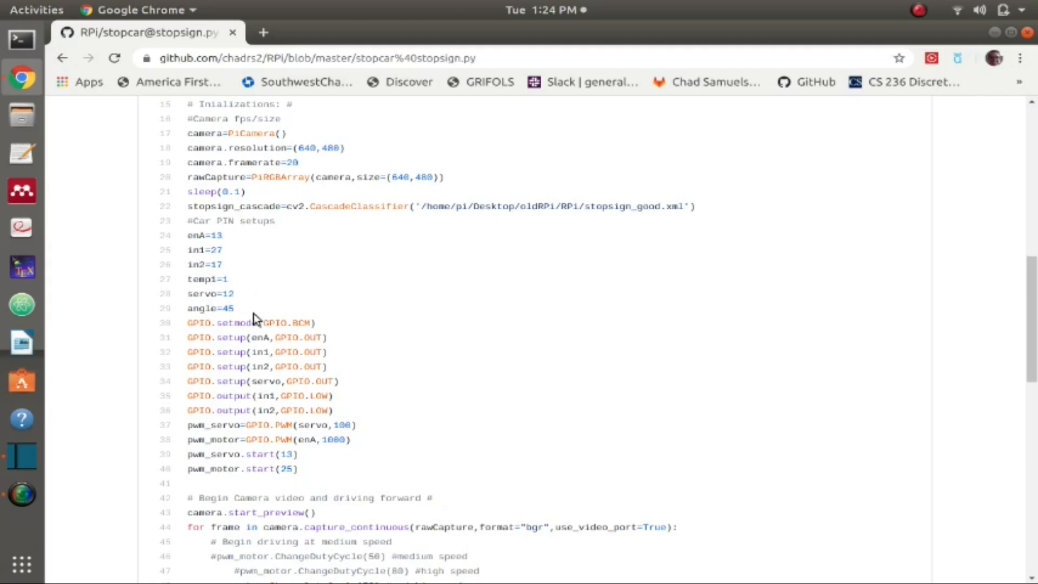
scroll("down", 3)
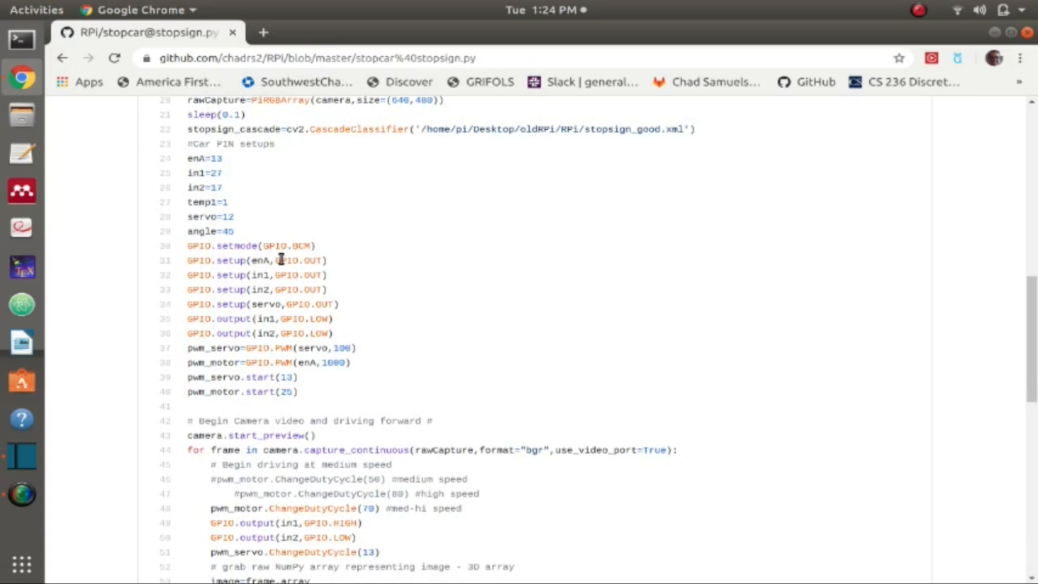
mouse_move(306, 304)
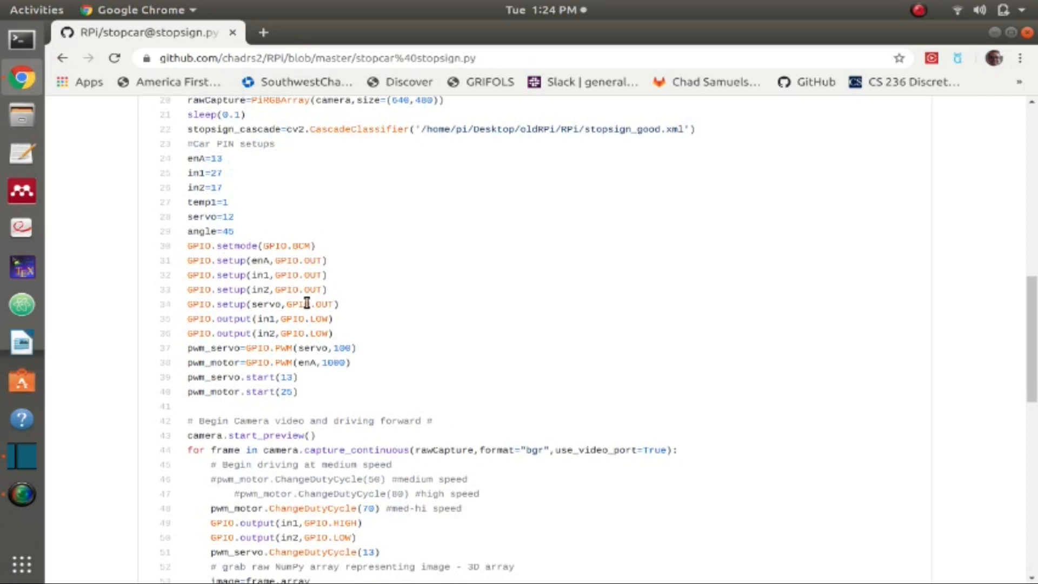
mouse_move(264, 274)
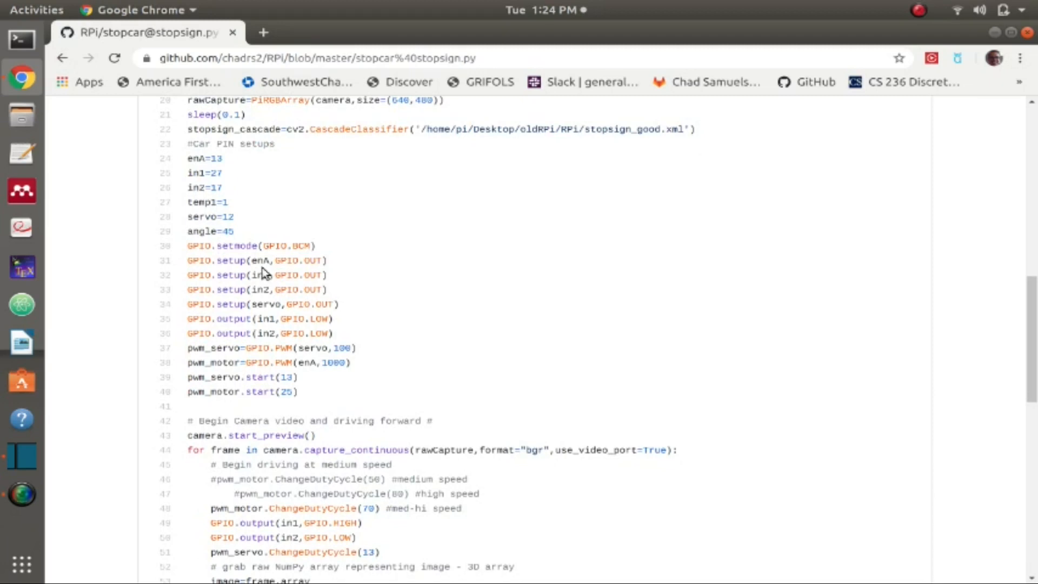
mouse_move(283, 287)
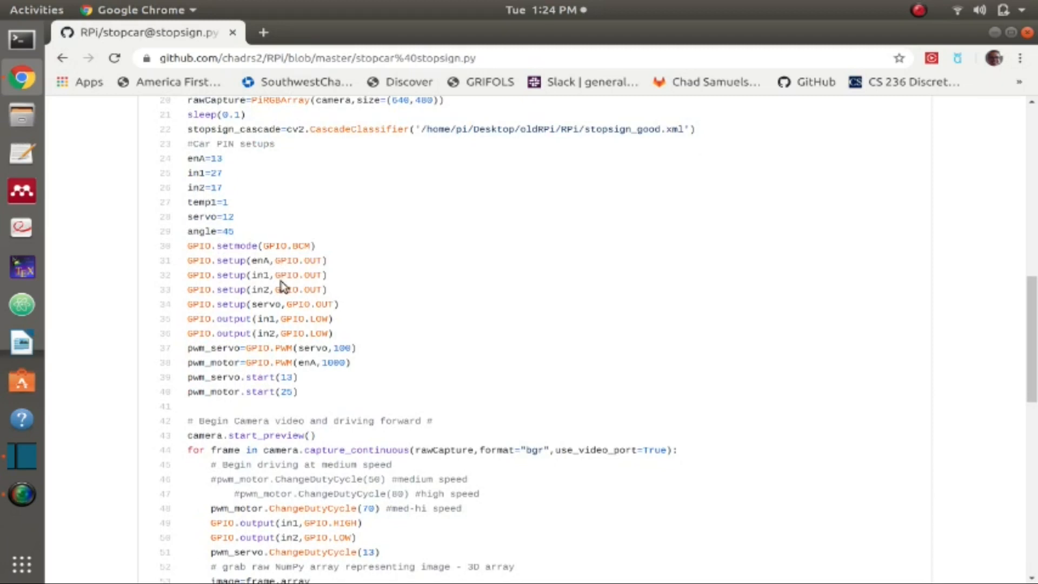
double_click(278, 318)
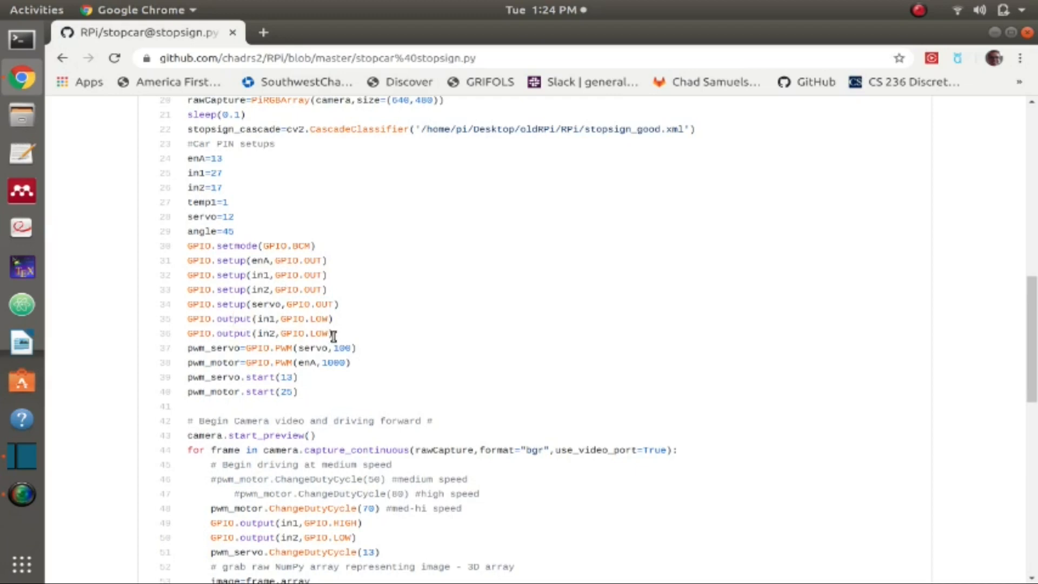
mouse_move(298, 330)
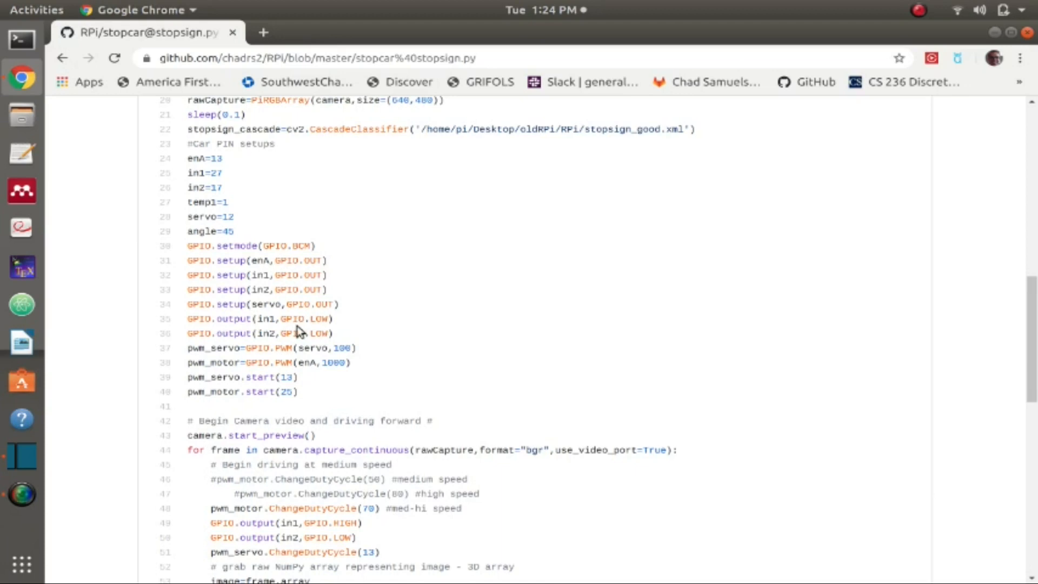
mouse_move(271, 330)
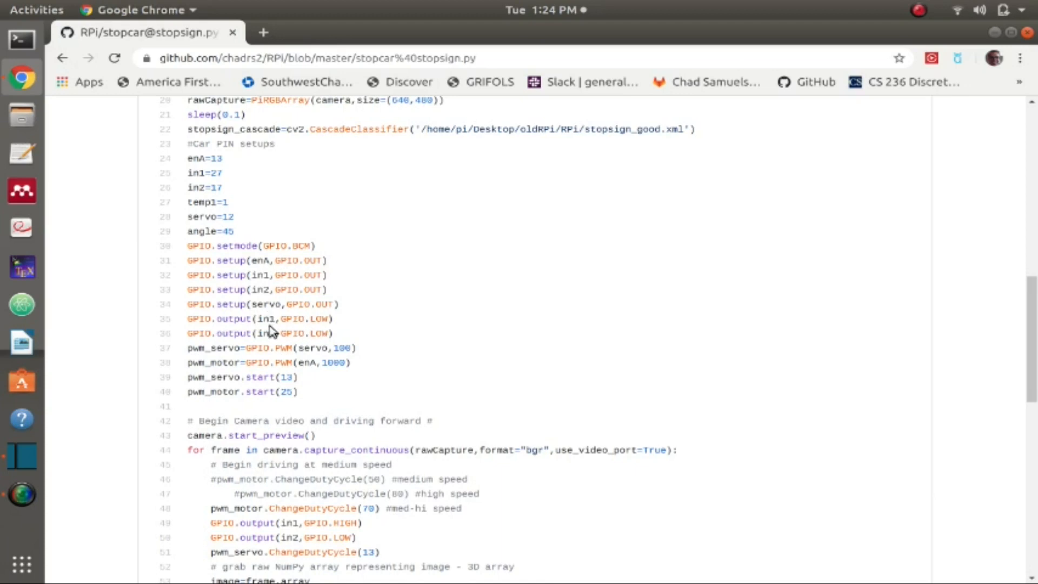
double_click(198, 158)
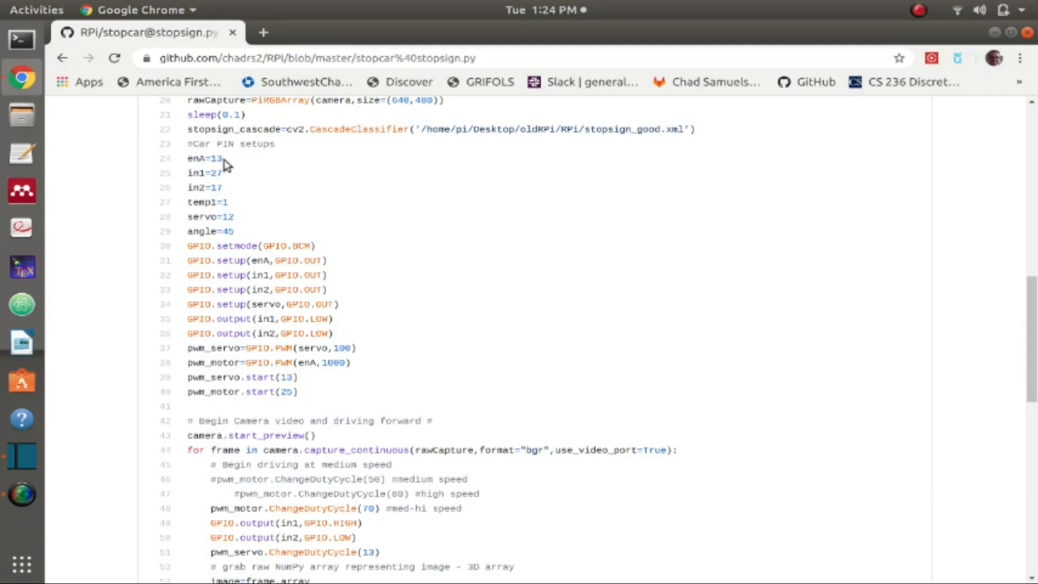
mouse_move(286, 289)
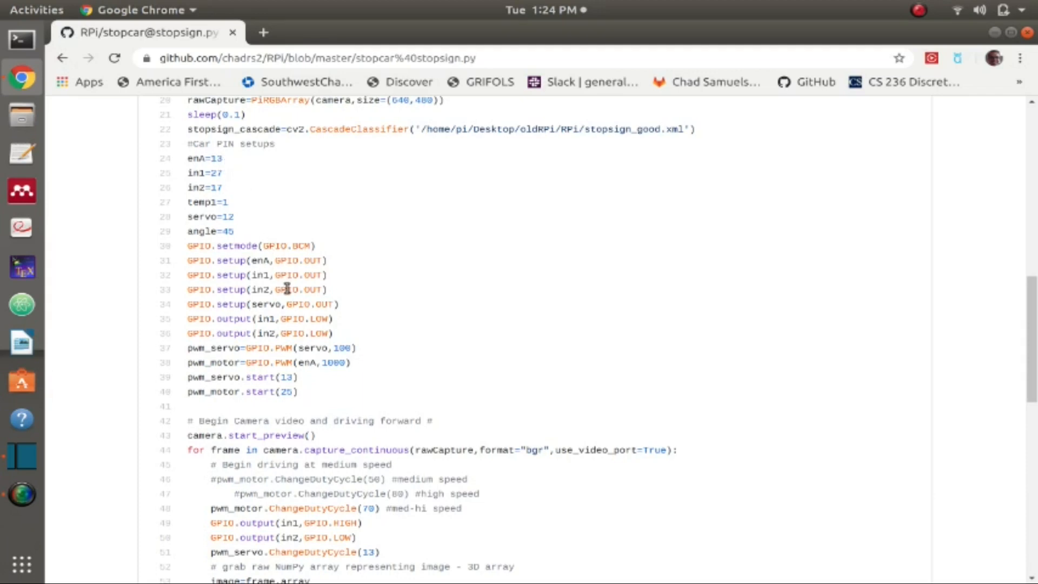
mouse_move(273, 333)
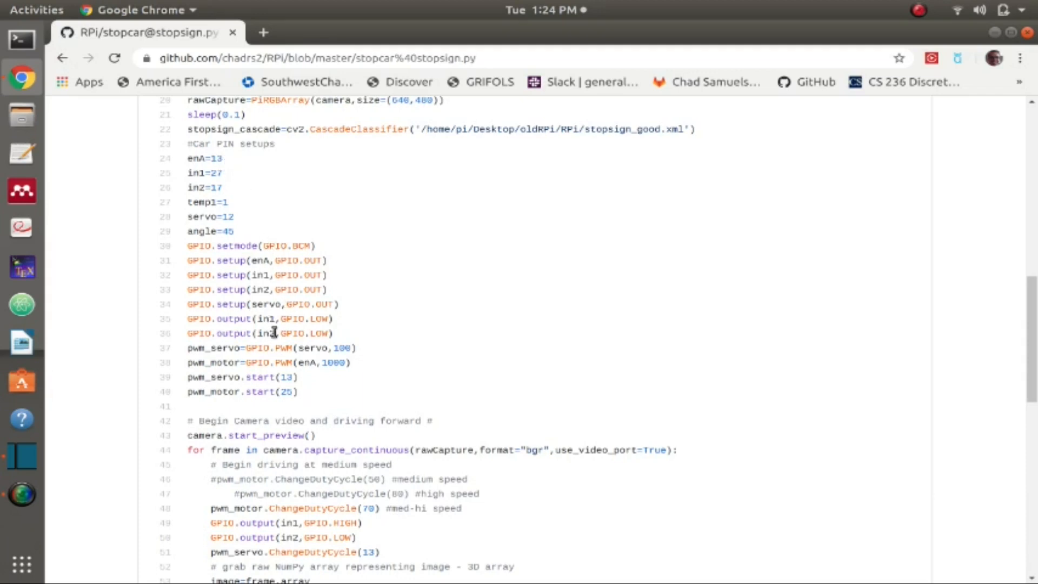
mouse_move(305, 333)
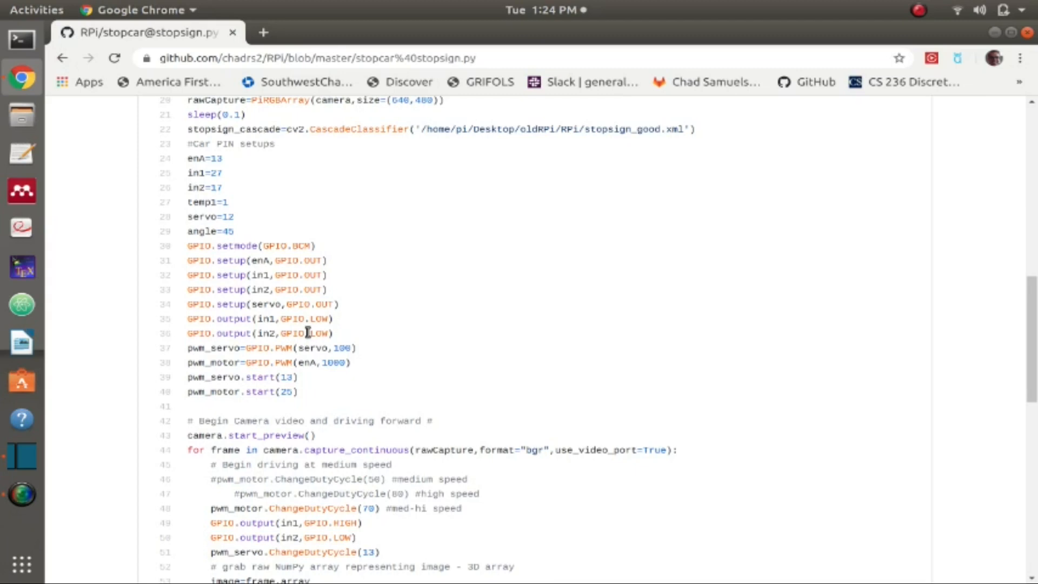
mouse_move(278, 333)
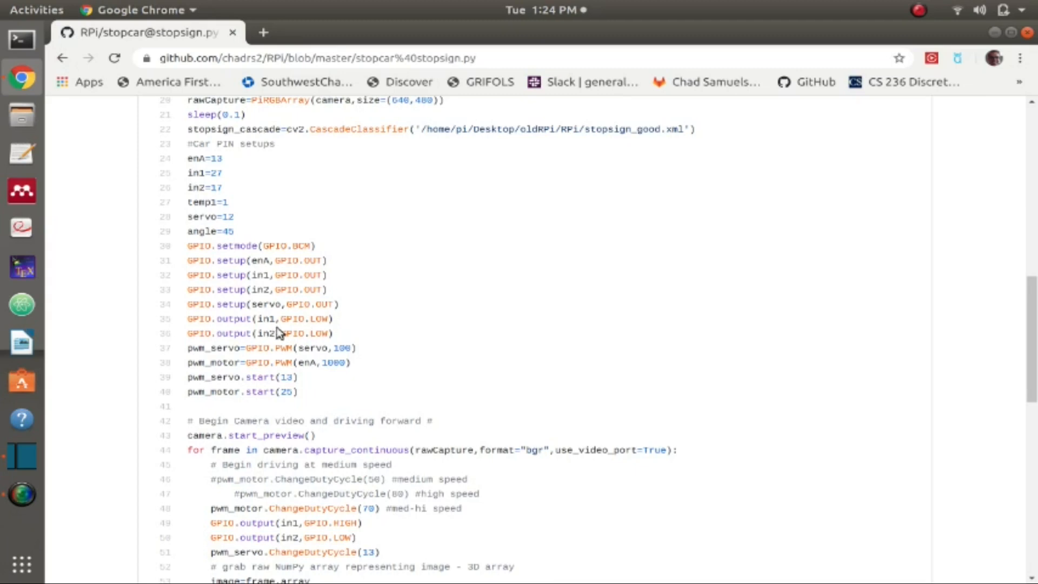
mouse_move(316, 336)
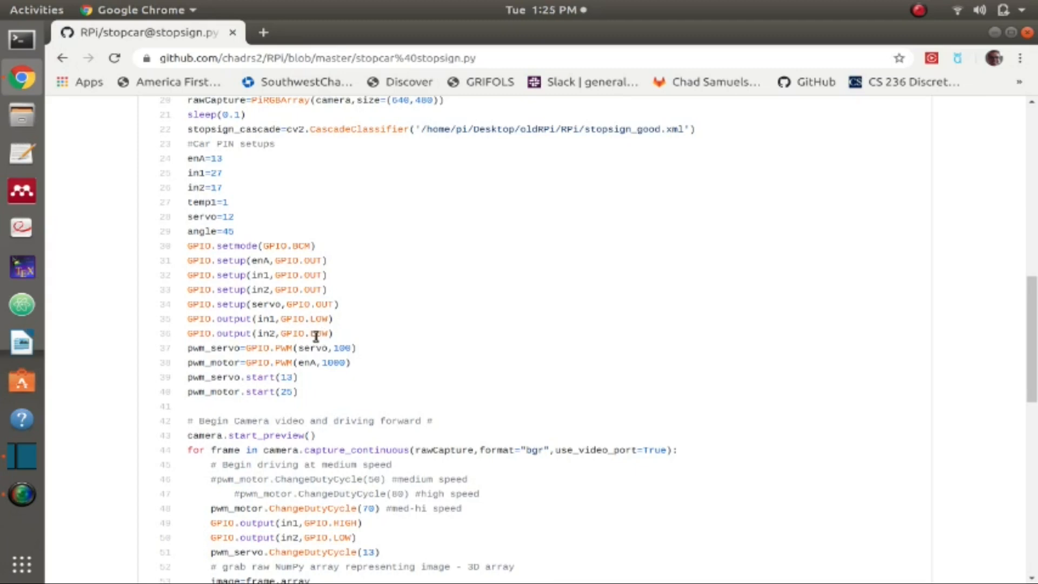
mouse_move(254, 343)
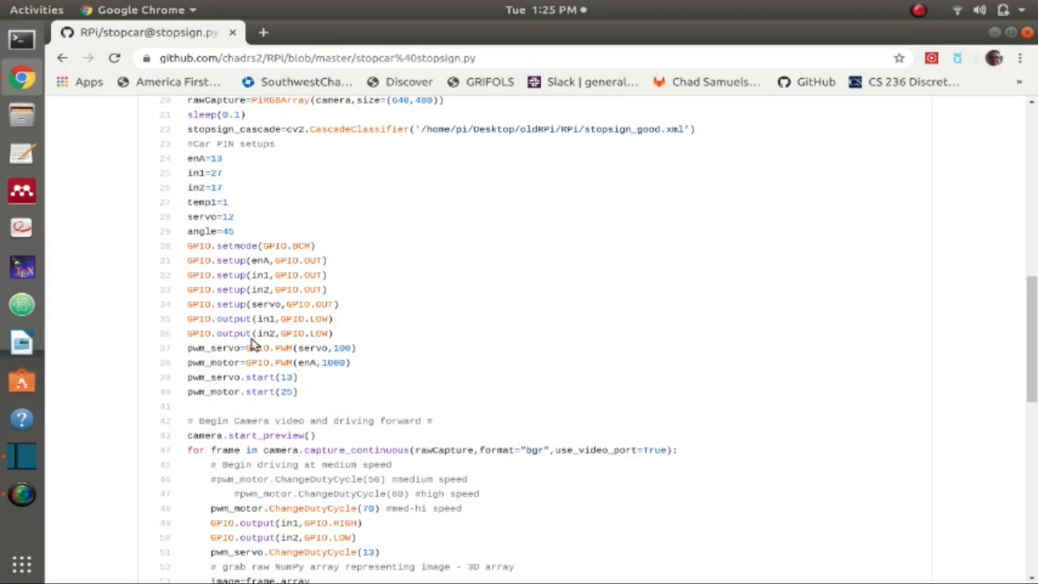
Scroll to the 'Begin Camera video and driving forward' loop and highlight detection-code words.
scroll("down", 3)
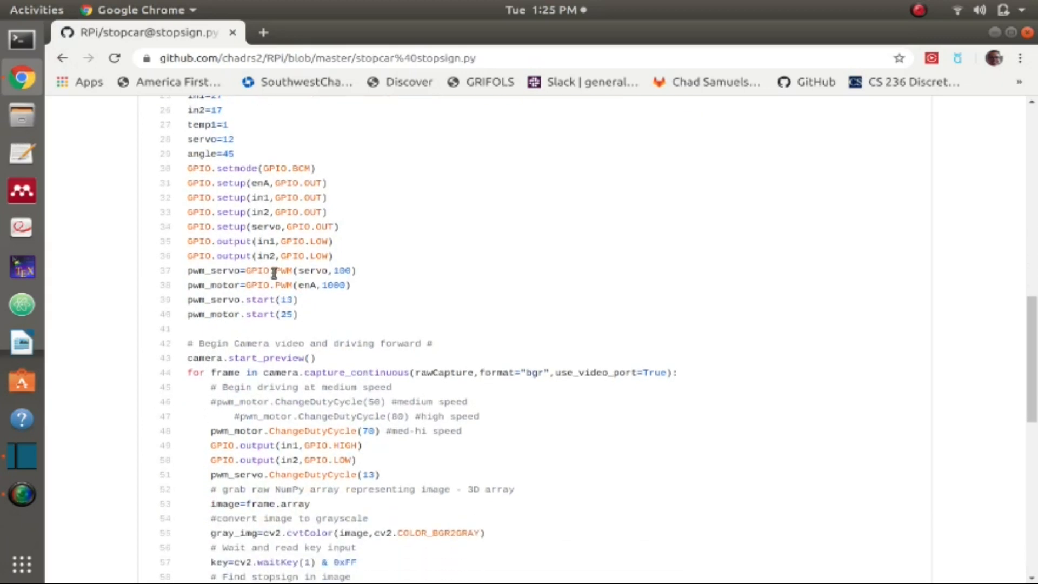
mouse_move(298, 281)
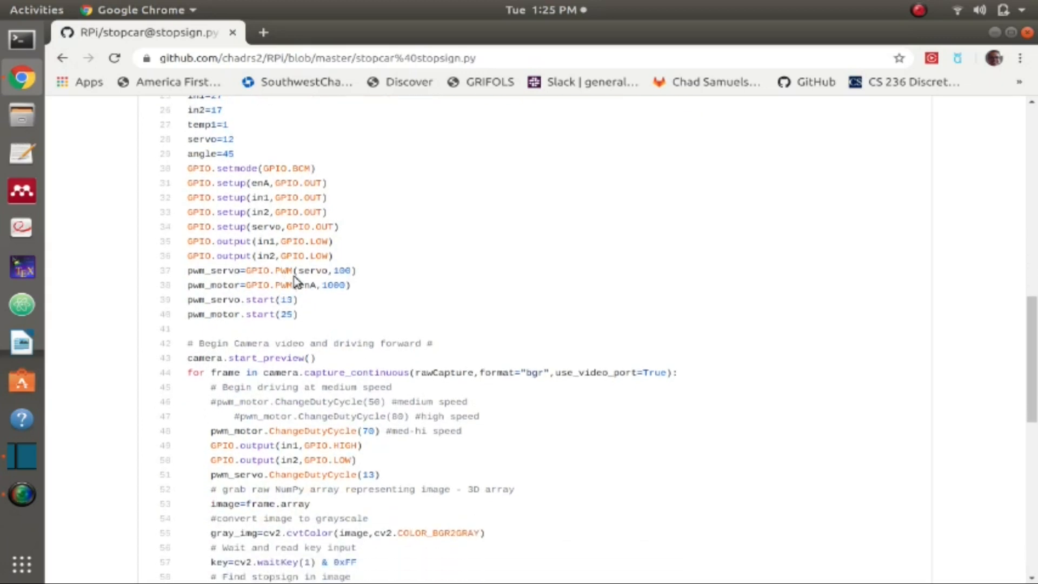
scroll("down", 3)
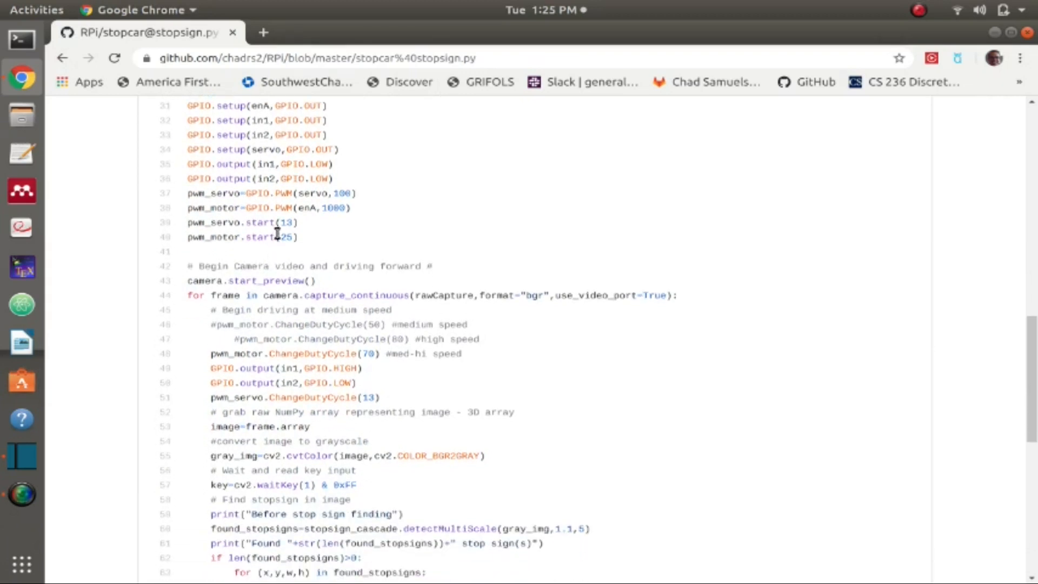
double_click(287, 222)
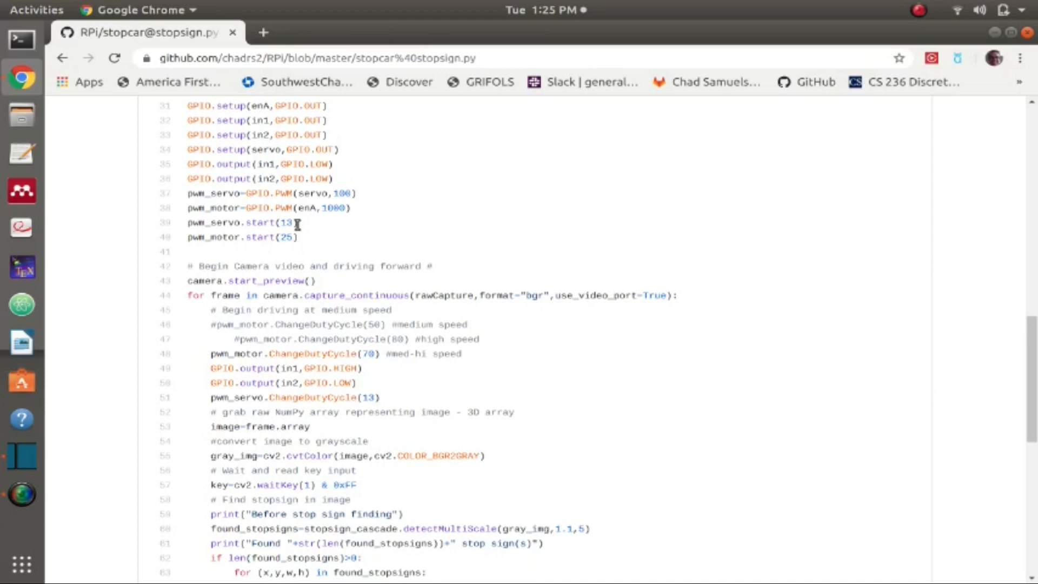
mouse_move(303, 233)
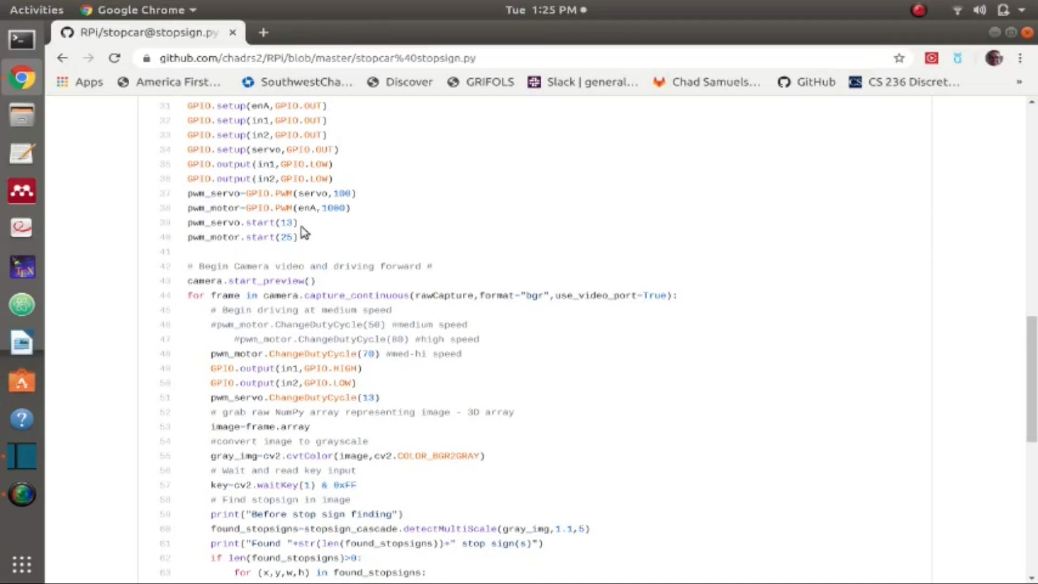
mouse_move(301, 236)
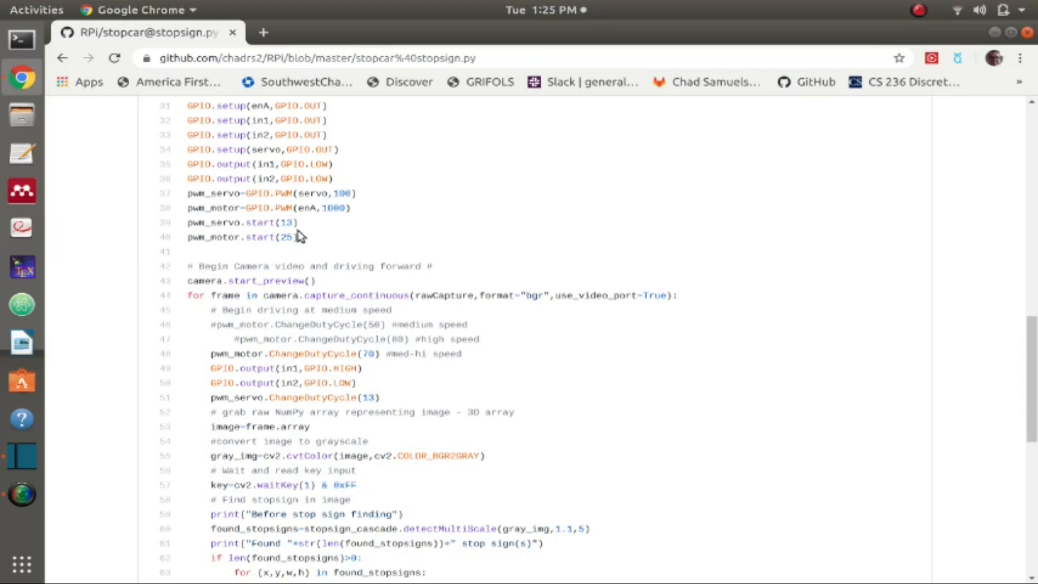
double_click(287, 236)
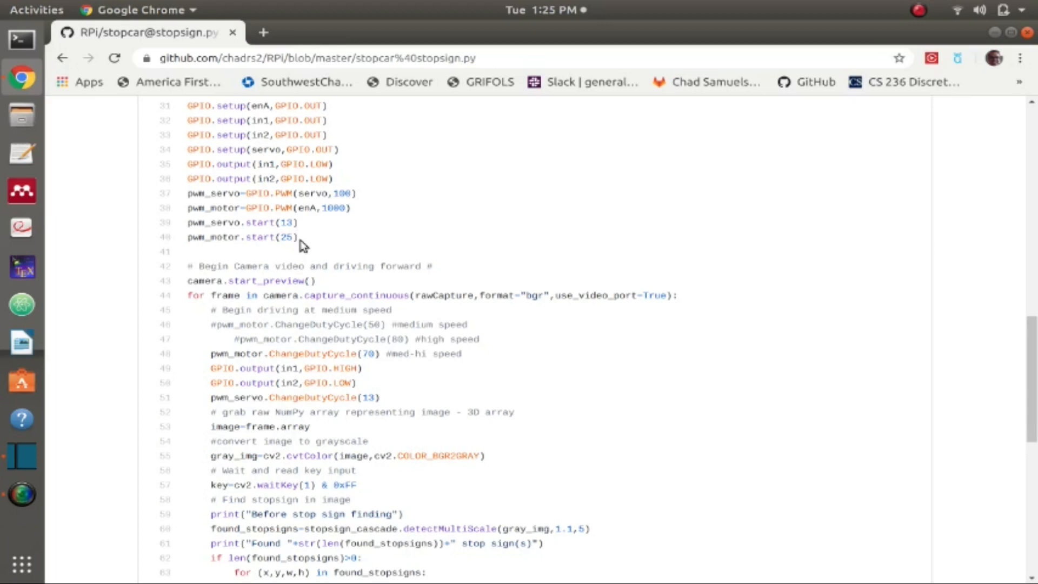
scroll("down", 3)
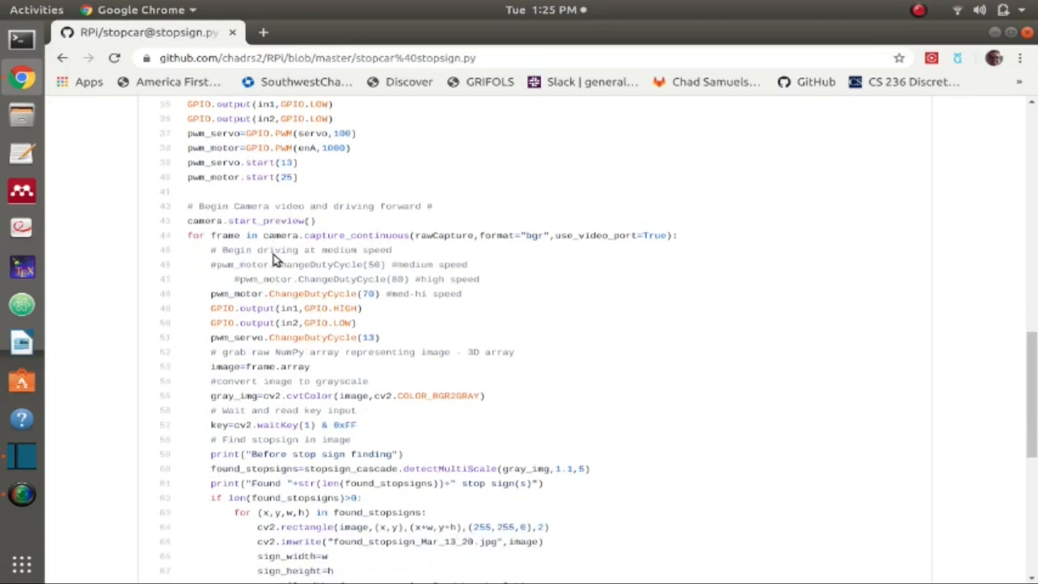
scroll("down", 3)
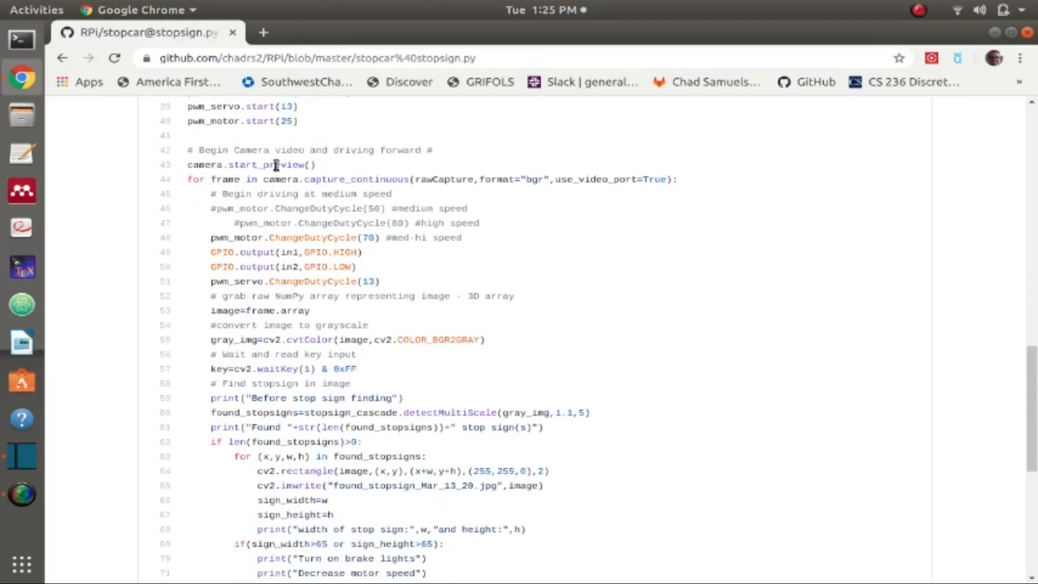
mouse_move(198, 180)
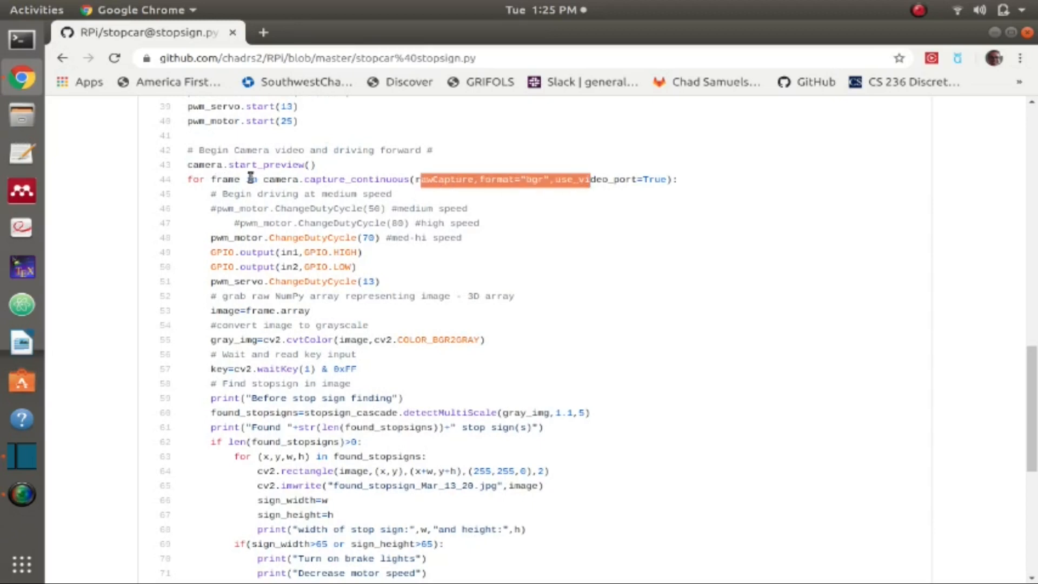
double_click(226, 180)
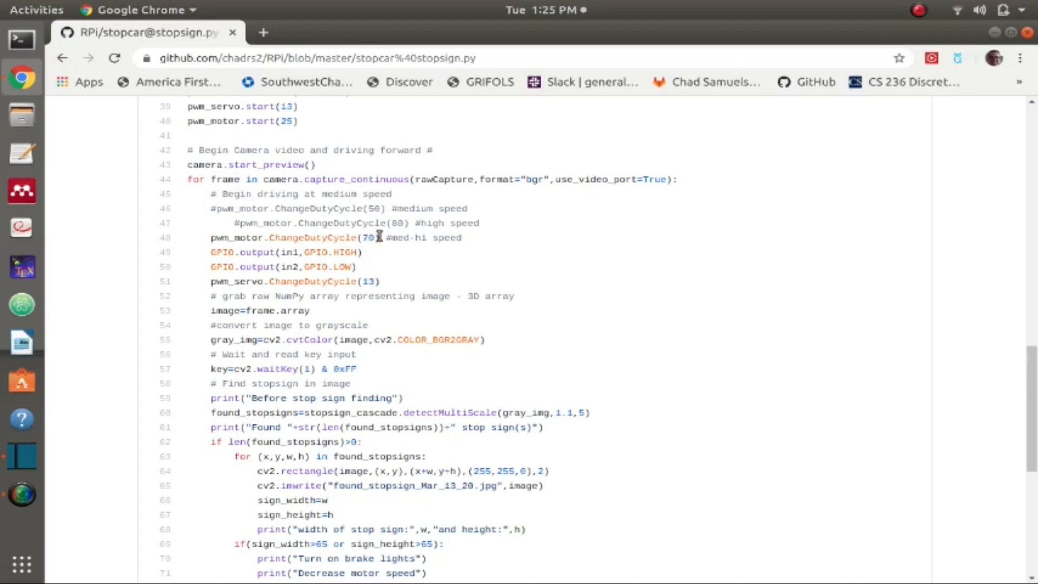
mouse_move(277, 252)
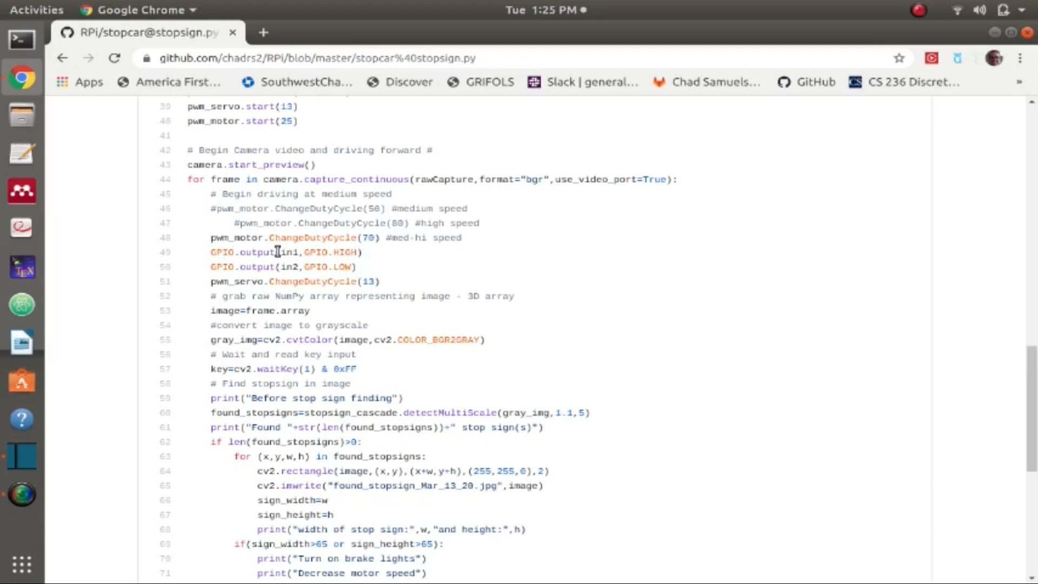
mouse_move(292, 265)
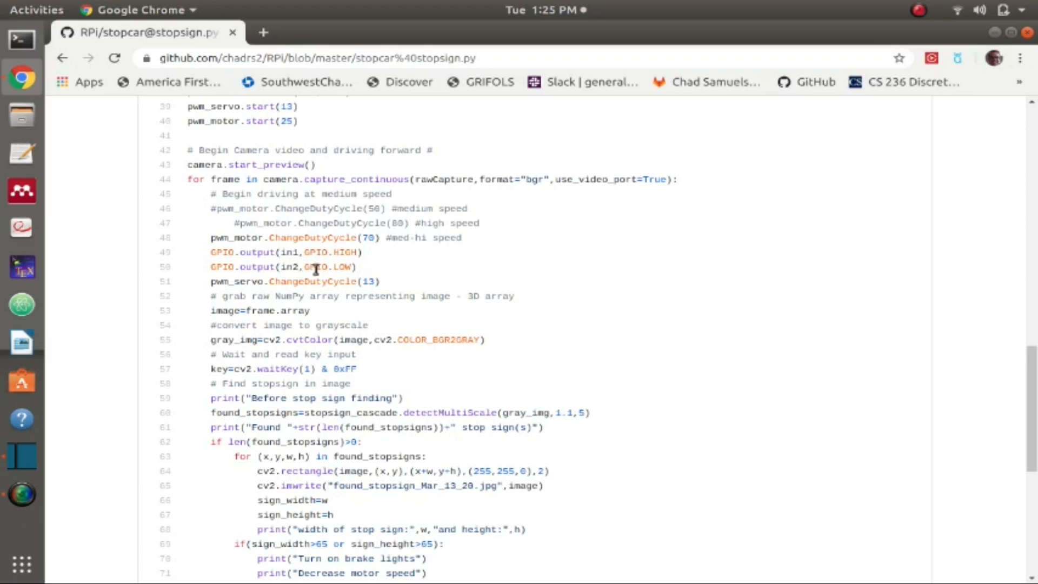
mouse_move(316, 253)
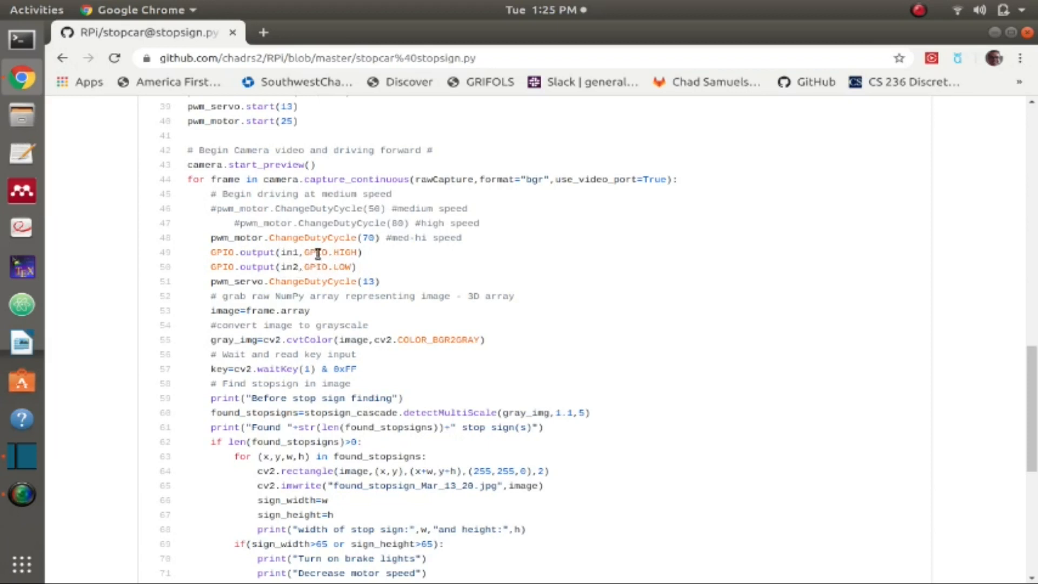
double_click(278, 280)
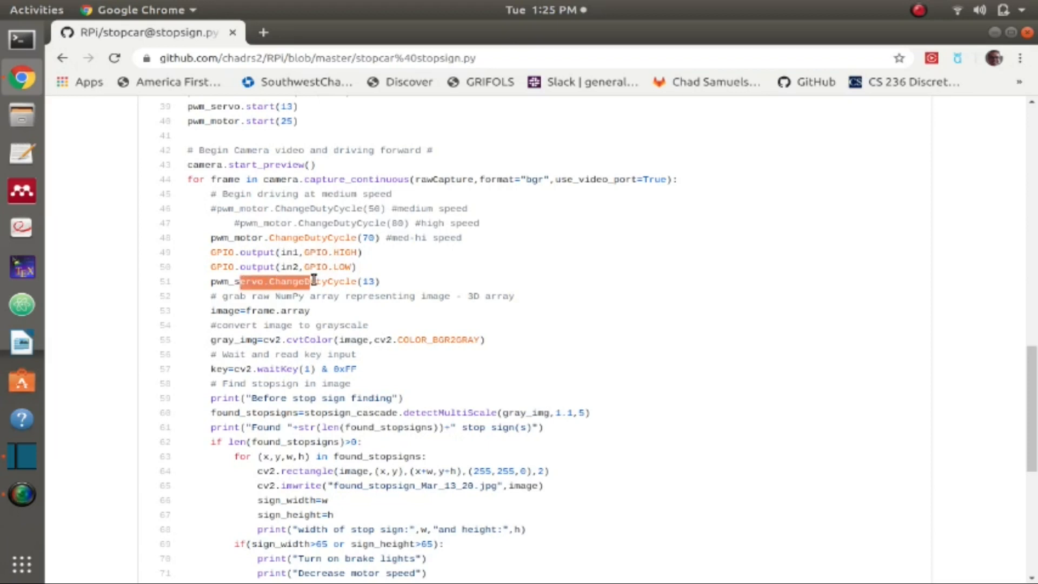
left_click(374, 281)
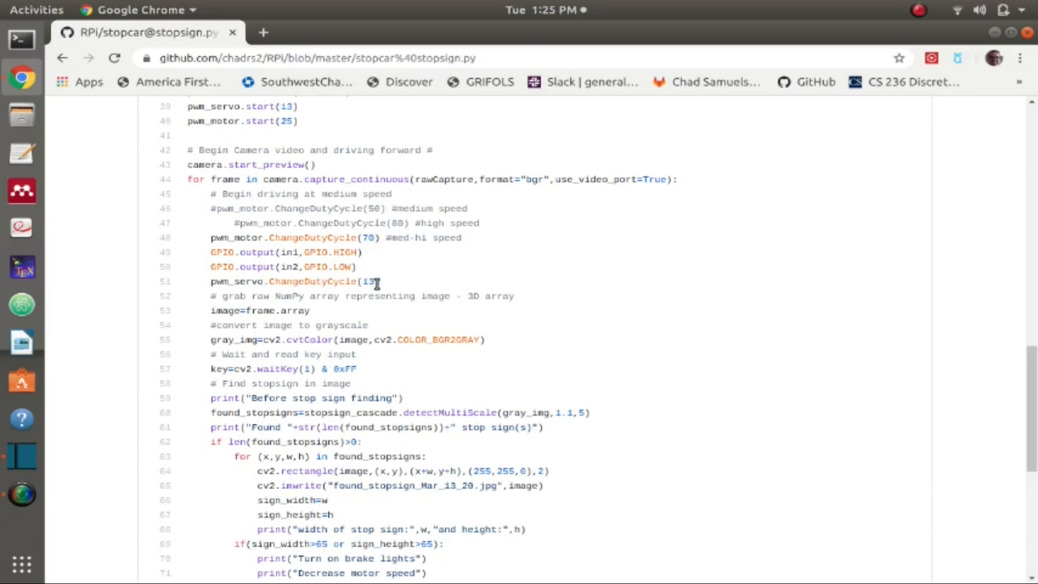
mouse_move(383, 291)
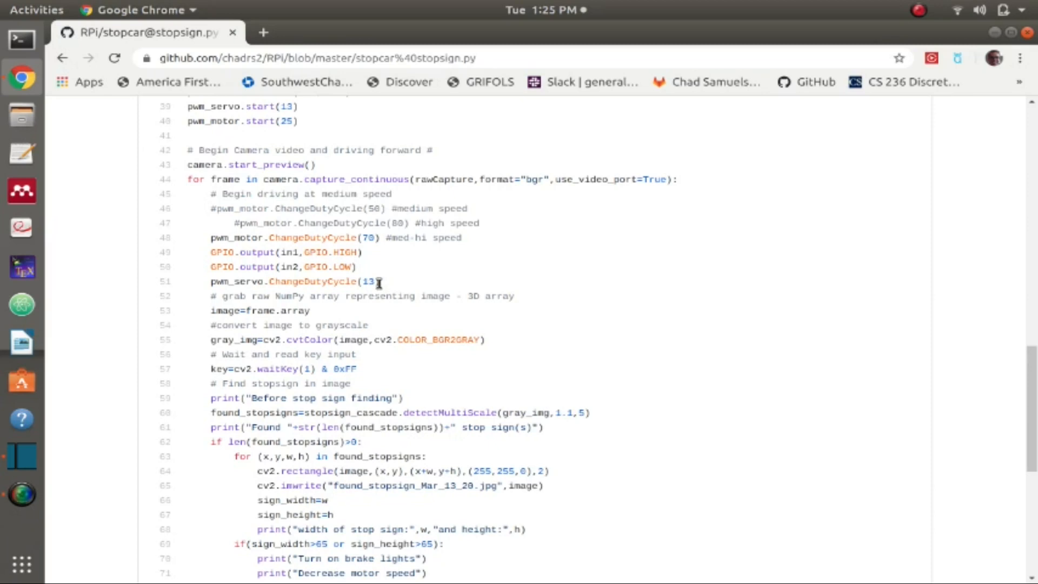
double_click(260, 310)
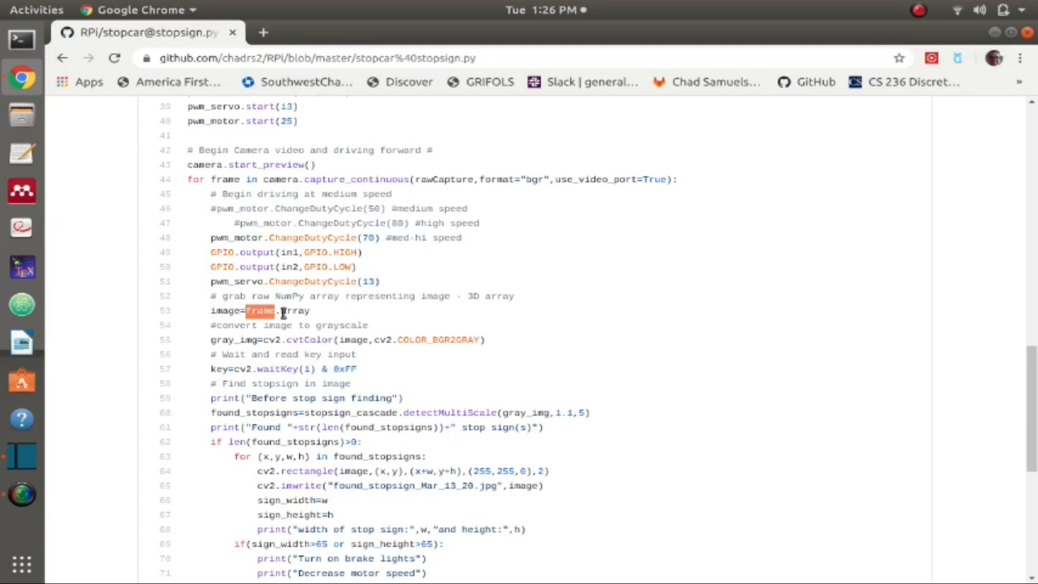
double_click(225, 310)
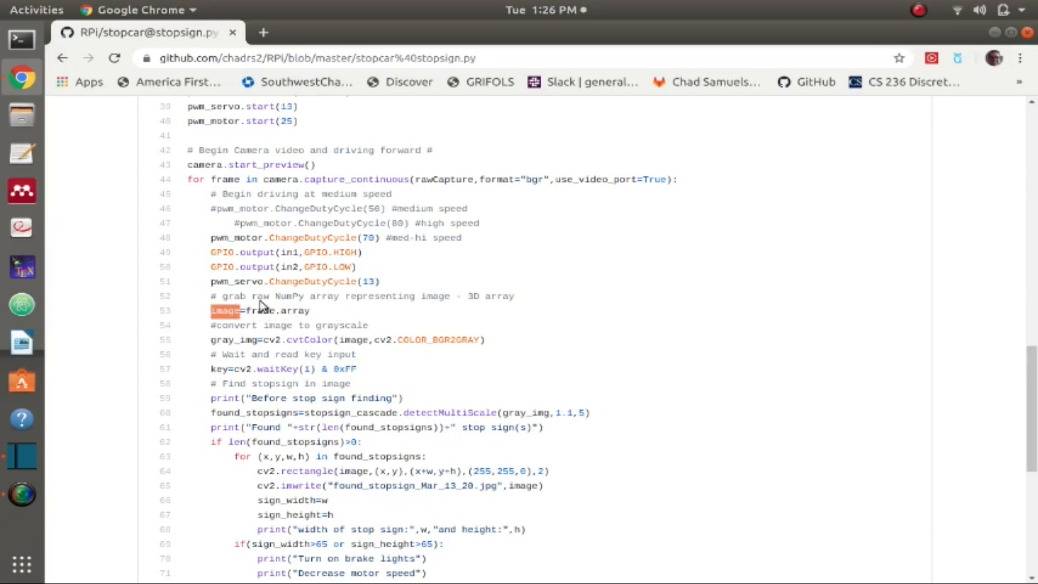
scroll("down", 3)
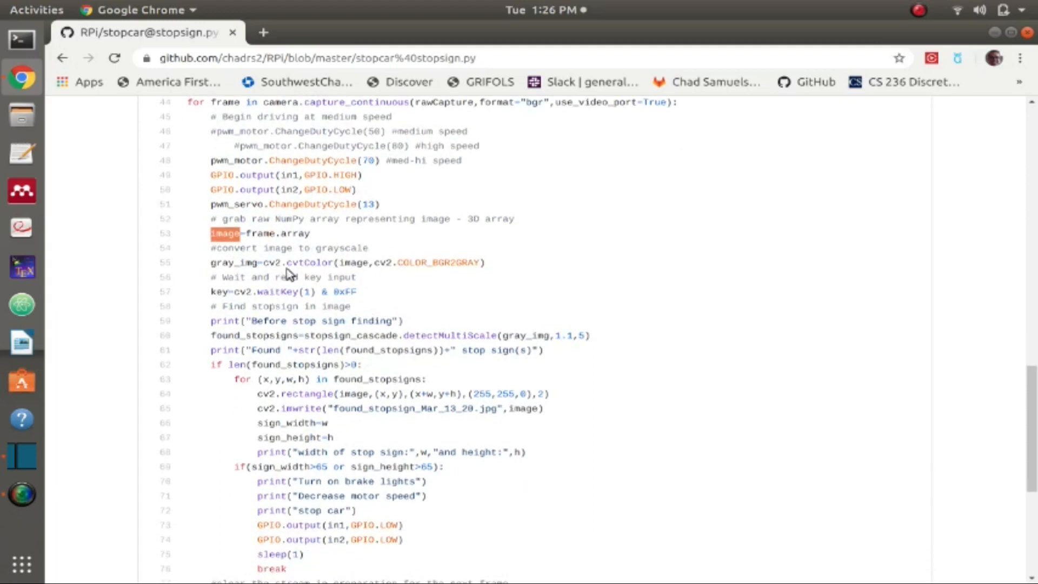
mouse_move(254, 260)
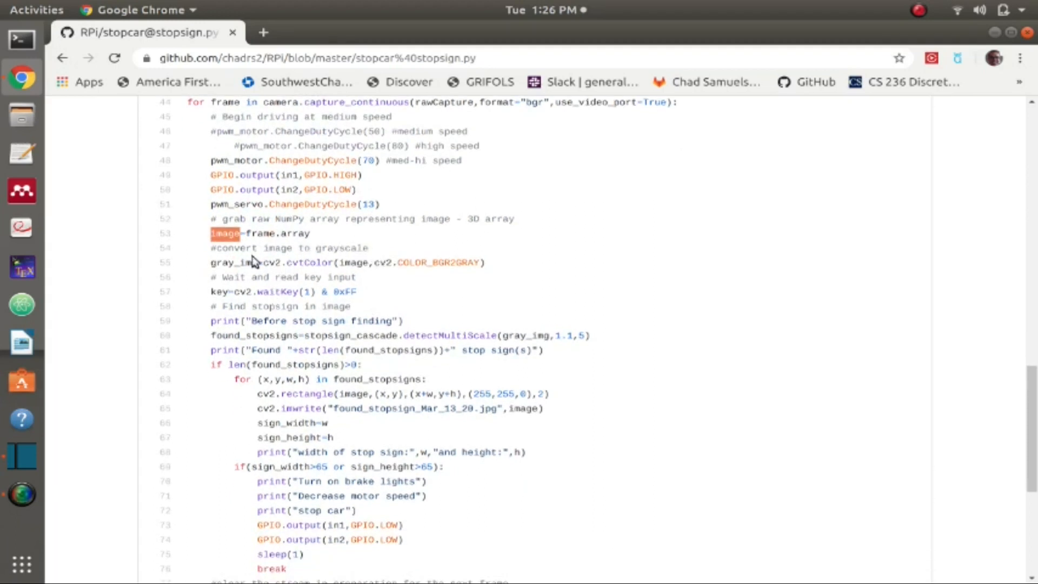
scroll("down", 3)
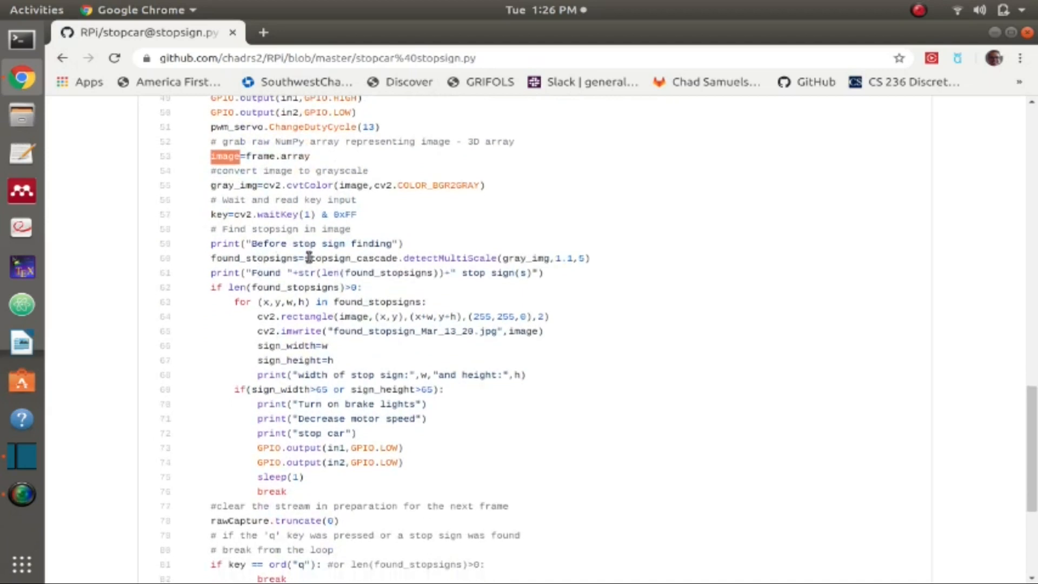
double_click(351, 259)
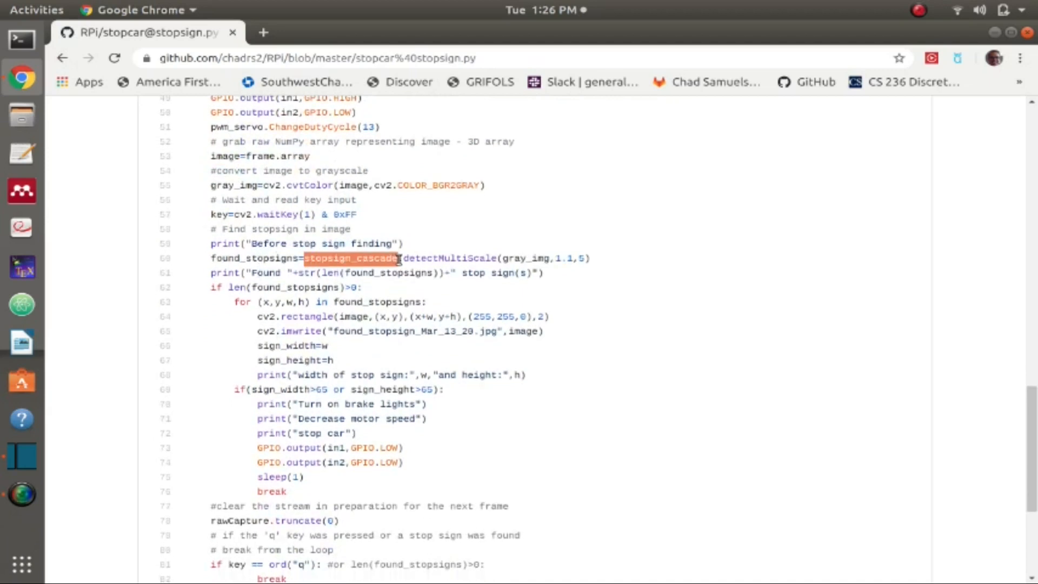
mouse_move(340, 243)
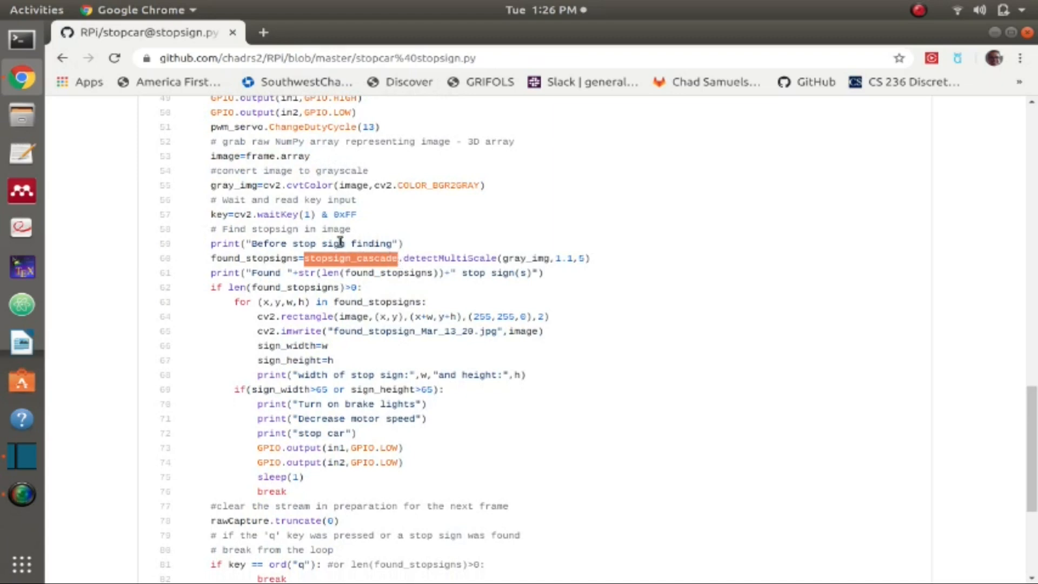
mouse_move(321, 260)
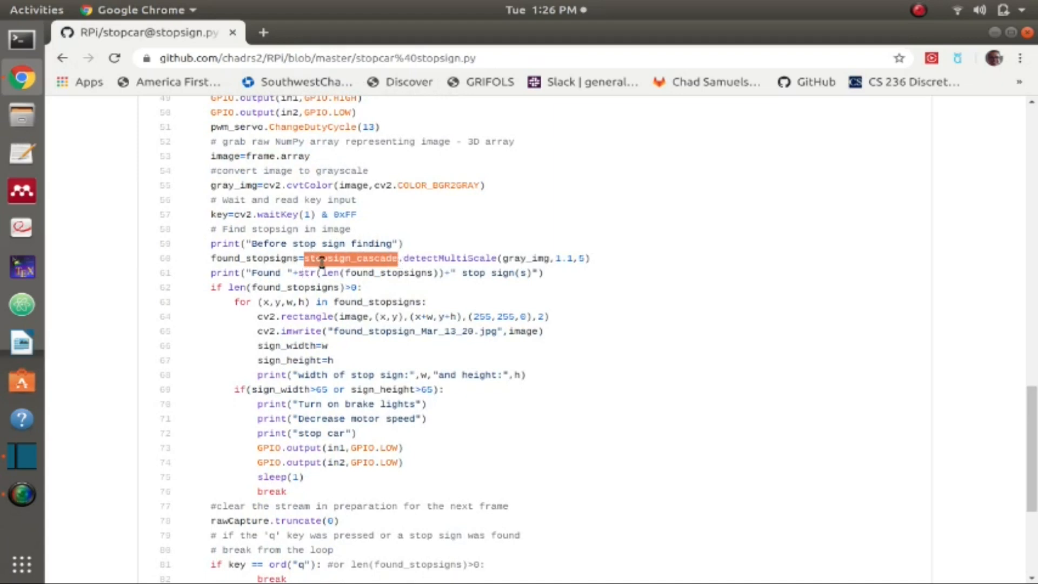
mouse_move(404, 264)
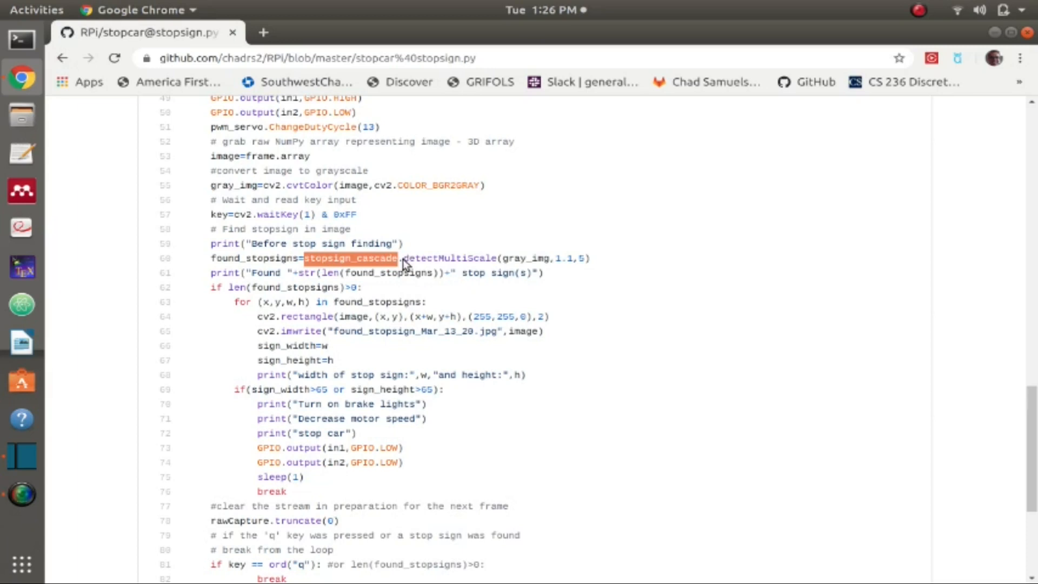
mouse_move(496, 259)
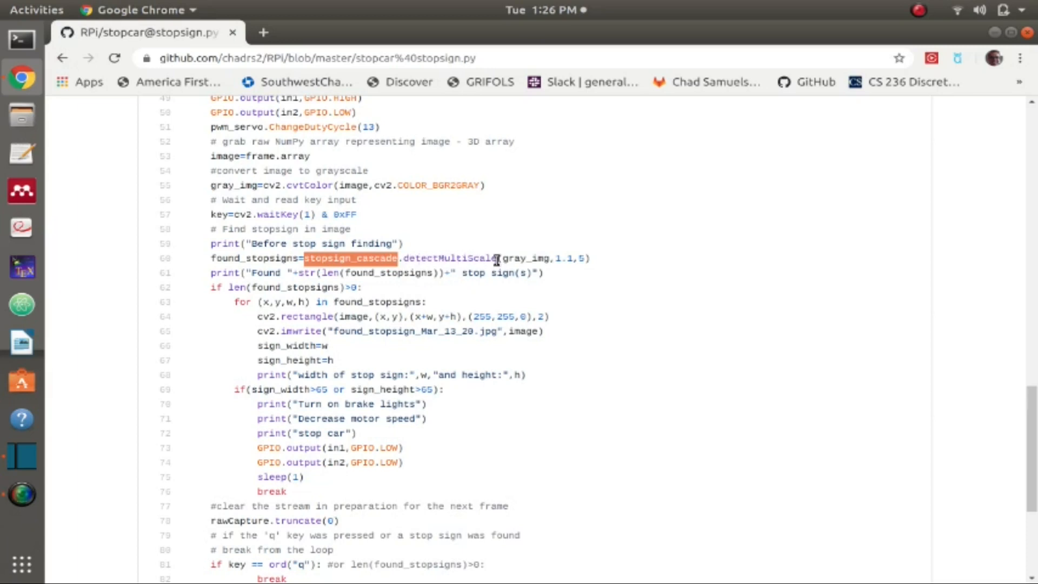
double_click(511, 259)
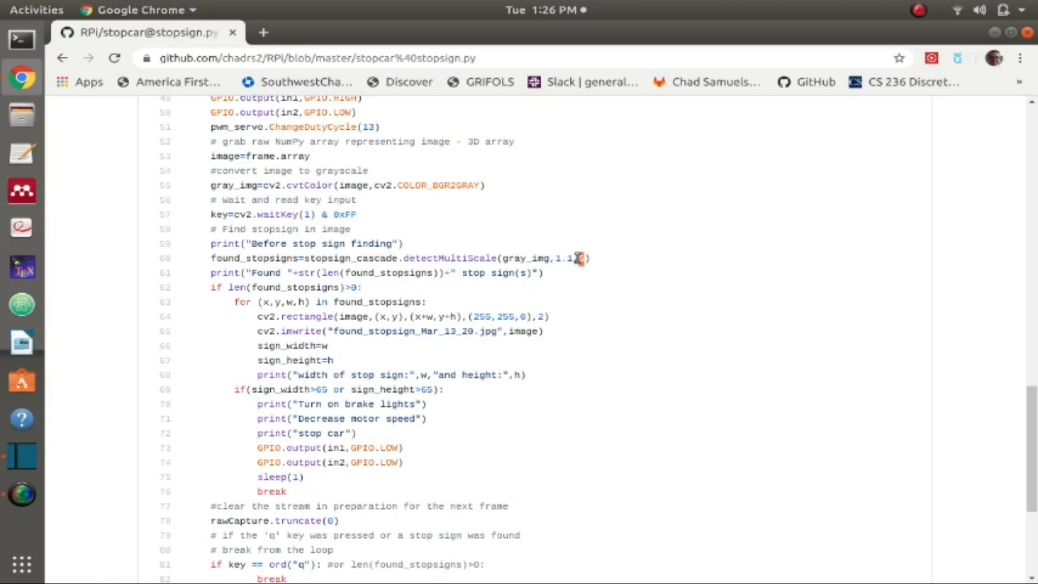
mouse_move(286, 258)
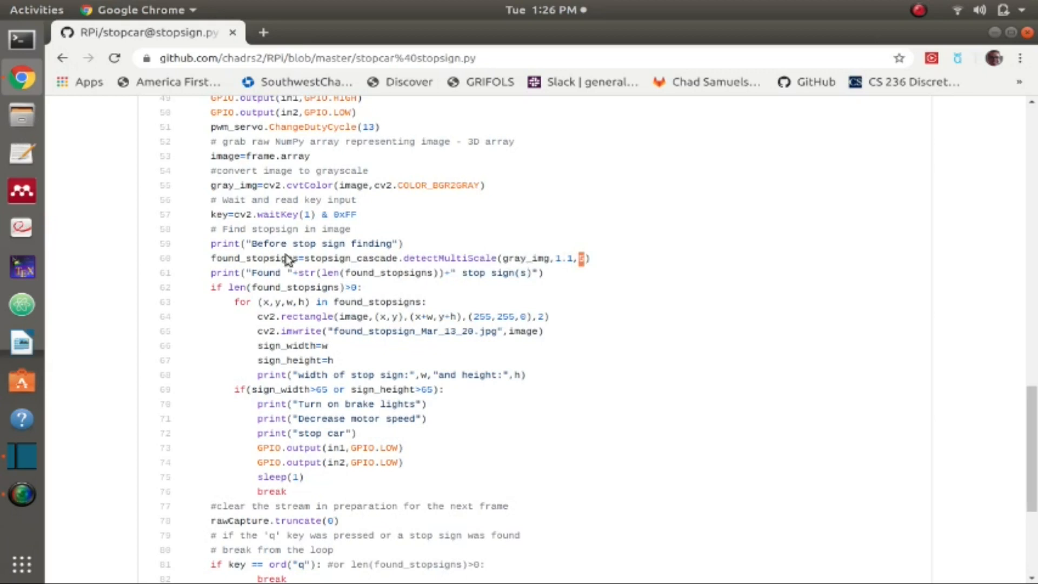
mouse_move(453, 257)
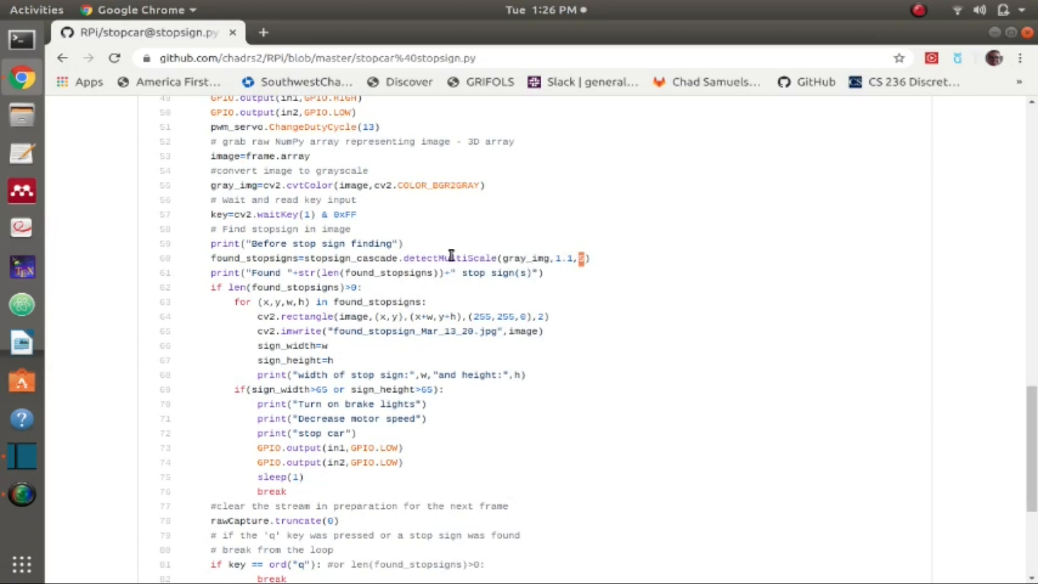
double_click(351, 259)
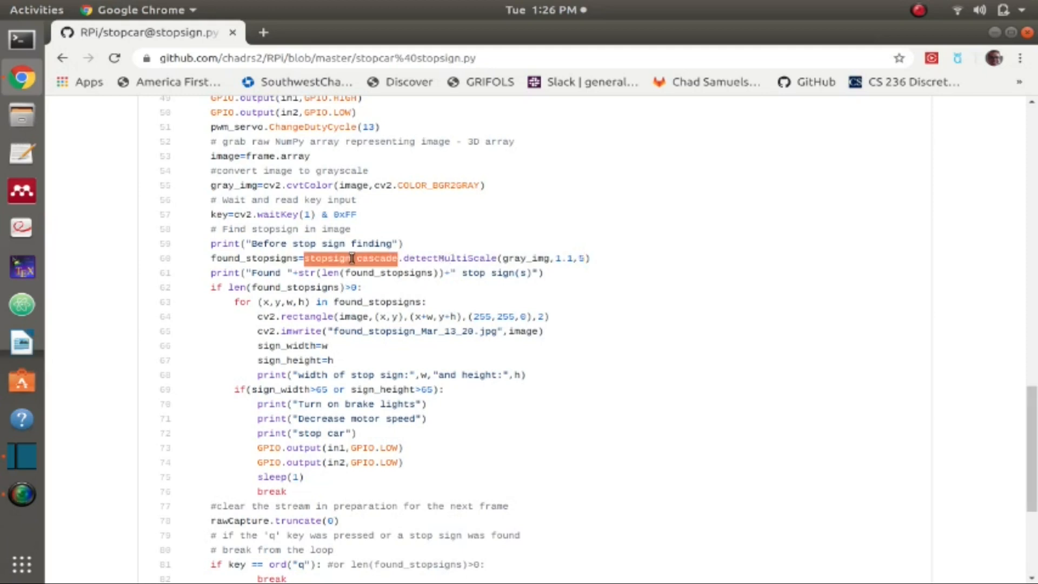
mouse_move(371, 259)
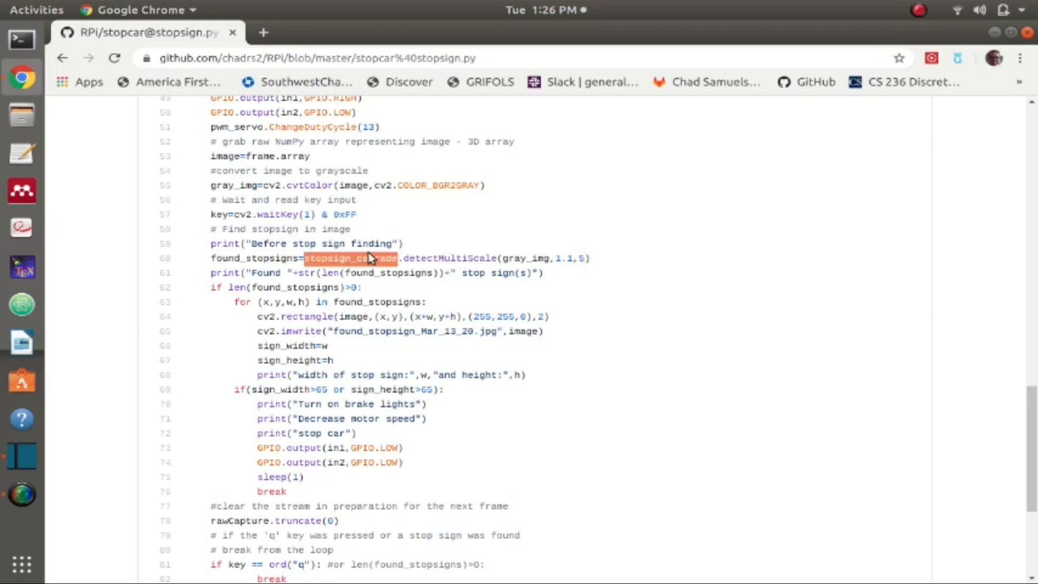
mouse_move(387, 260)
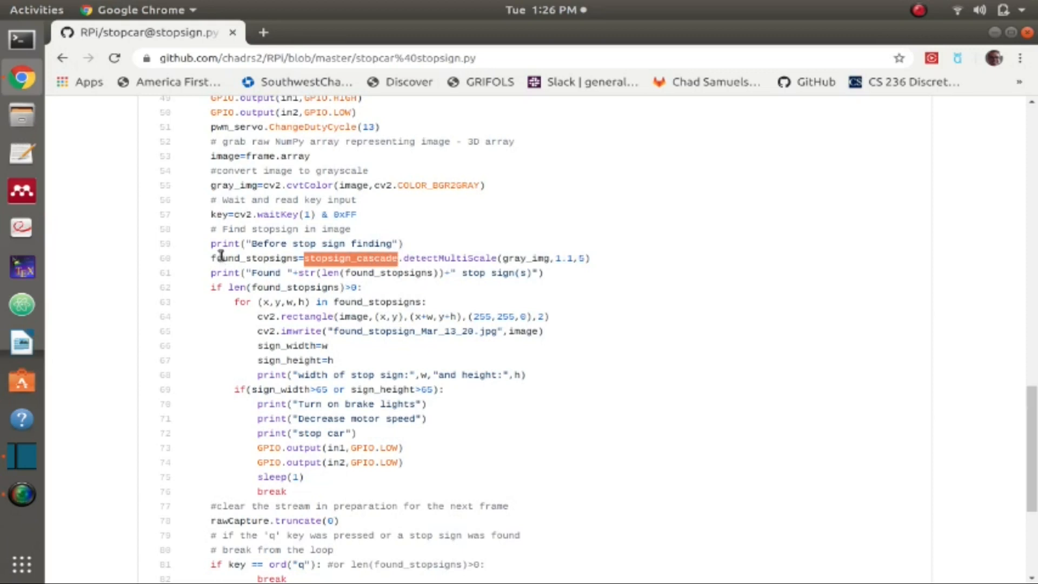
double_click(255, 259)
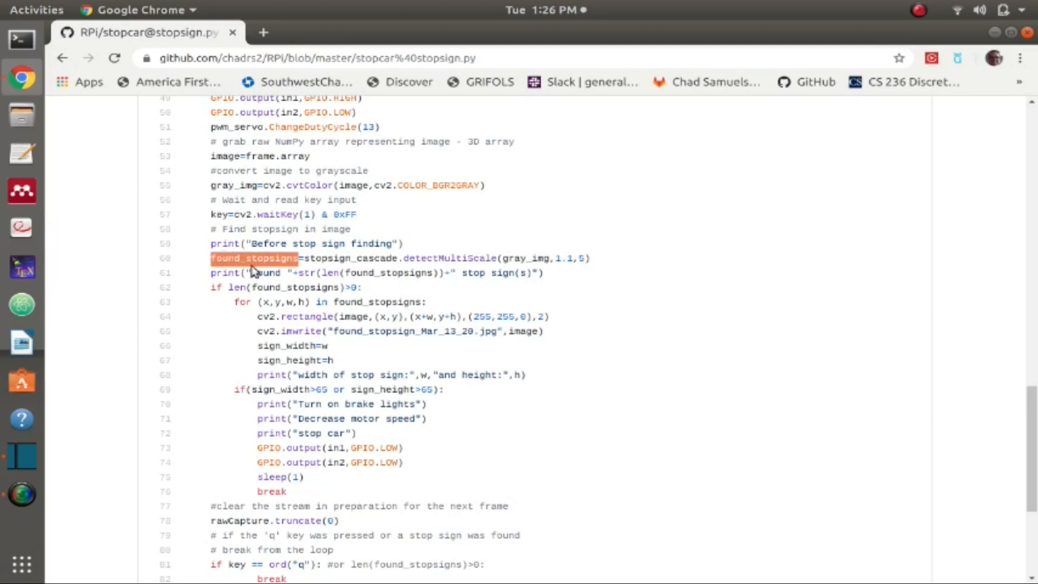
mouse_move(330, 274)
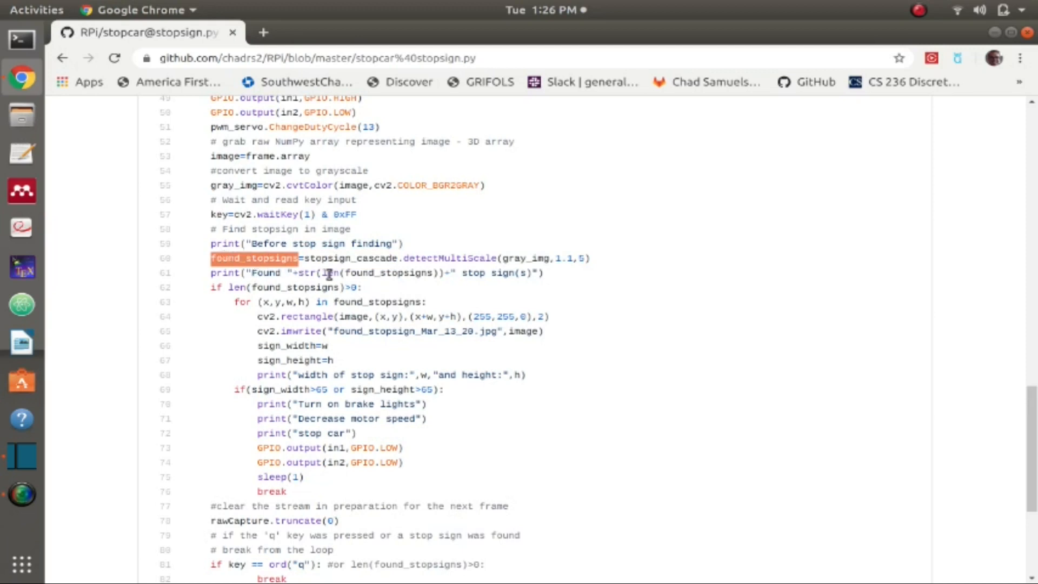
double_click(384, 273)
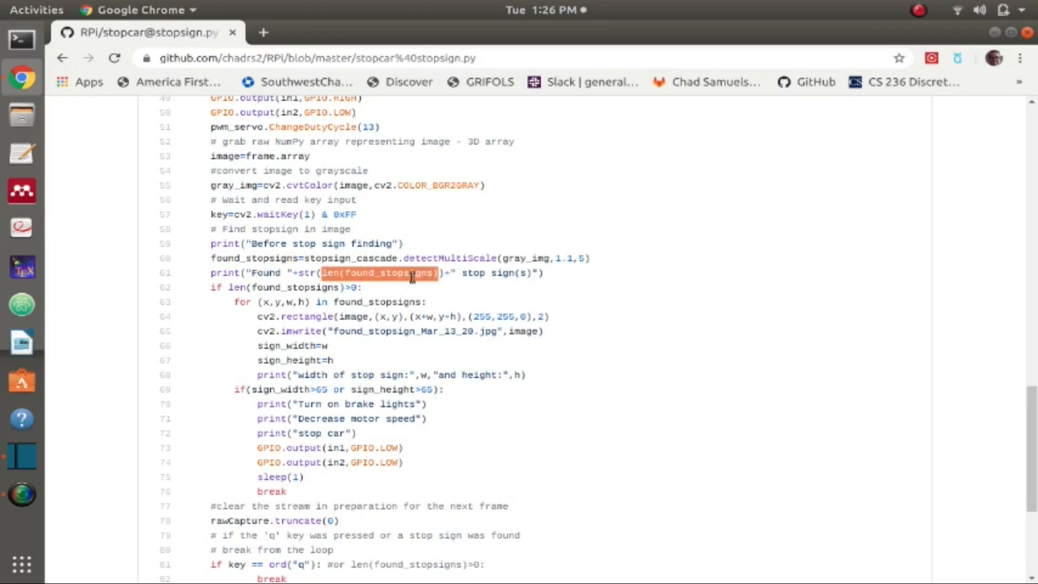
mouse_move(437, 224)
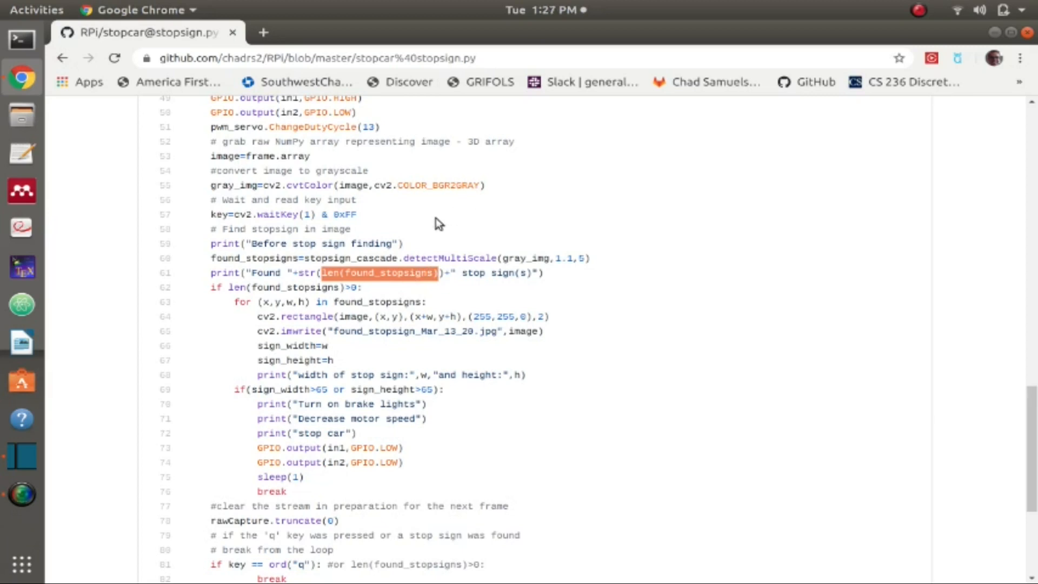
mouse_move(227, 290)
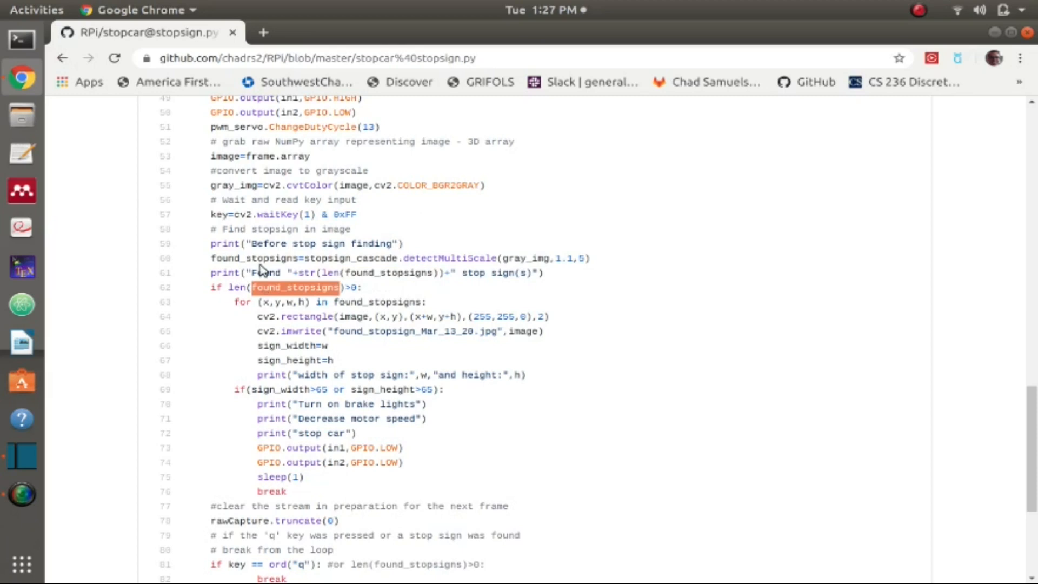
mouse_move(312, 286)
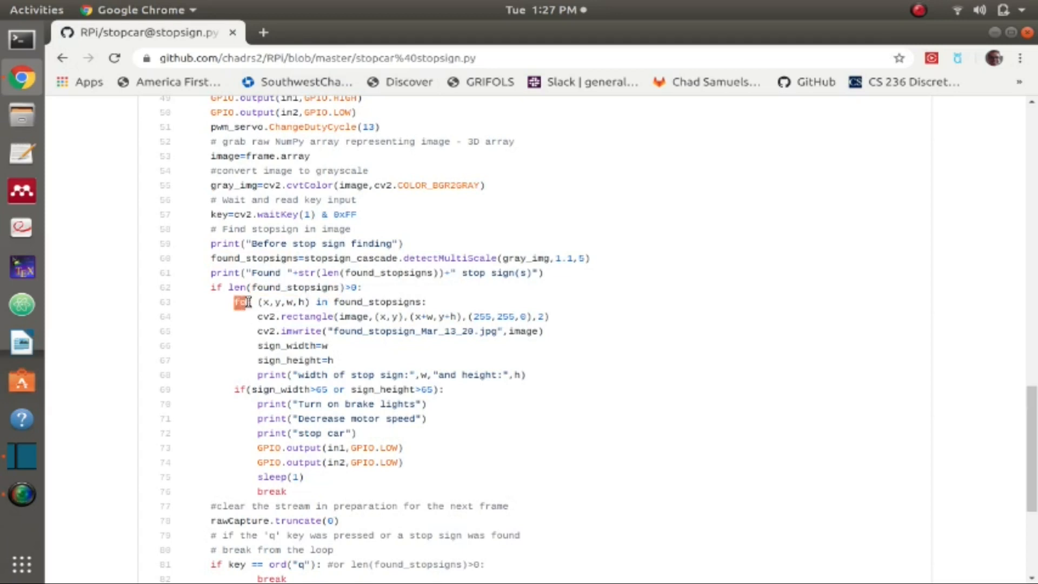
double_click(376, 301)
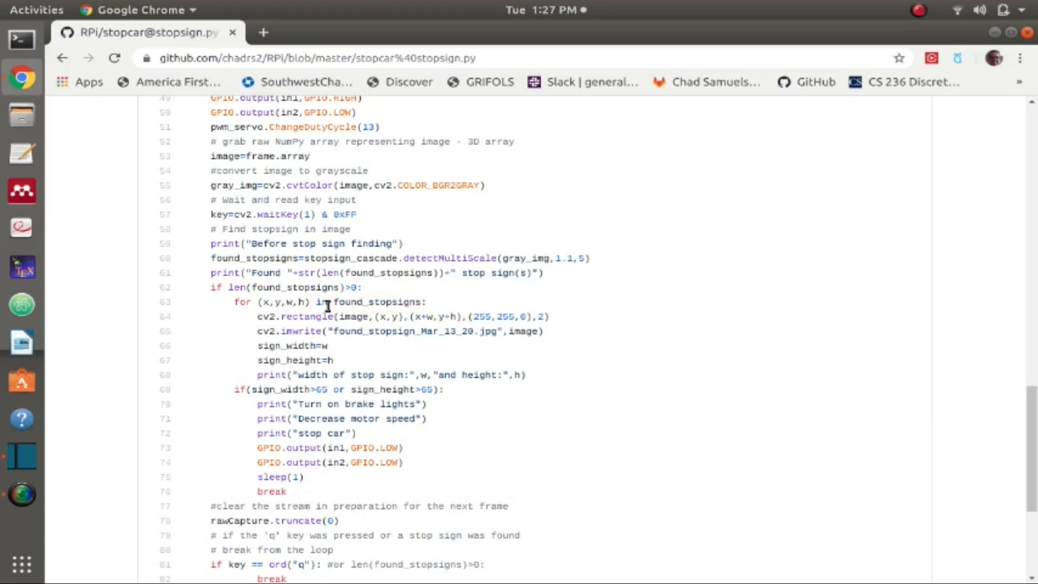
mouse_move(334, 306)
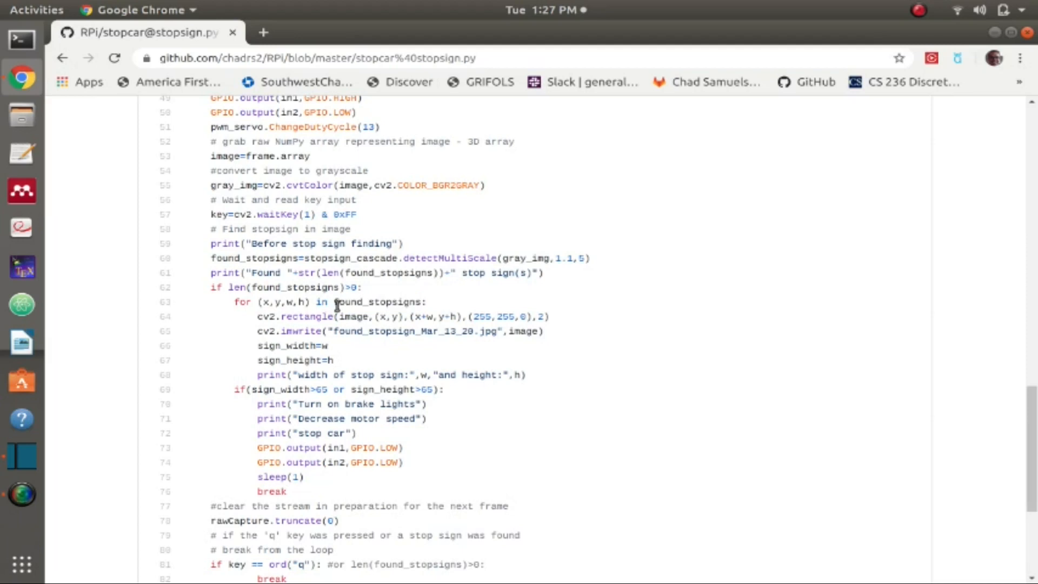
scroll("down", 3)
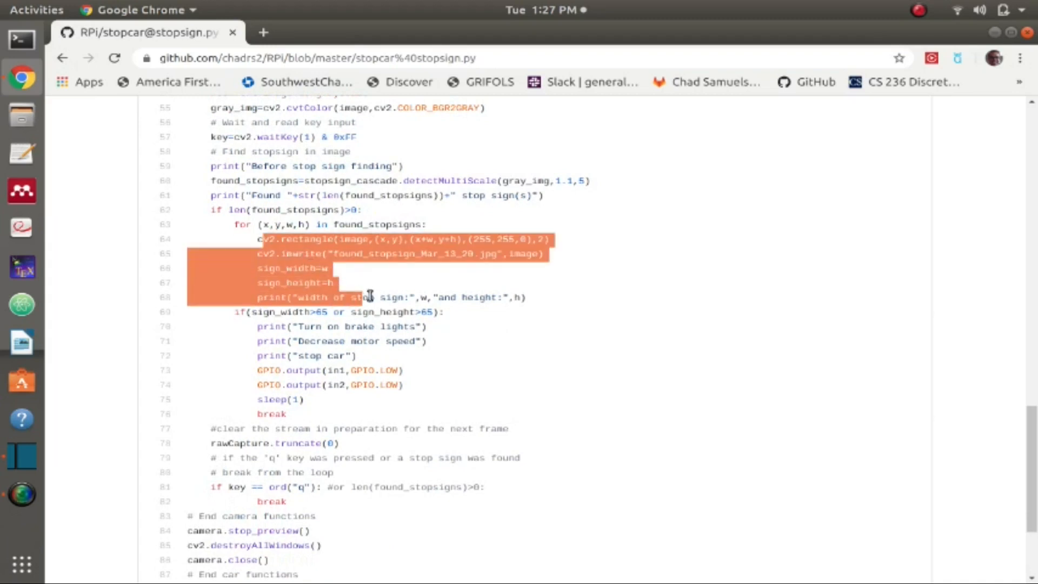
left_click(534, 305)
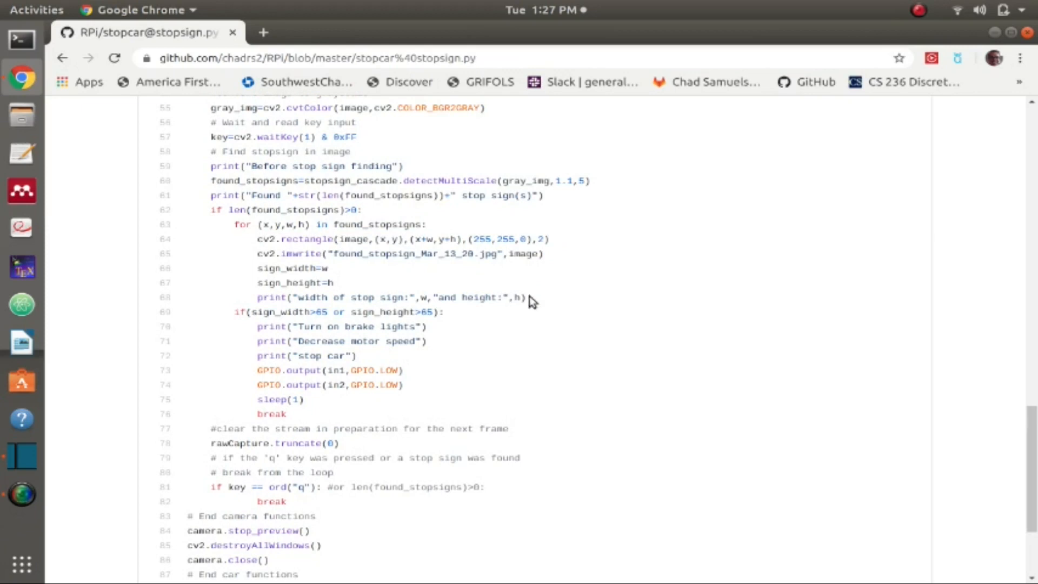
mouse_move(289, 241)
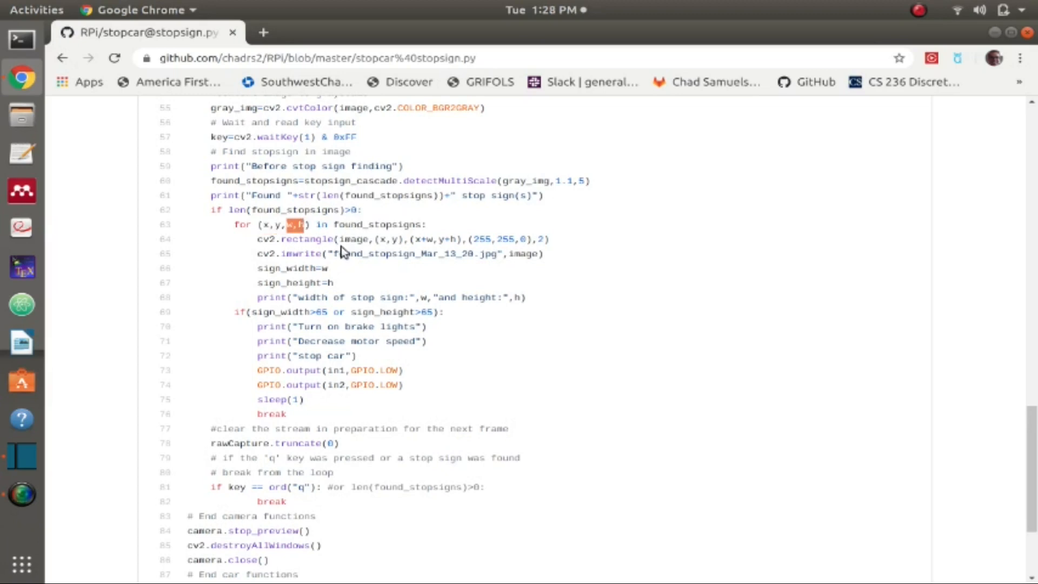
scroll("down", 3)
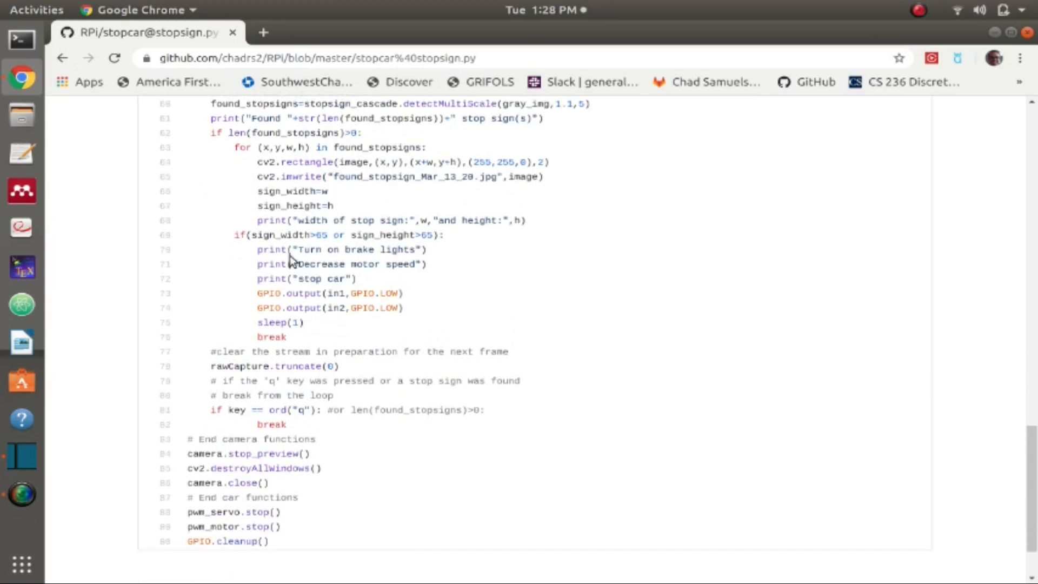
scroll("up", 3)
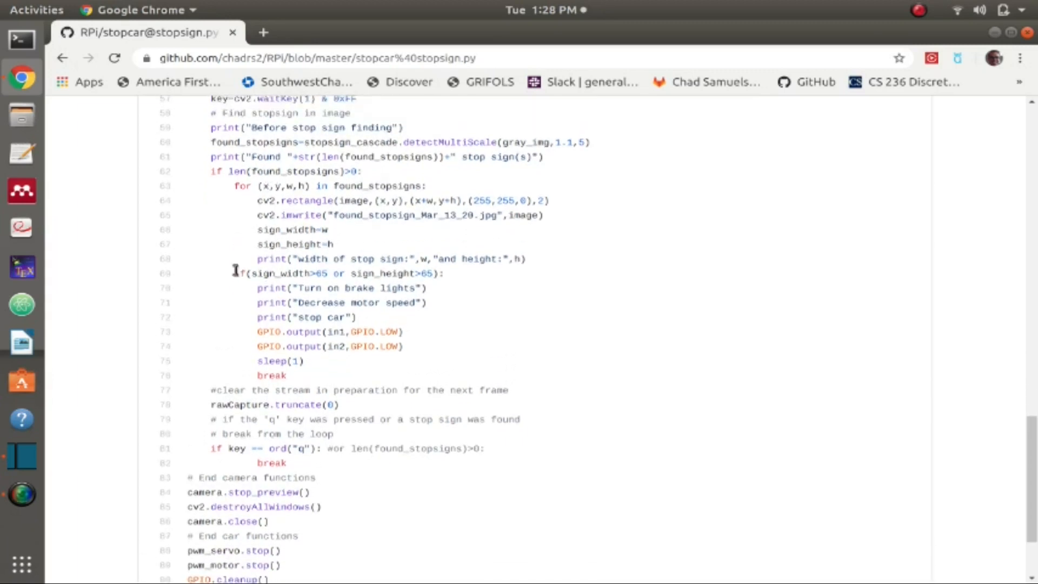
mouse_move(301, 175)
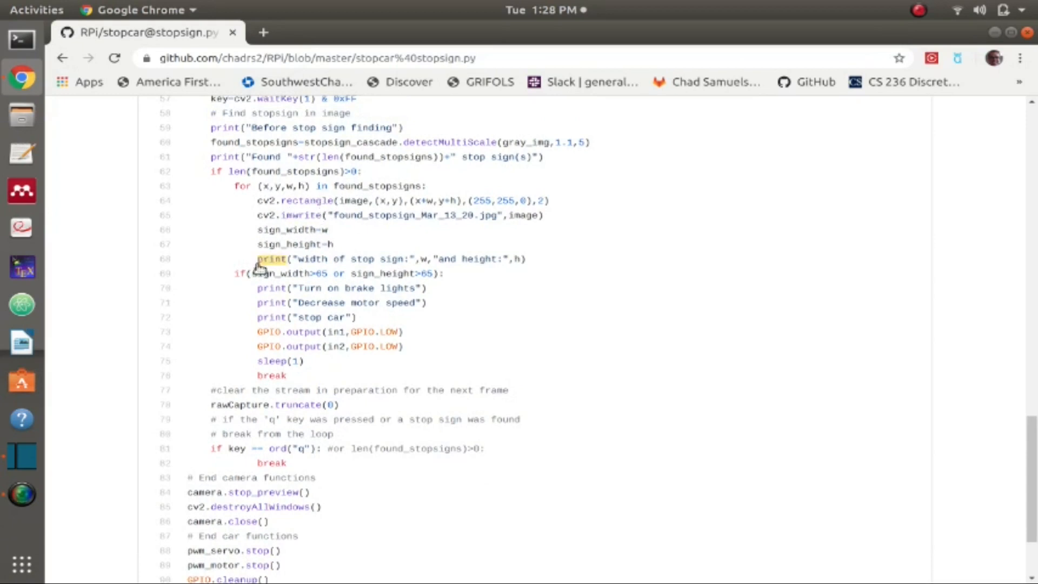
double_click(278, 274)
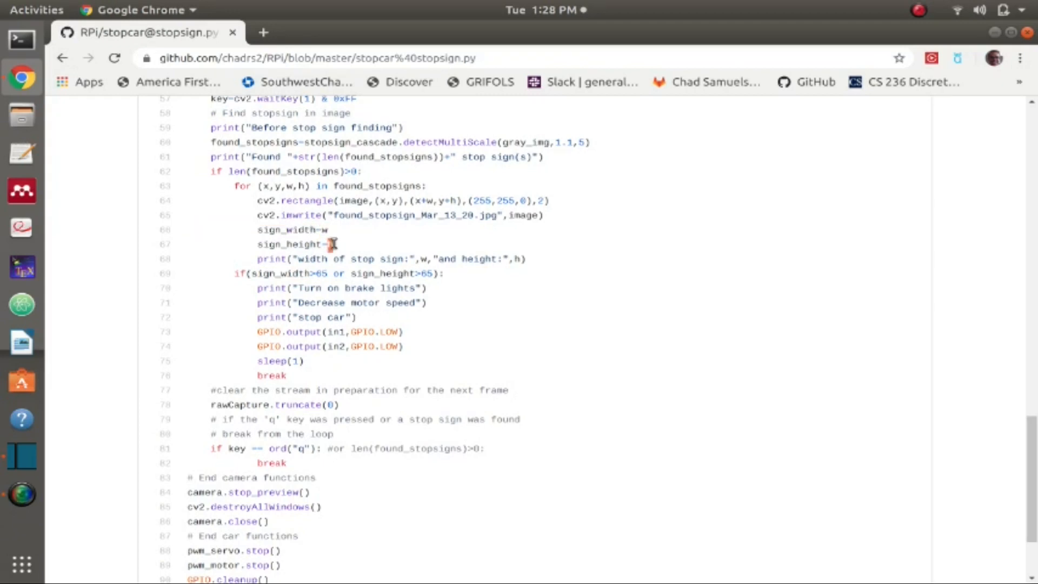
double_click(290, 244)
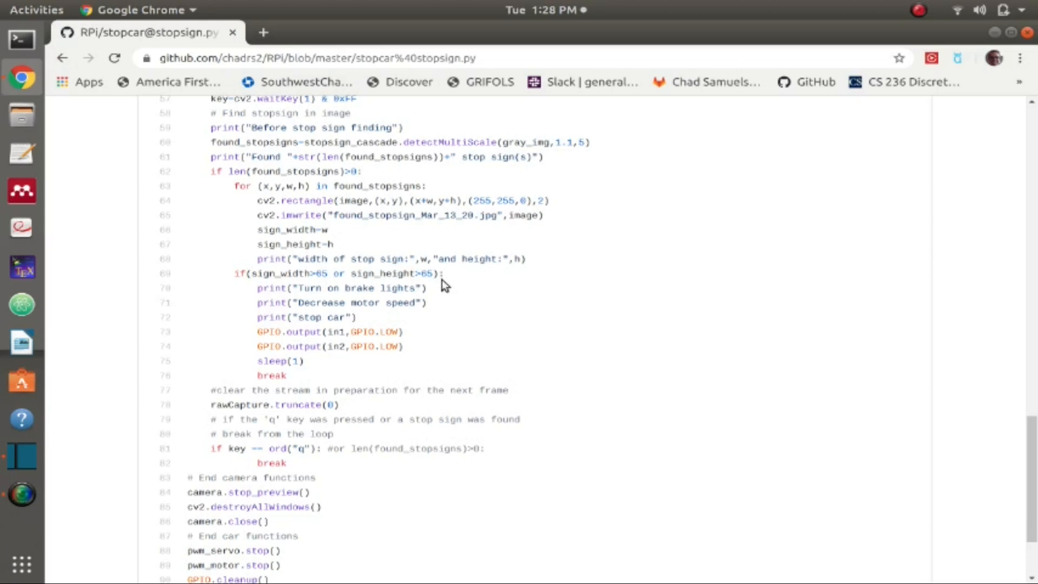
mouse_move(319, 299)
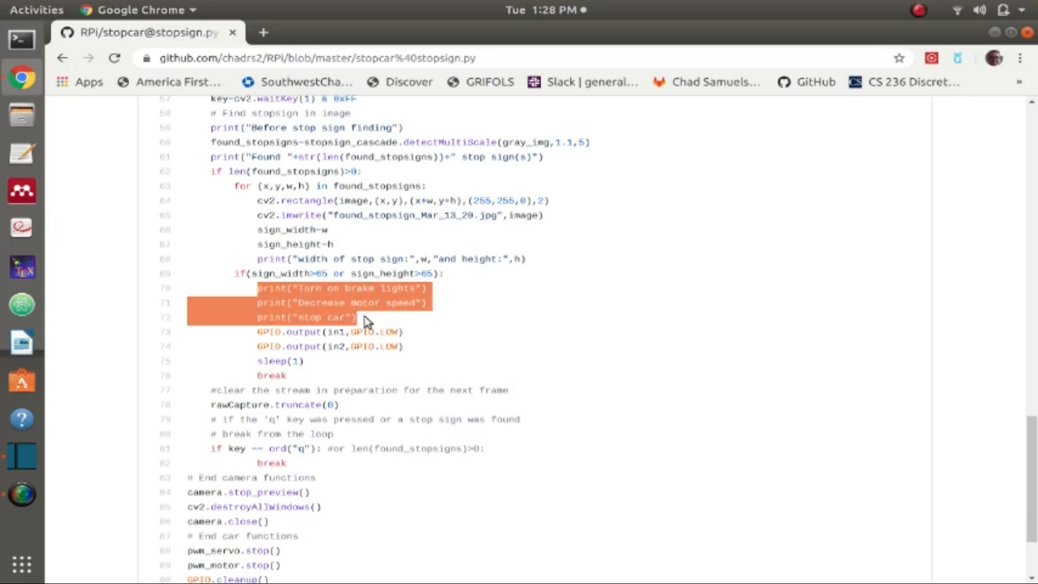
left_click(363, 321)
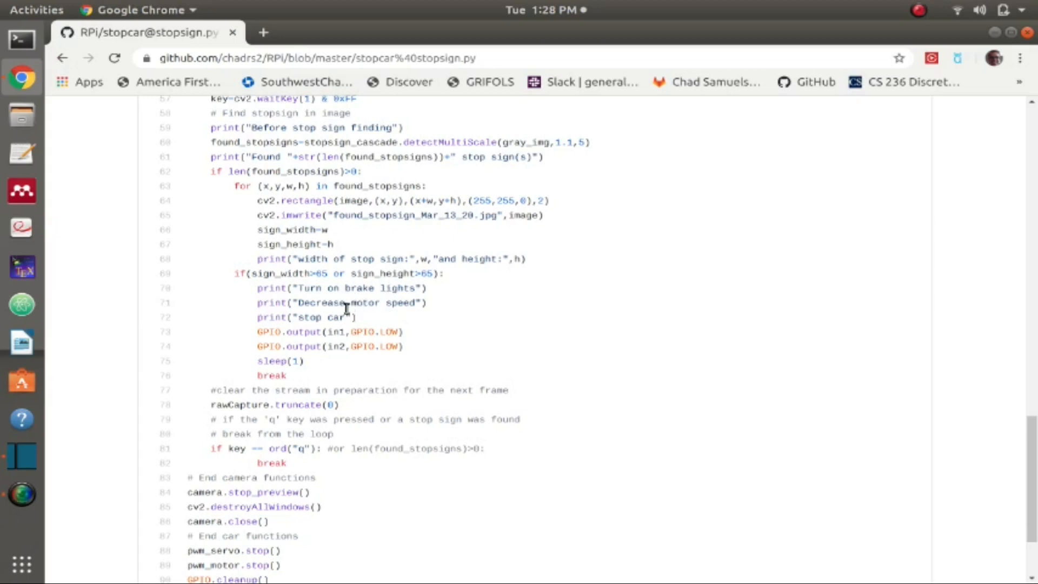
mouse_move(324, 318)
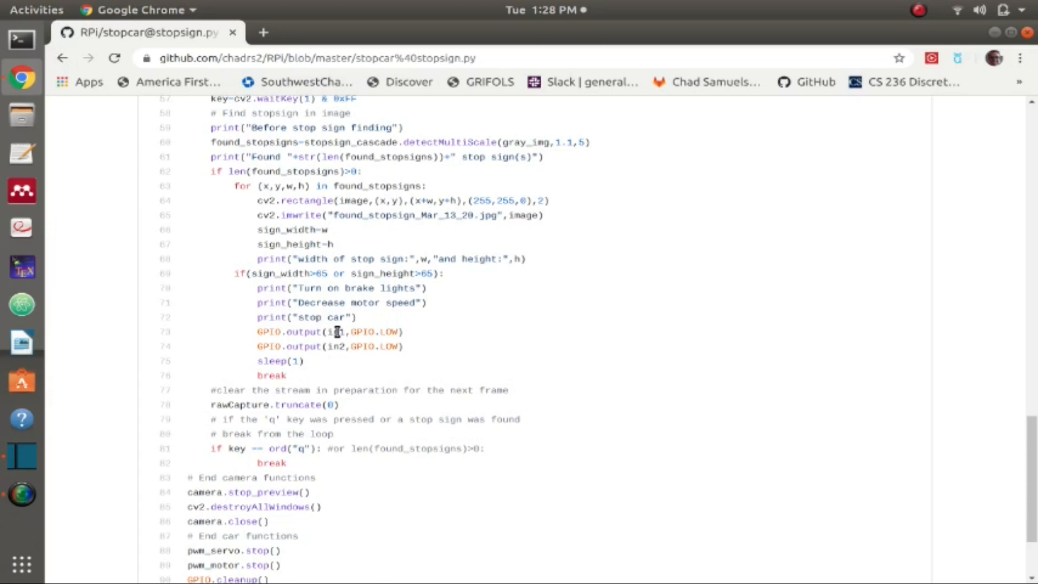
double_click(336, 346)
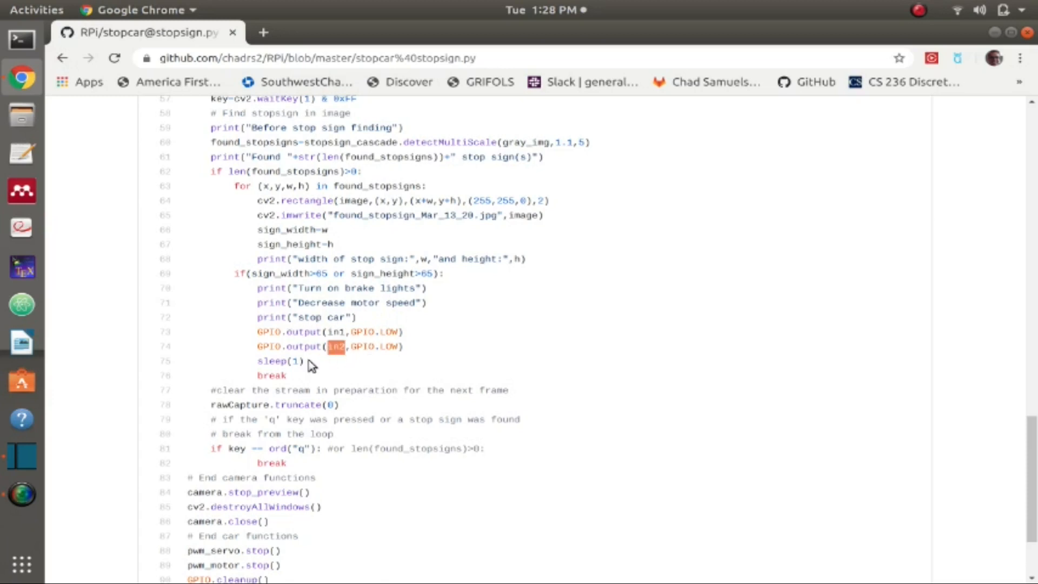
mouse_move(278, 381)
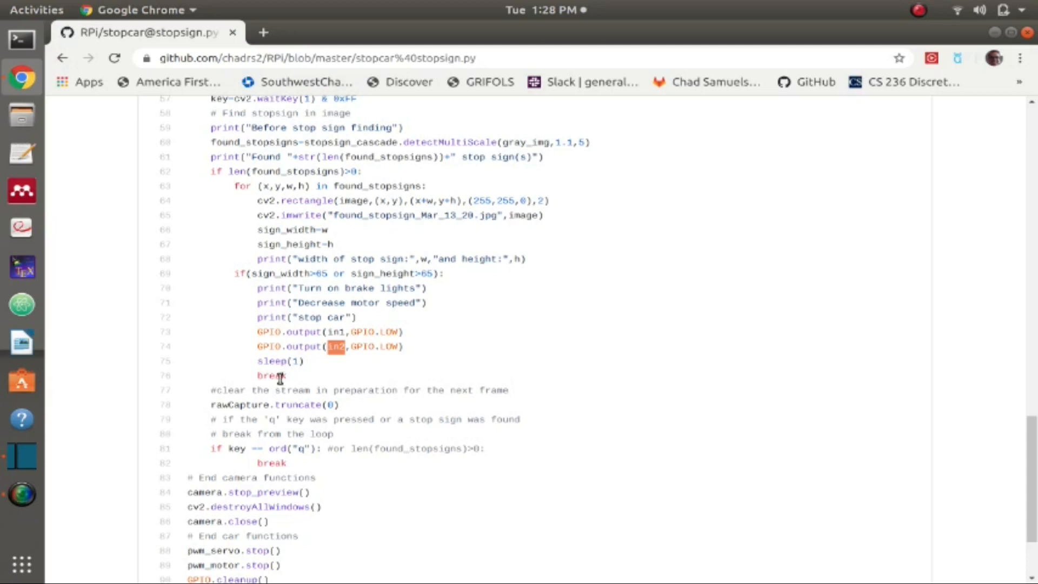
scroll("up", 3)
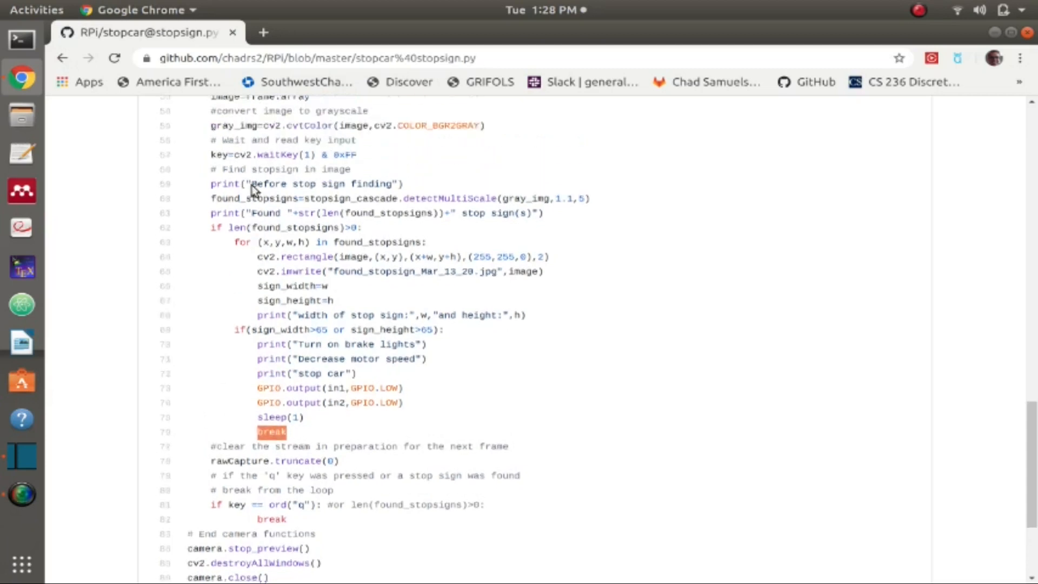
scroll("up", 3)
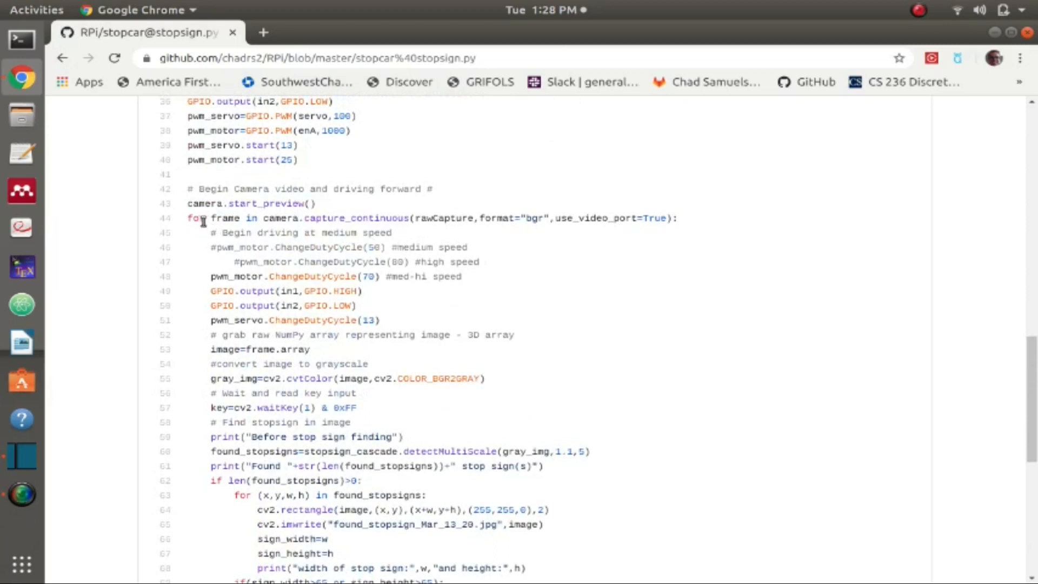
scroll("down", 3)
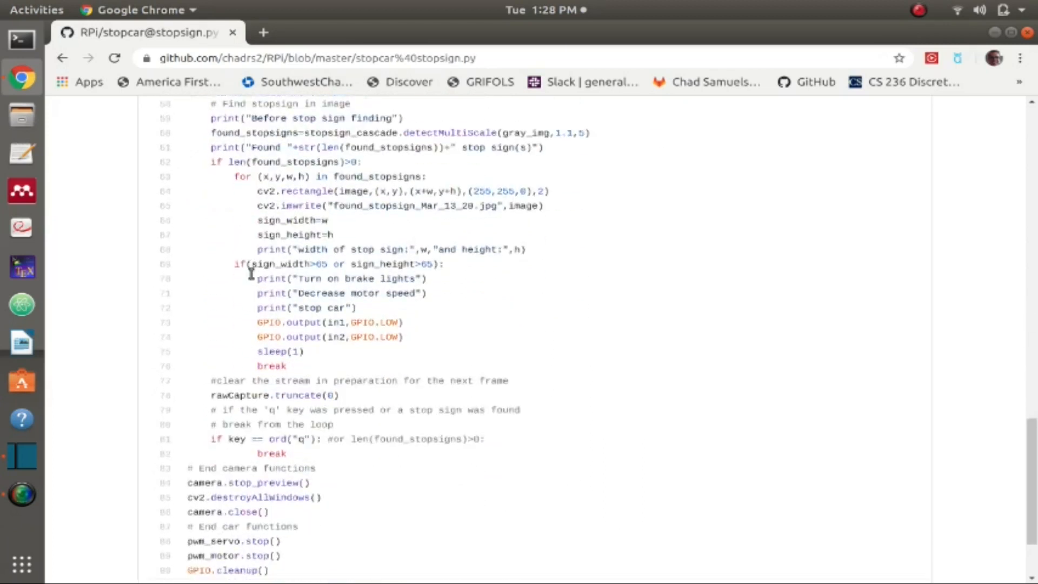
scroll("down", 3)
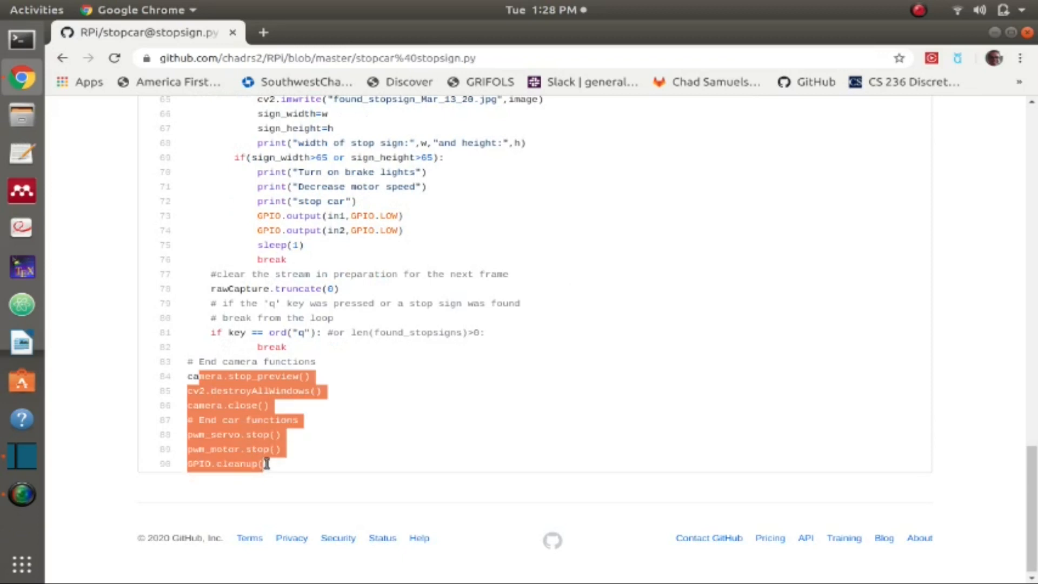
scroll("up", 3)
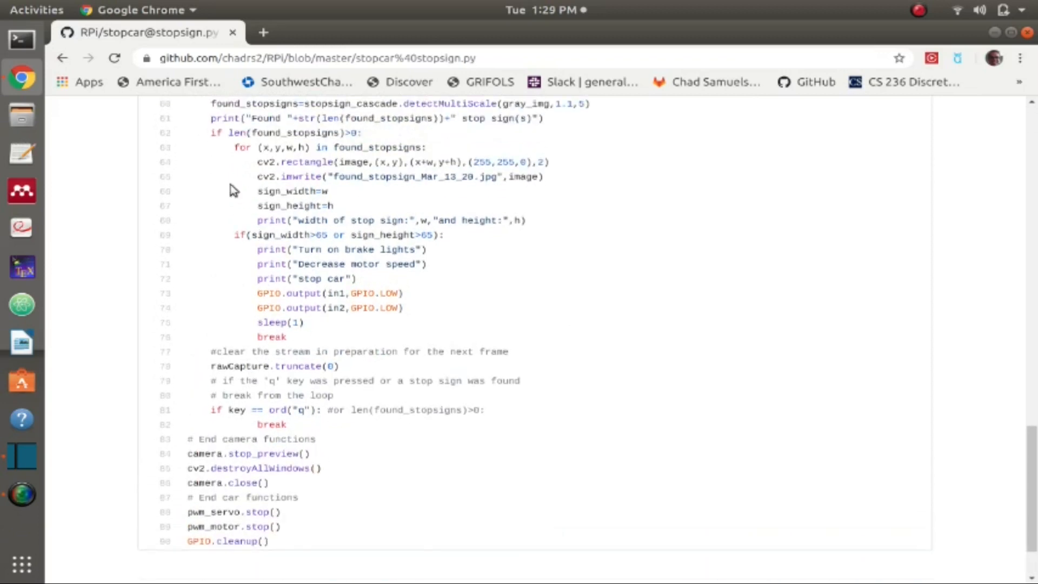
mouse_move(240, 366)
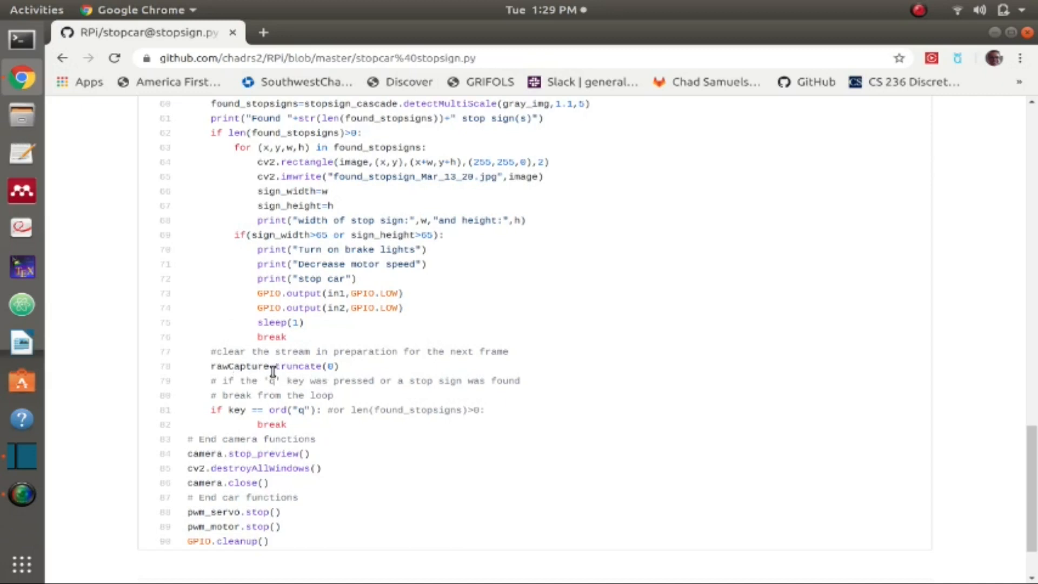
mouse_move(225, 410)
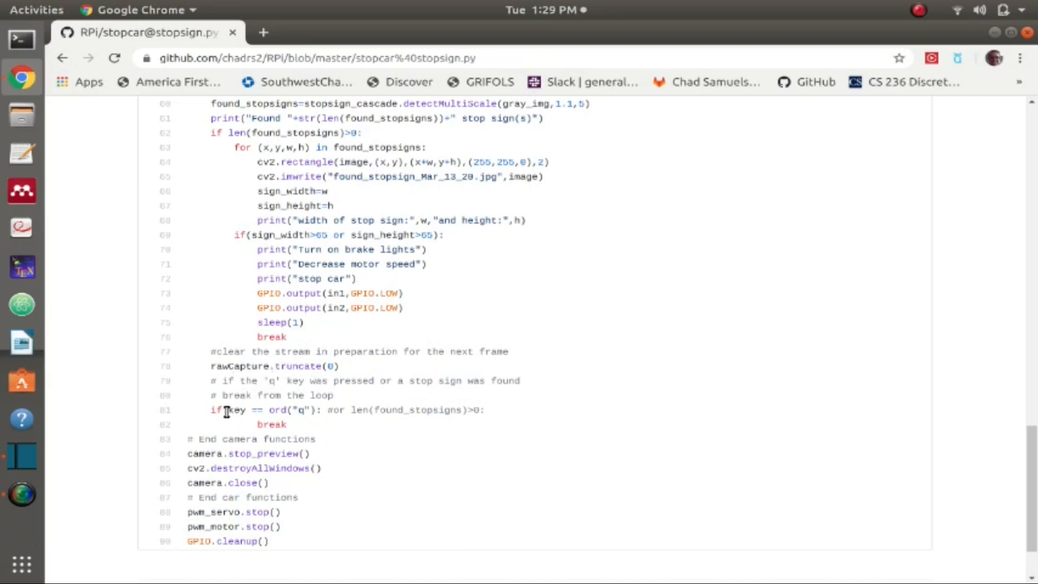
mouse_move(288, 413)
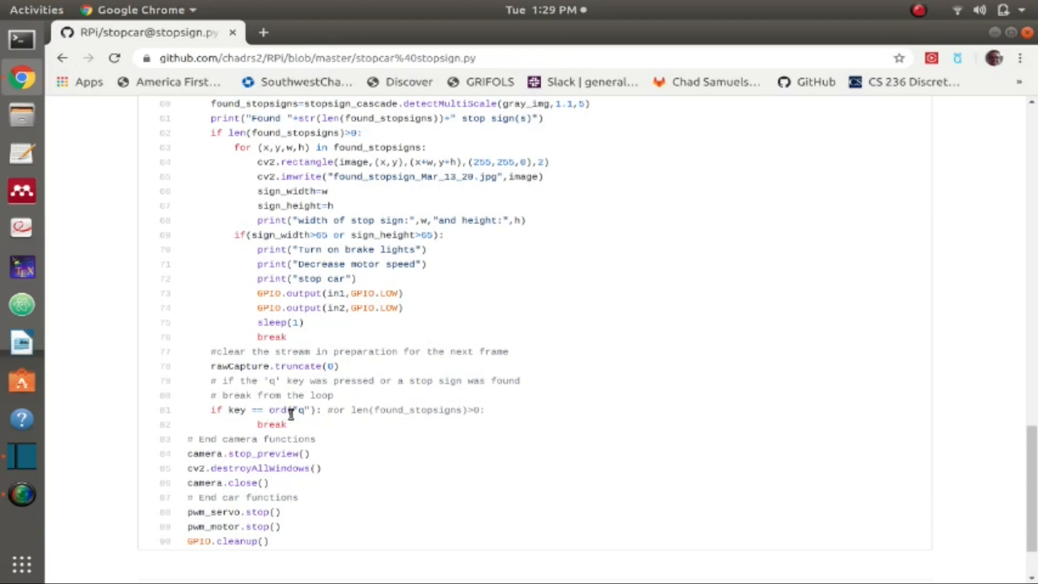
scroll("up", 3)
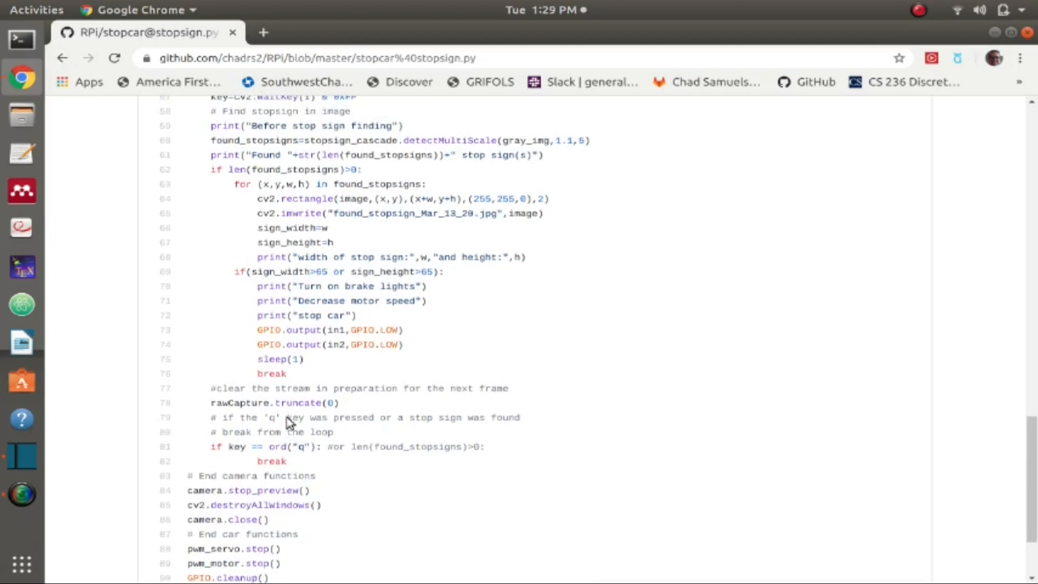
scroll("up", 3)
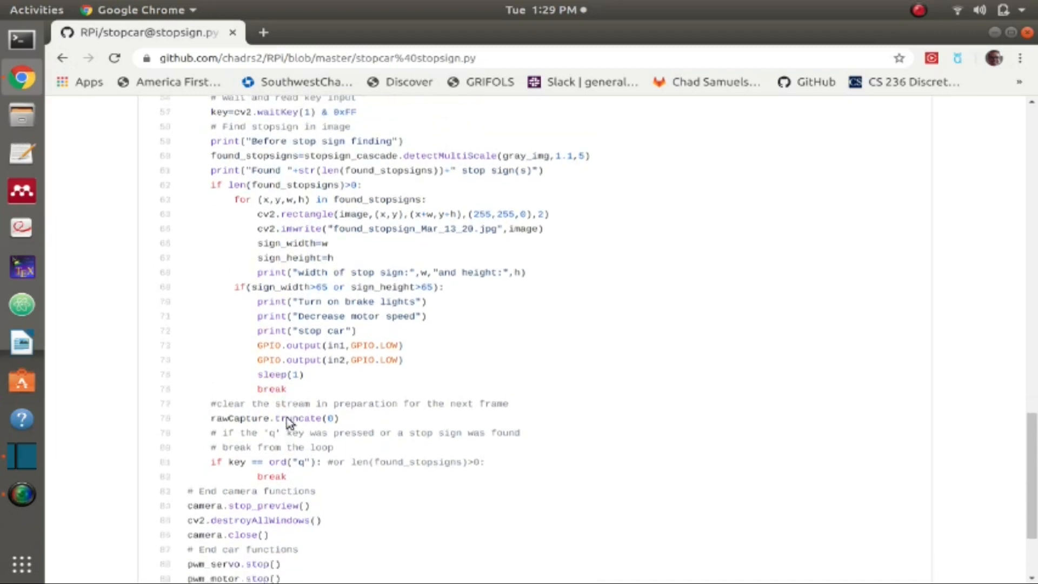
scroll("down", 3)
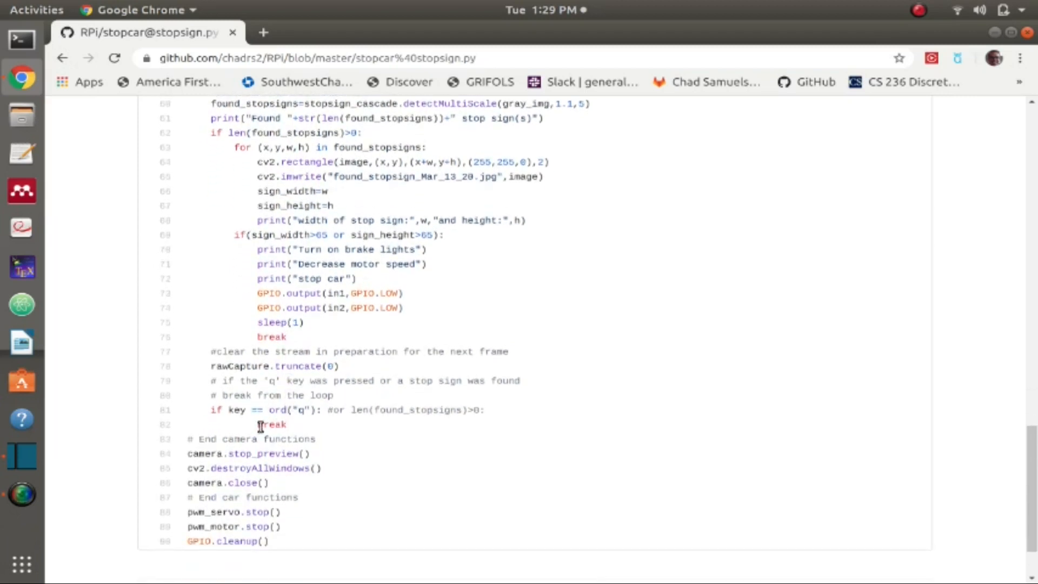
mouse_move(286, 428)
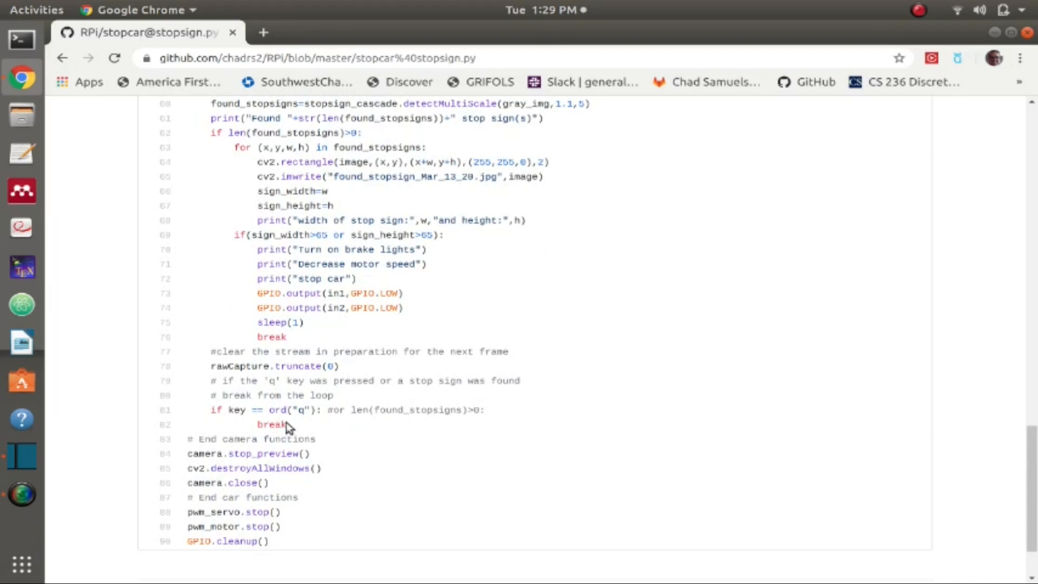
scroll("up", 3)
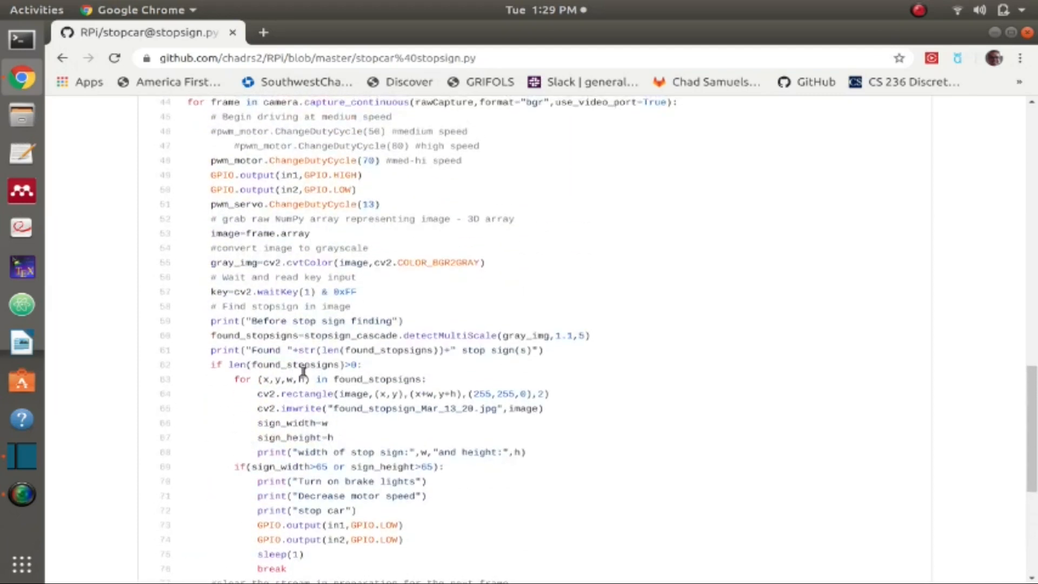
scroll("down", 3)
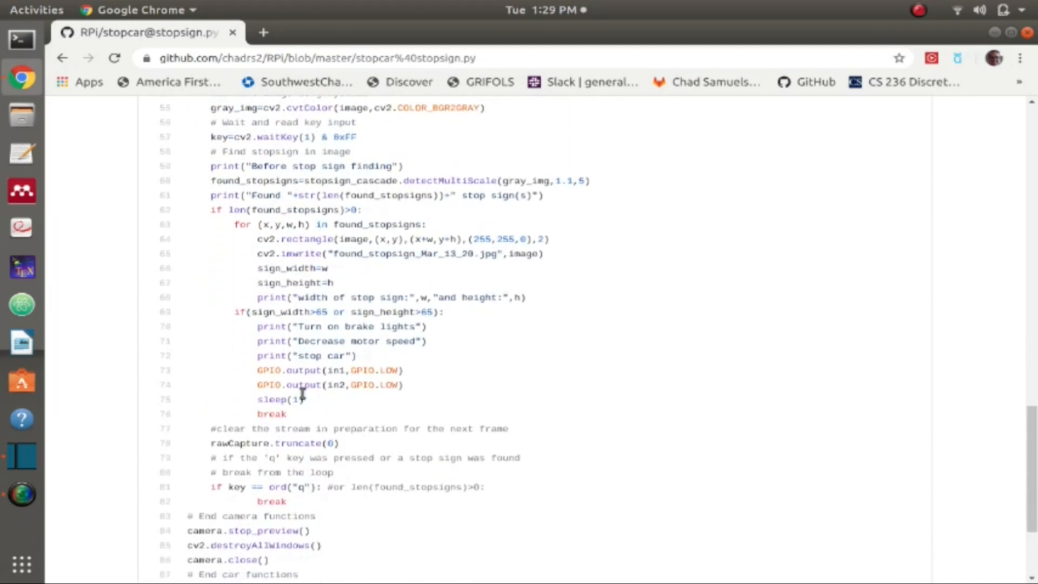
scroll("down", 3)
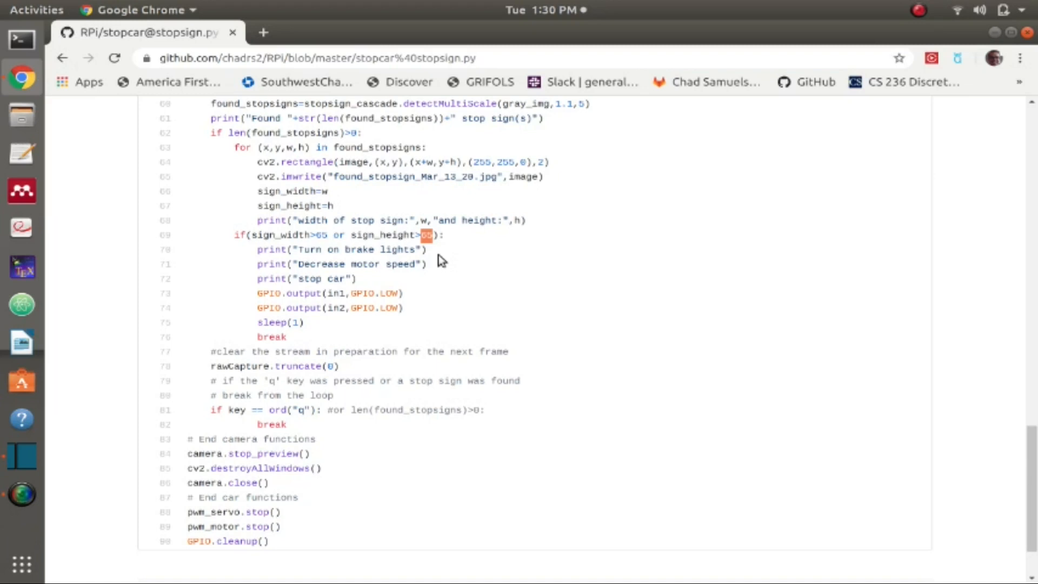
mouse_move(351, 236)
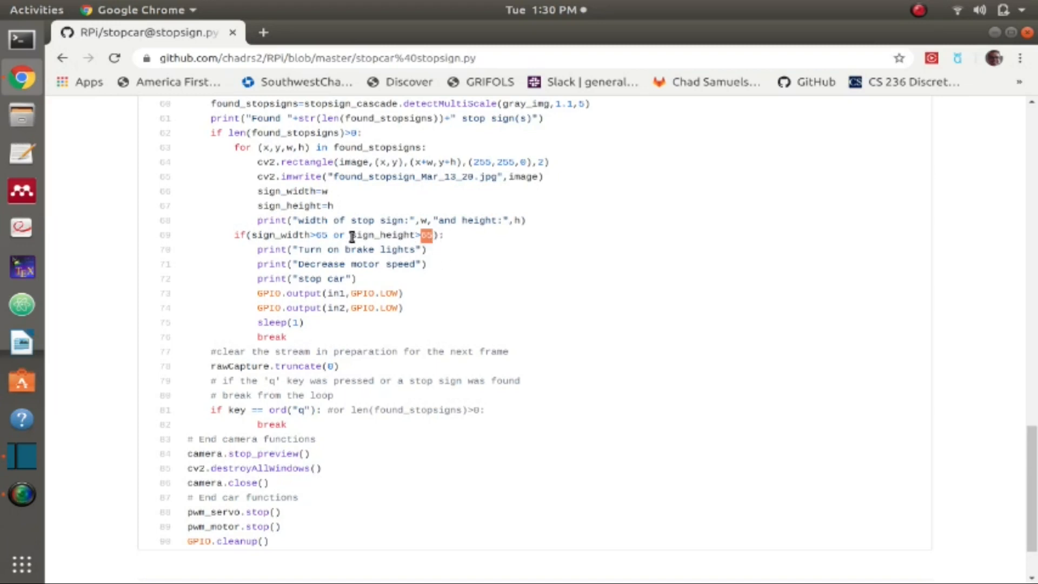